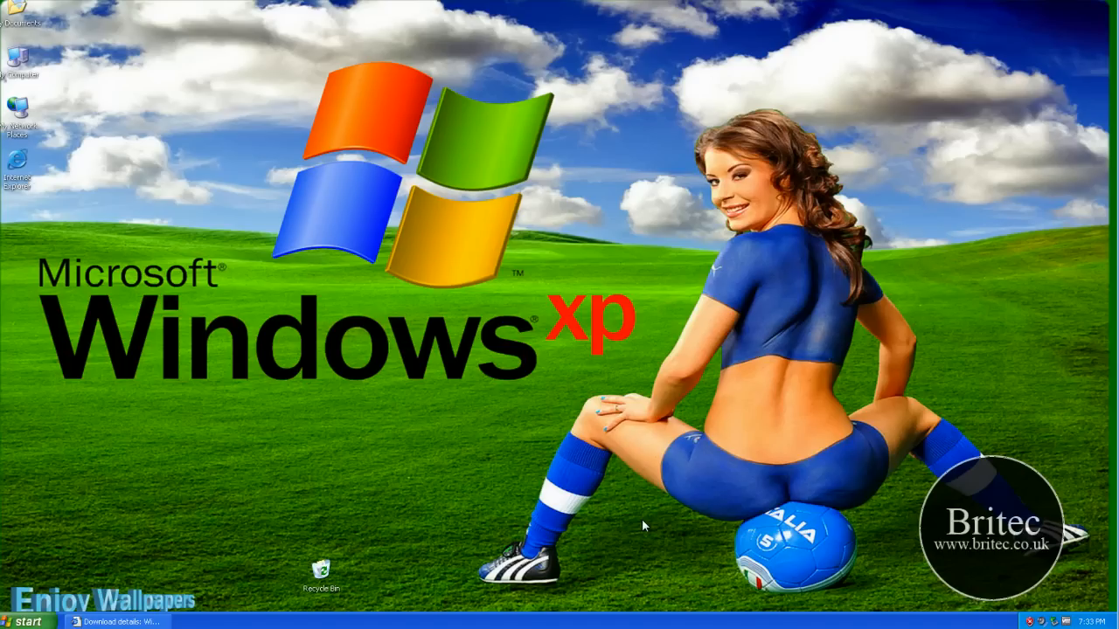
mouse_move(147, 622)
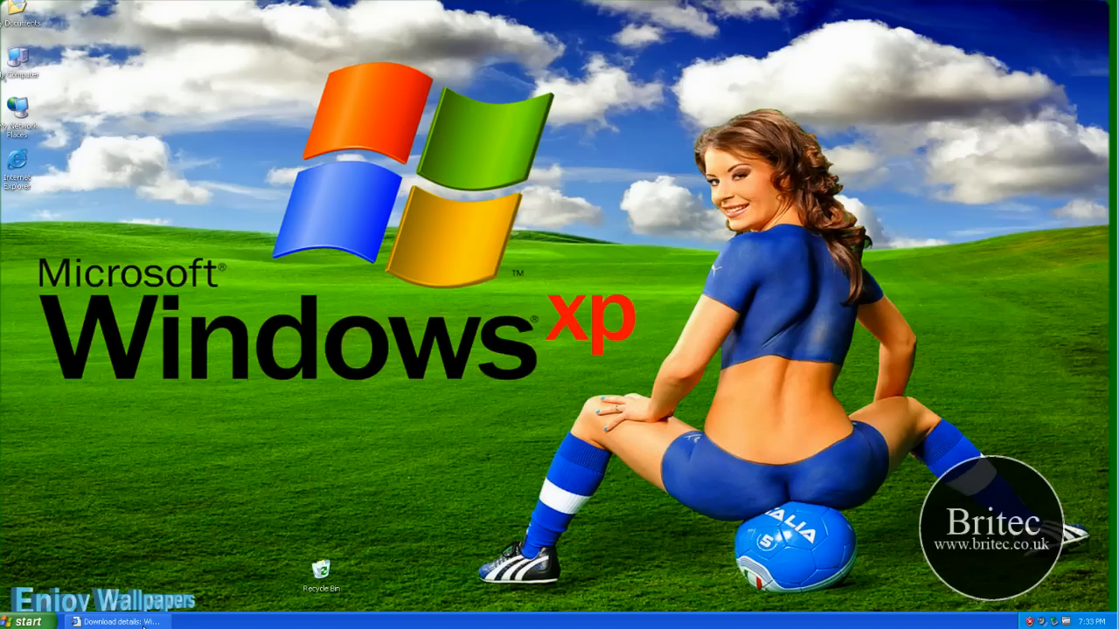
mouse_move(308, 573)
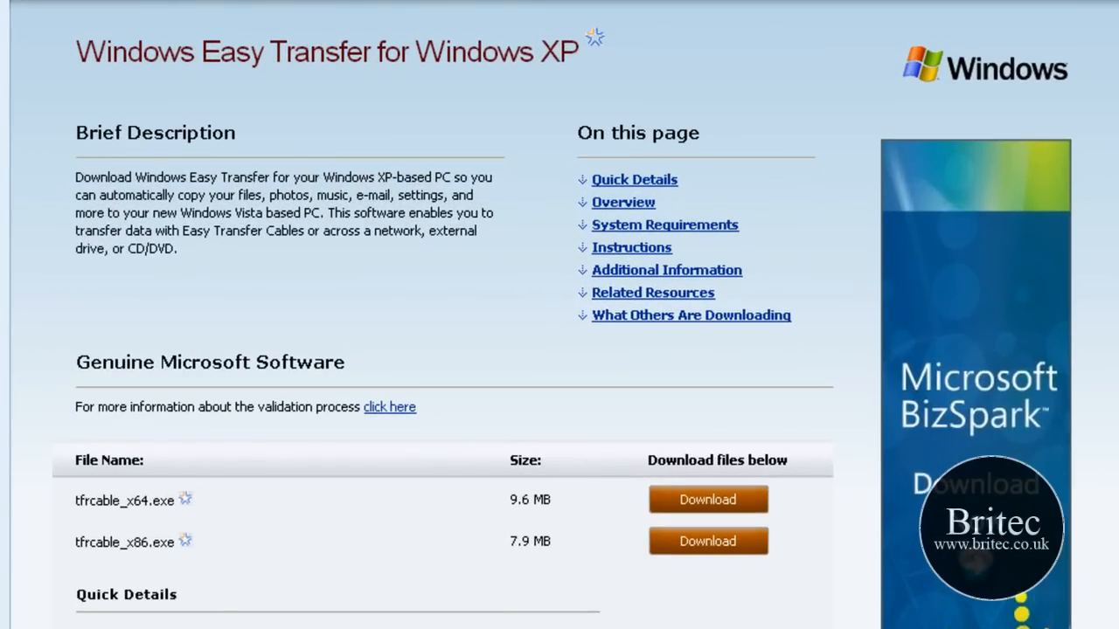
mouse_move(447, 366)
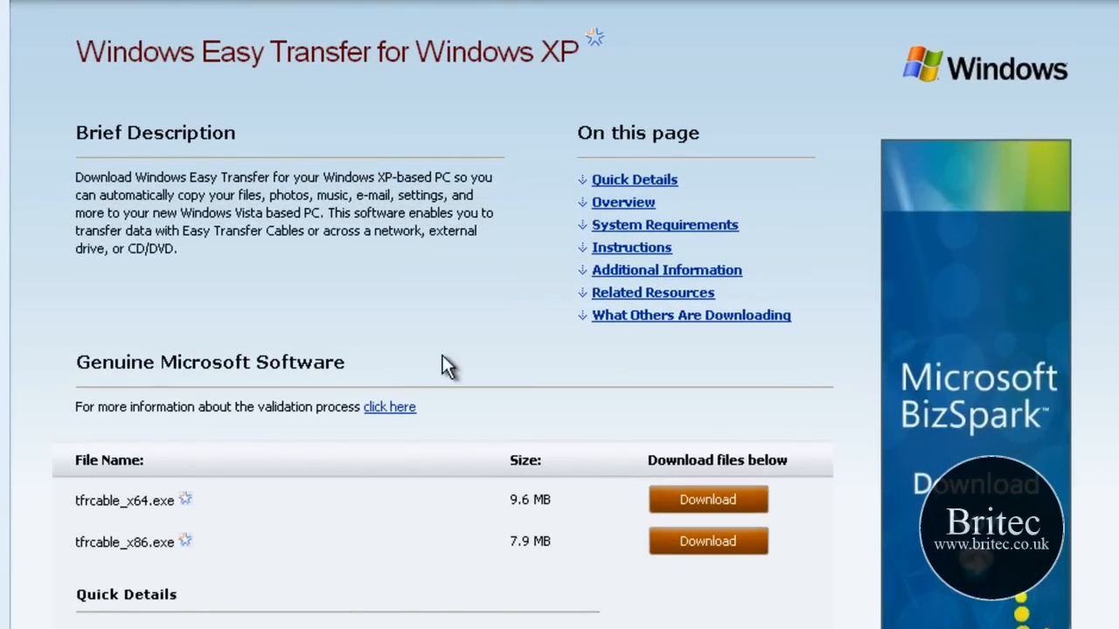
mouse_move(149, 521)
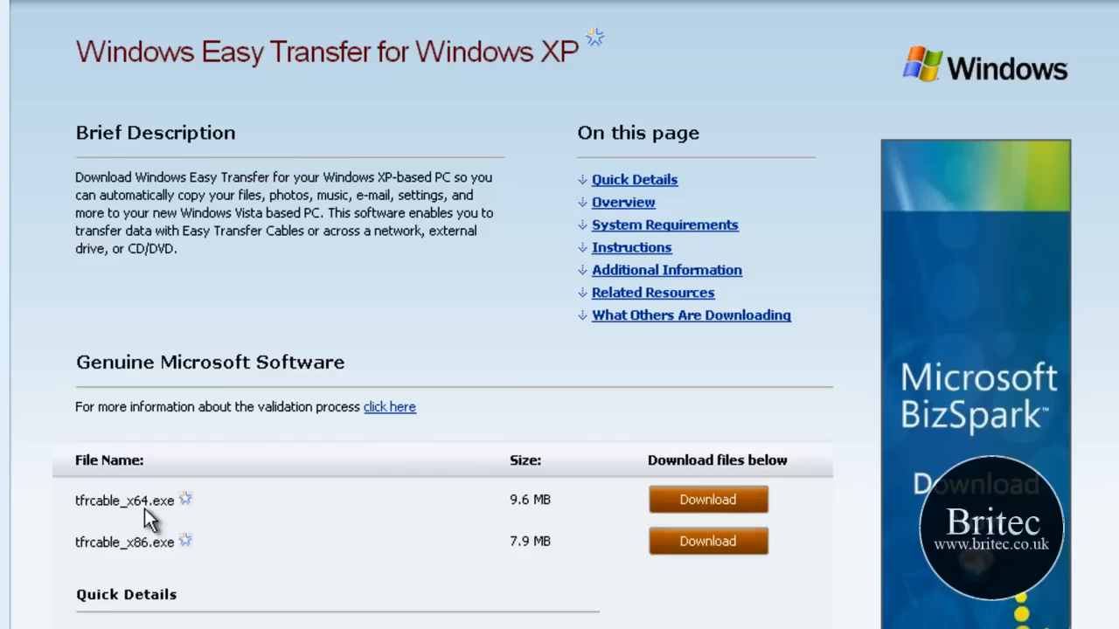
mouse_move(143, 561)
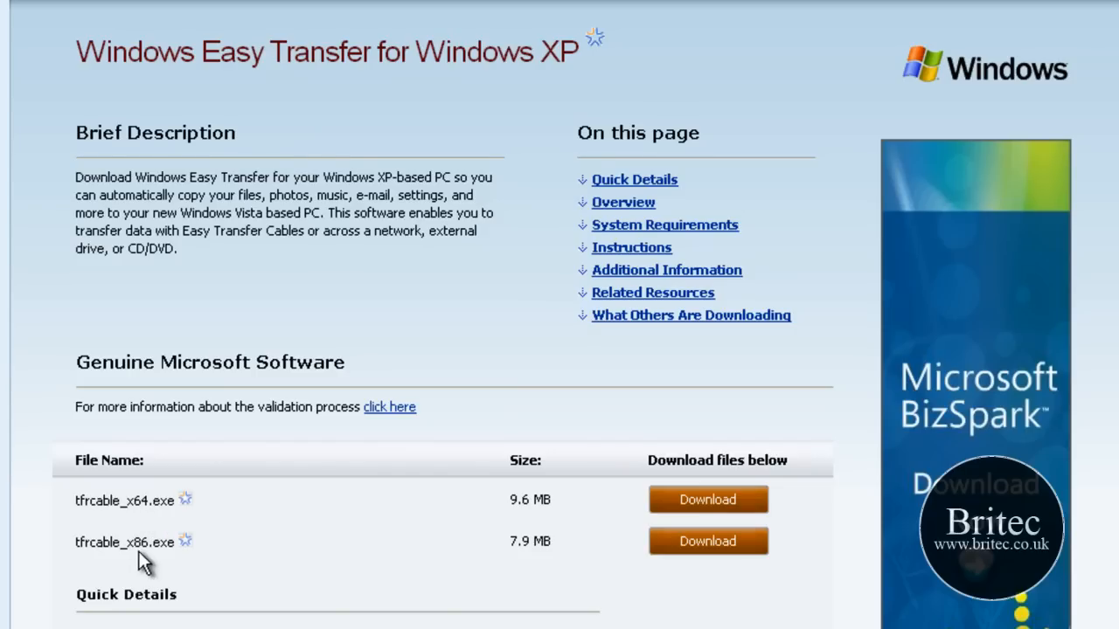
mouse_move(144, 546)
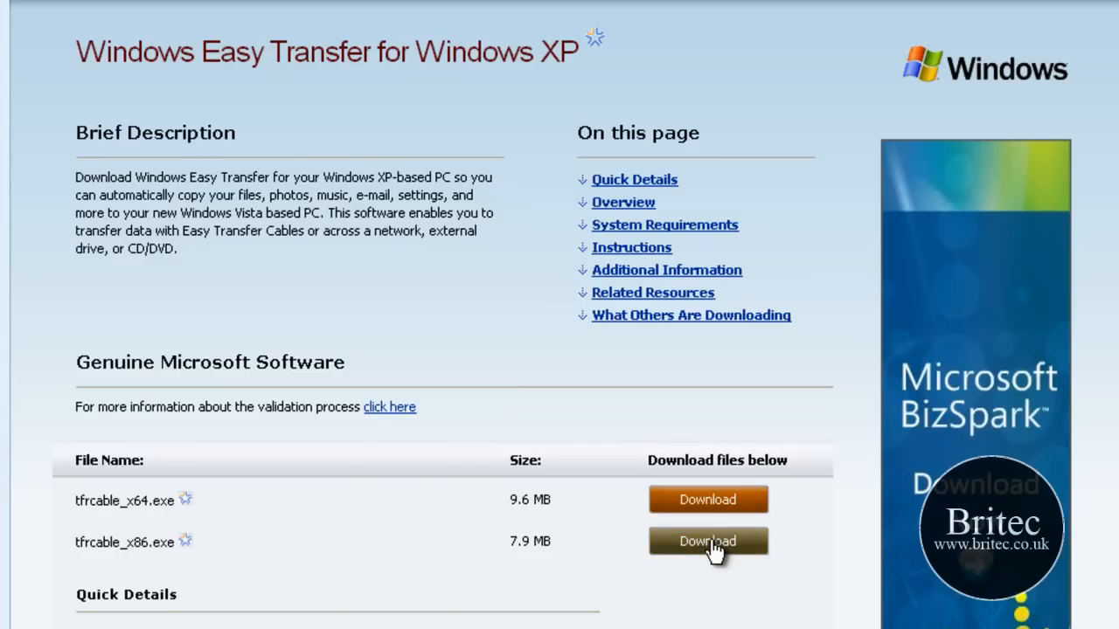
Step: Download and run tfcable_x86.exe, installing Windows Easy Transfer through to the finished wizard
left_click(706, 540)
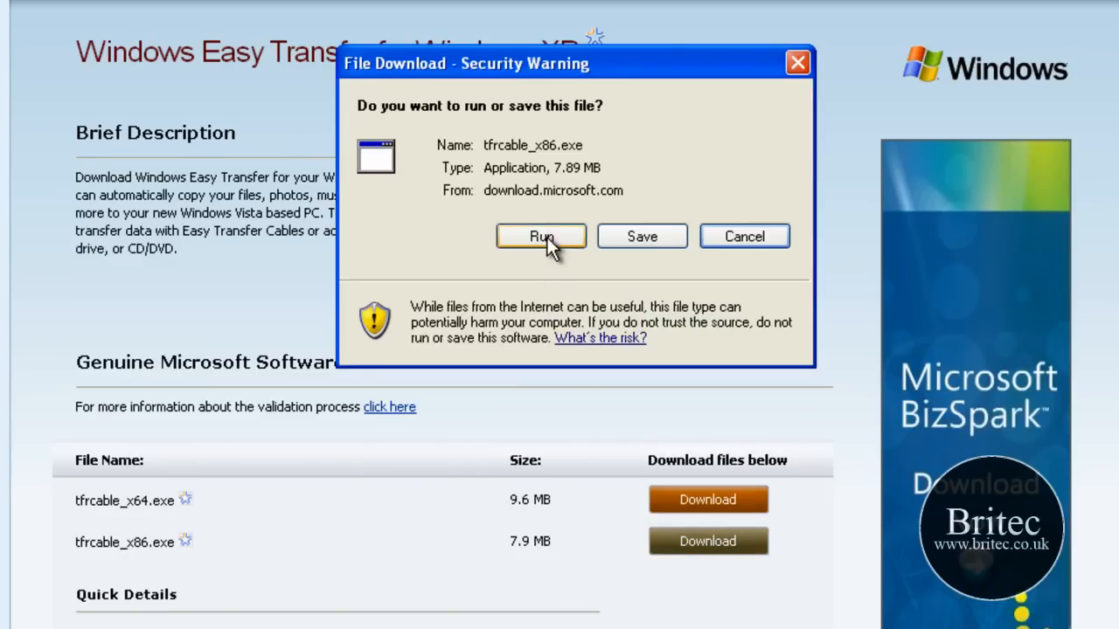
left_click(542, 236)
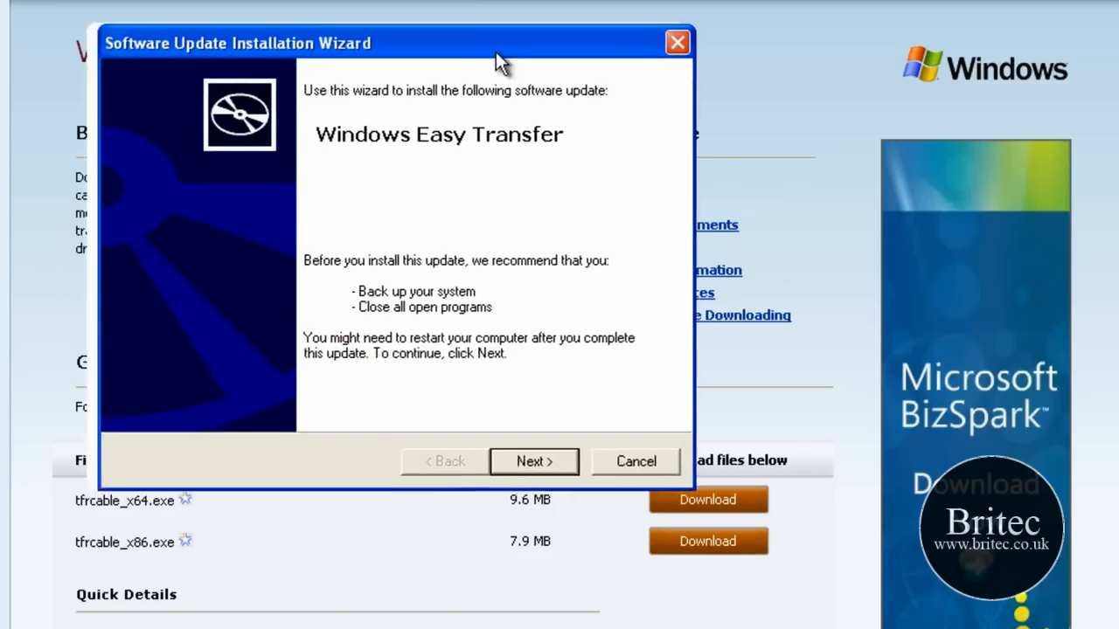
left_click(533, 462)
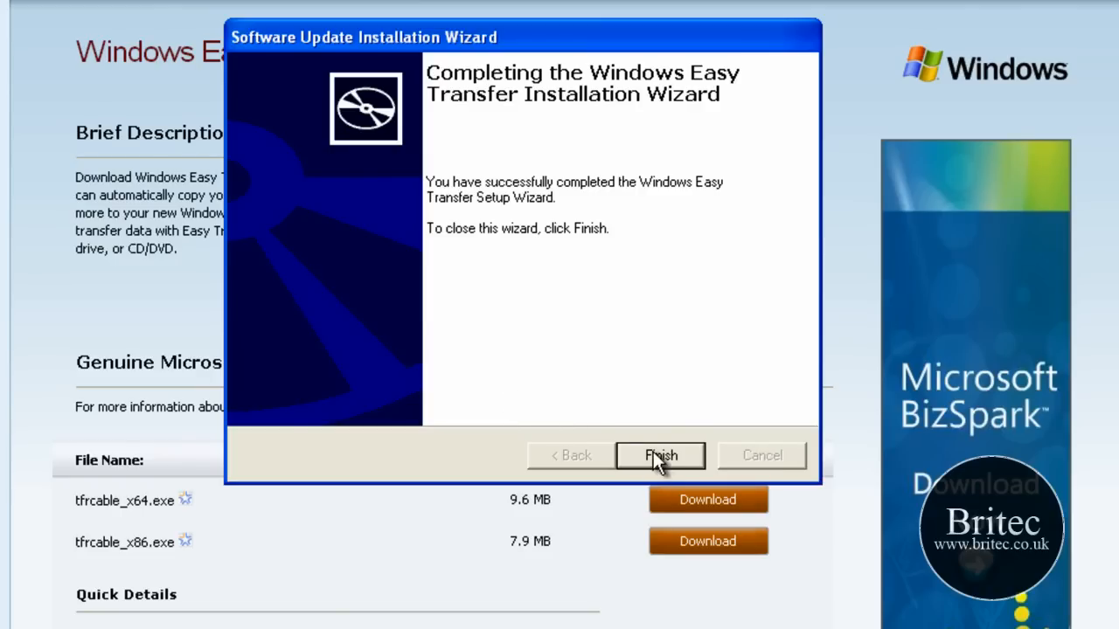
left_click(661, 455)
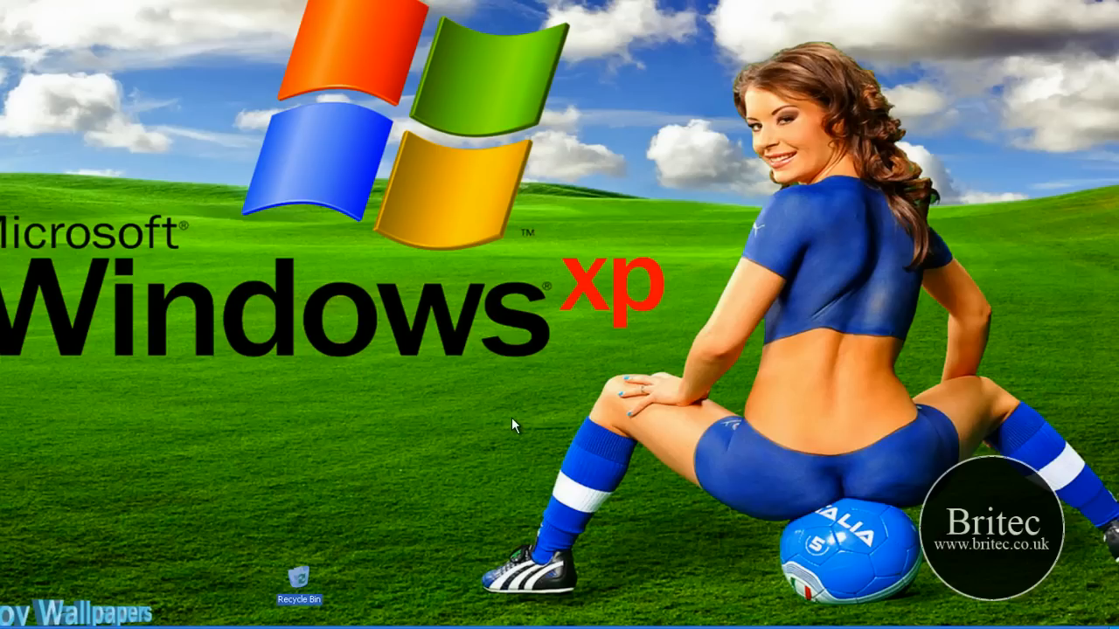
Step: Launch Windows Easy Transfer from the XP Start menu's All Programs list
left_click(18, 611)
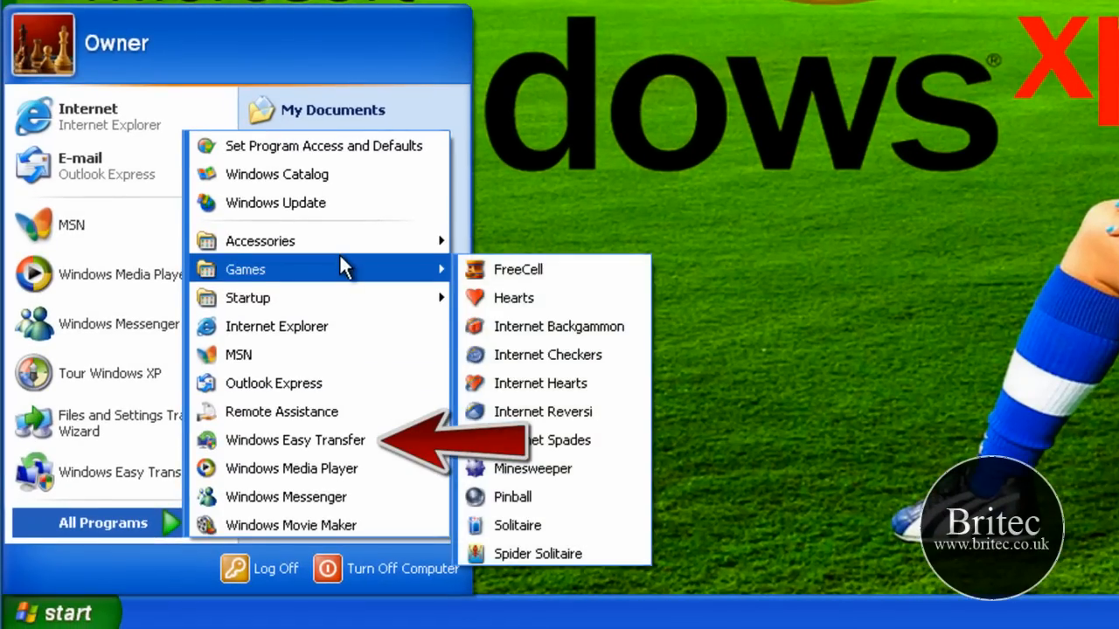
mouse_move(297, 353)
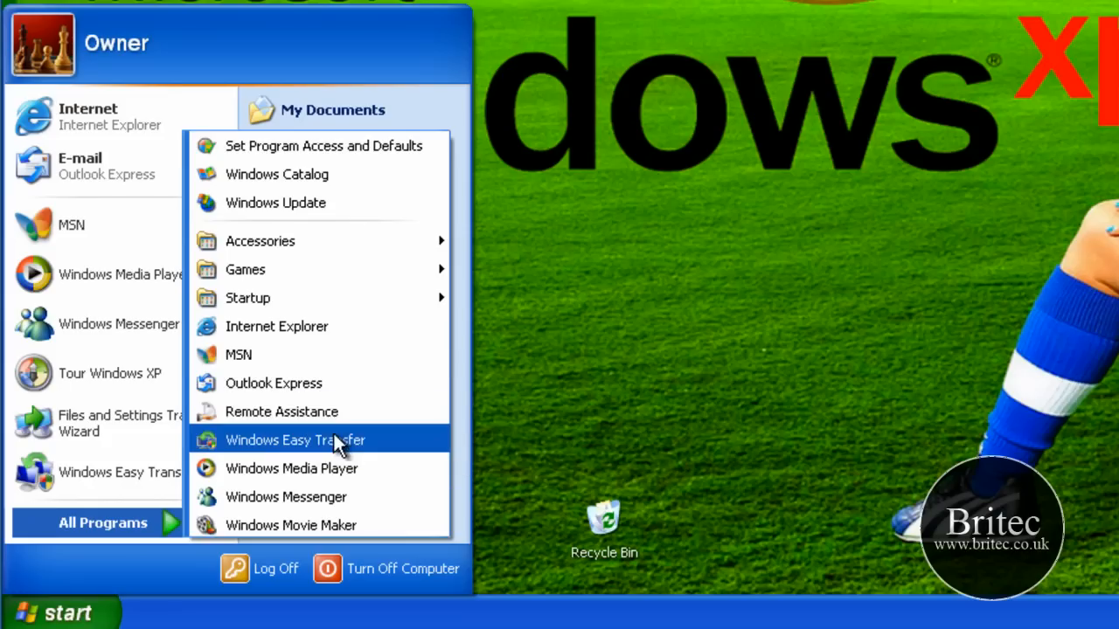
mouse_move(283, 451)
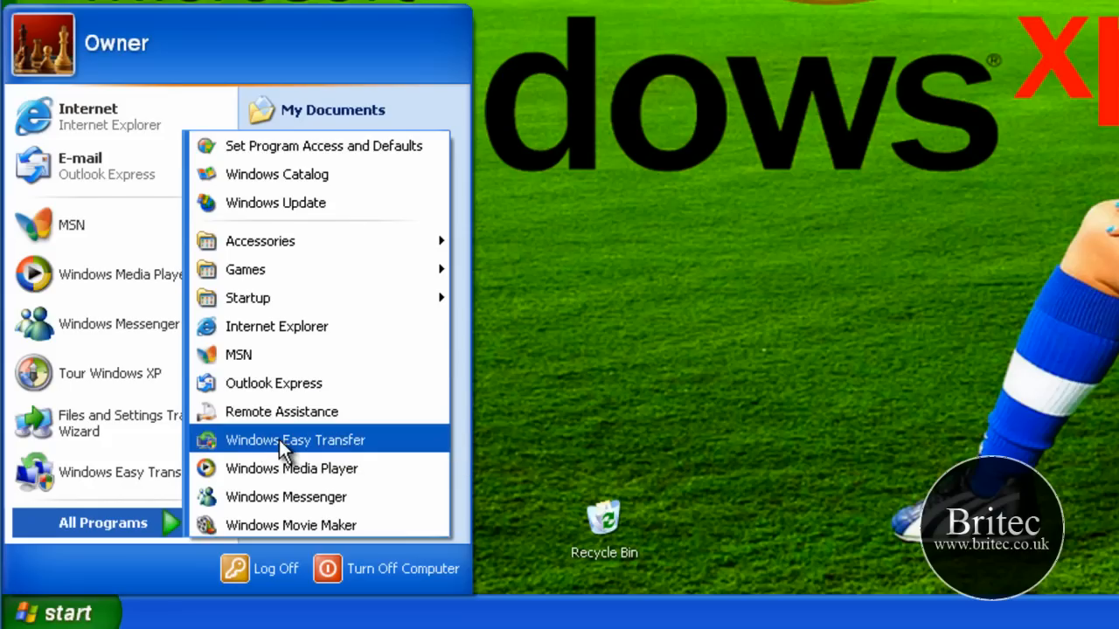
left_click(295, 441)
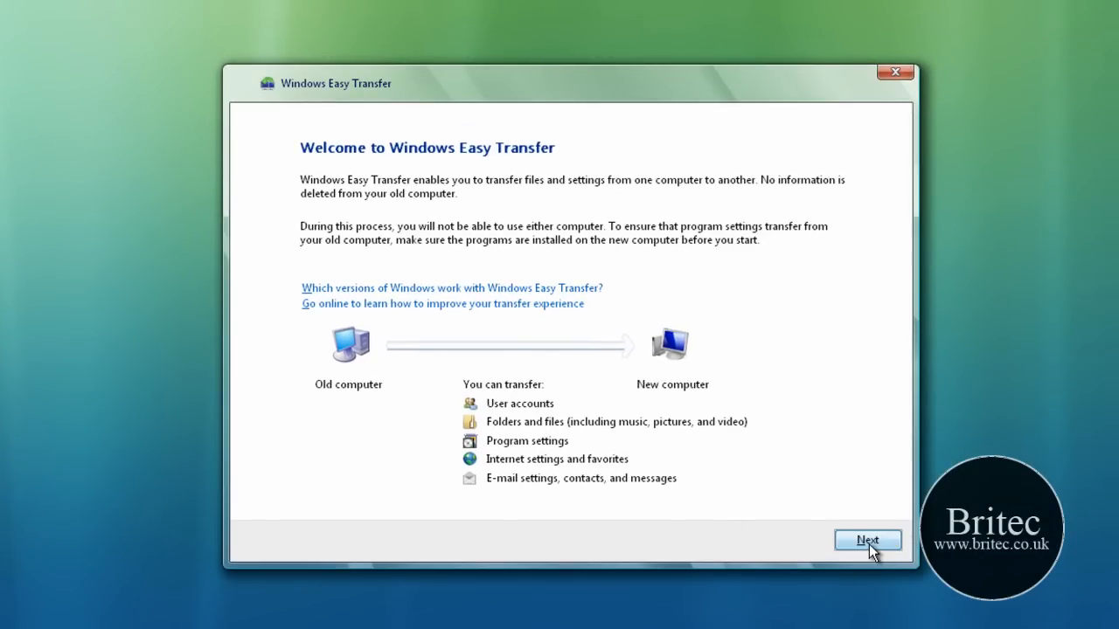
Step: Continue past the welcome page to the transfer method choices
left_click(867, 540)
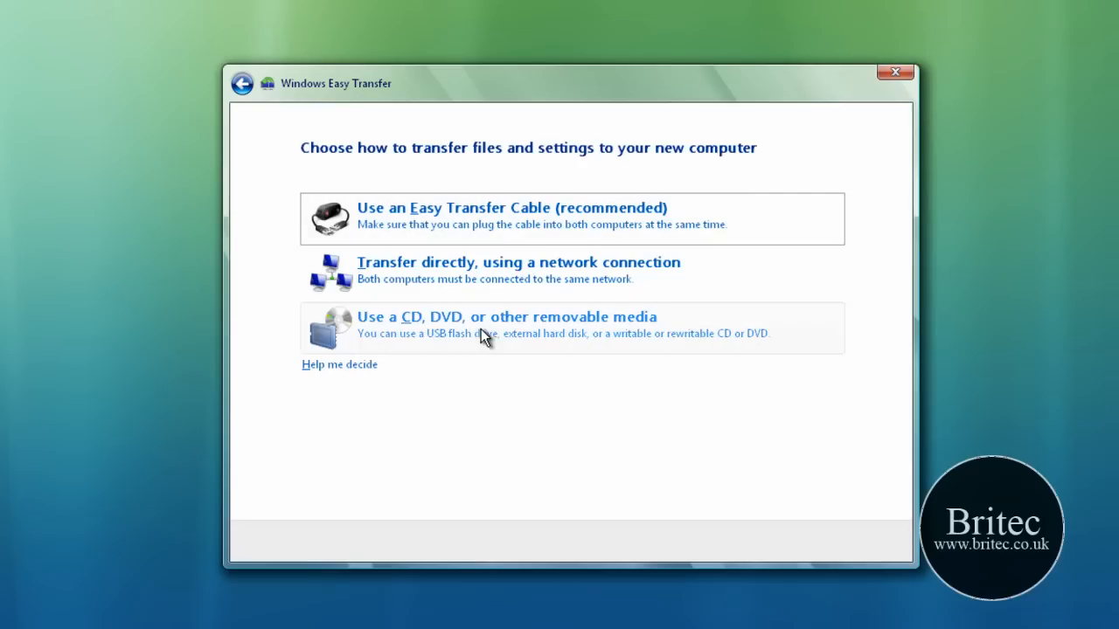
mouse_move(405, 216)
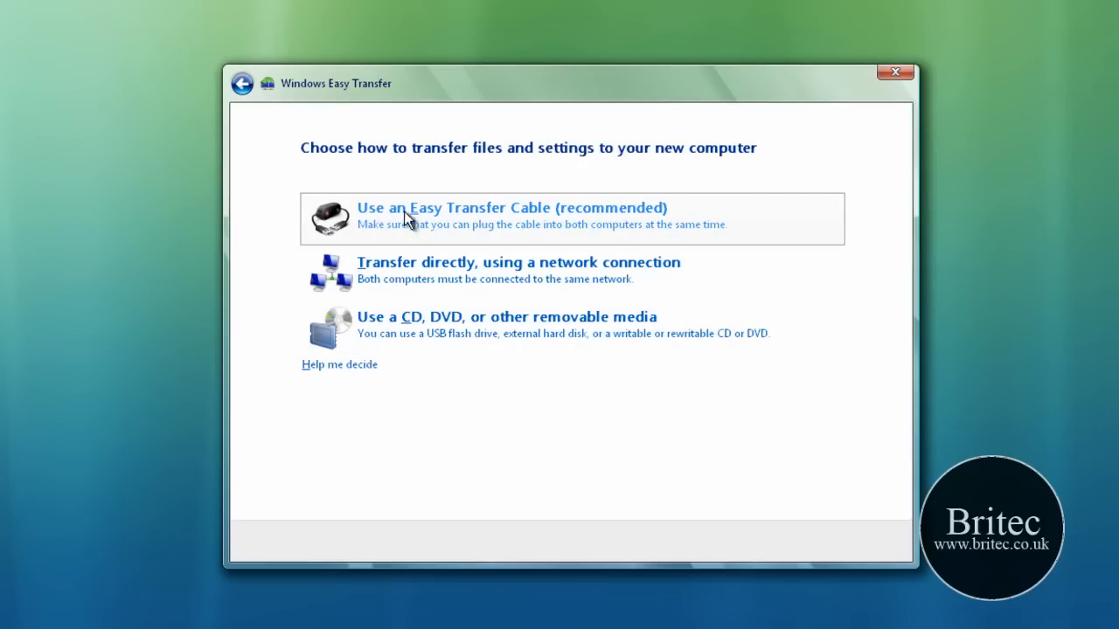
mouse_move(498, 226)
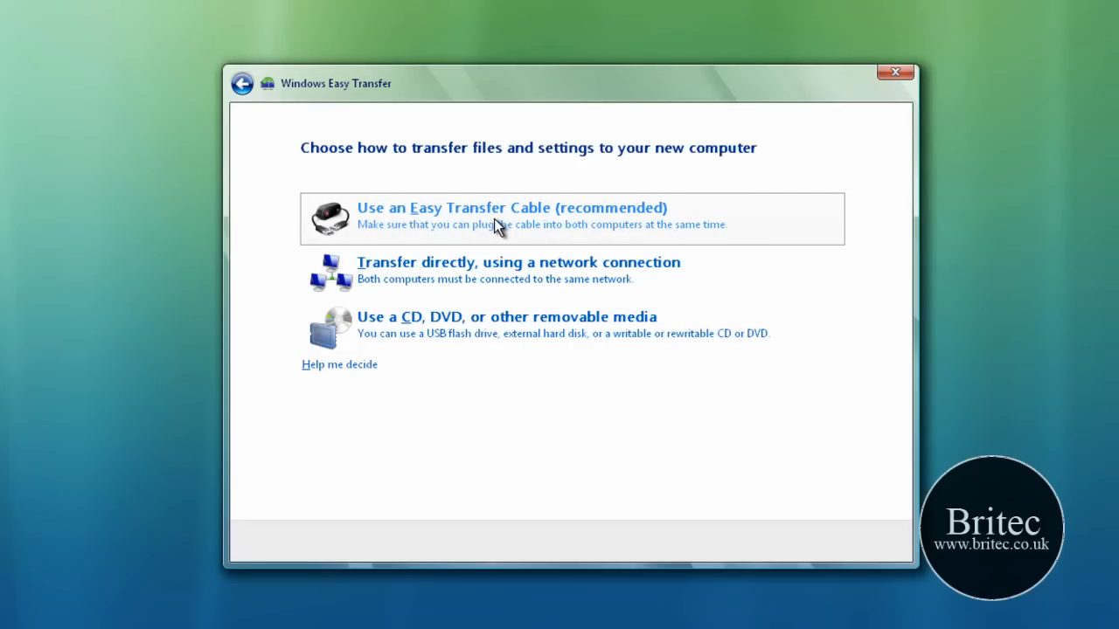
mouse_move(371, 209)
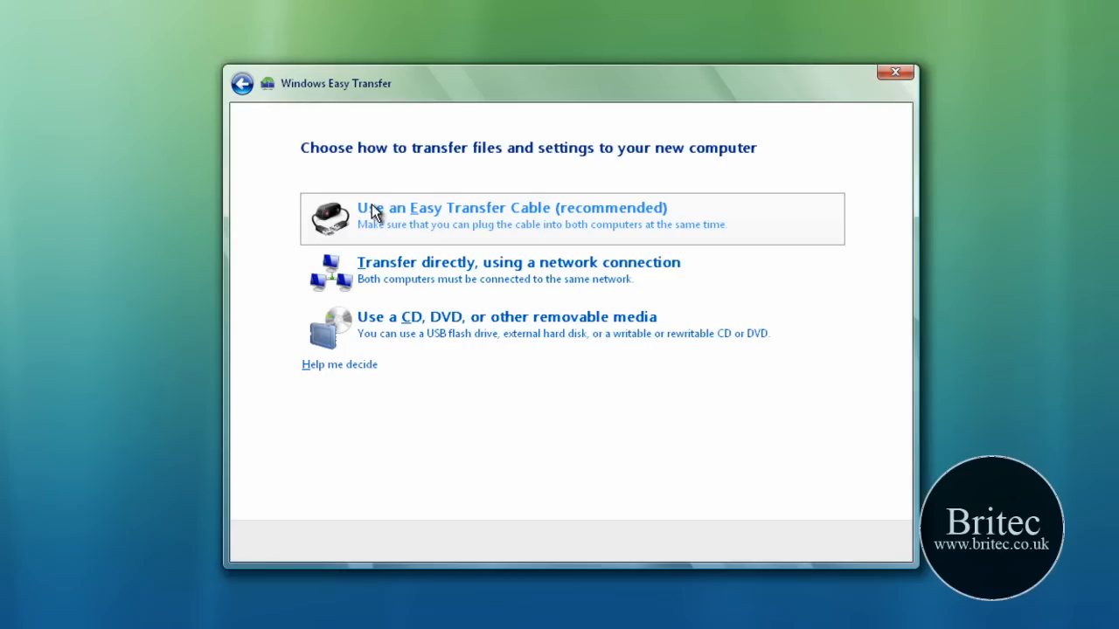
mouse_move(521, 241)
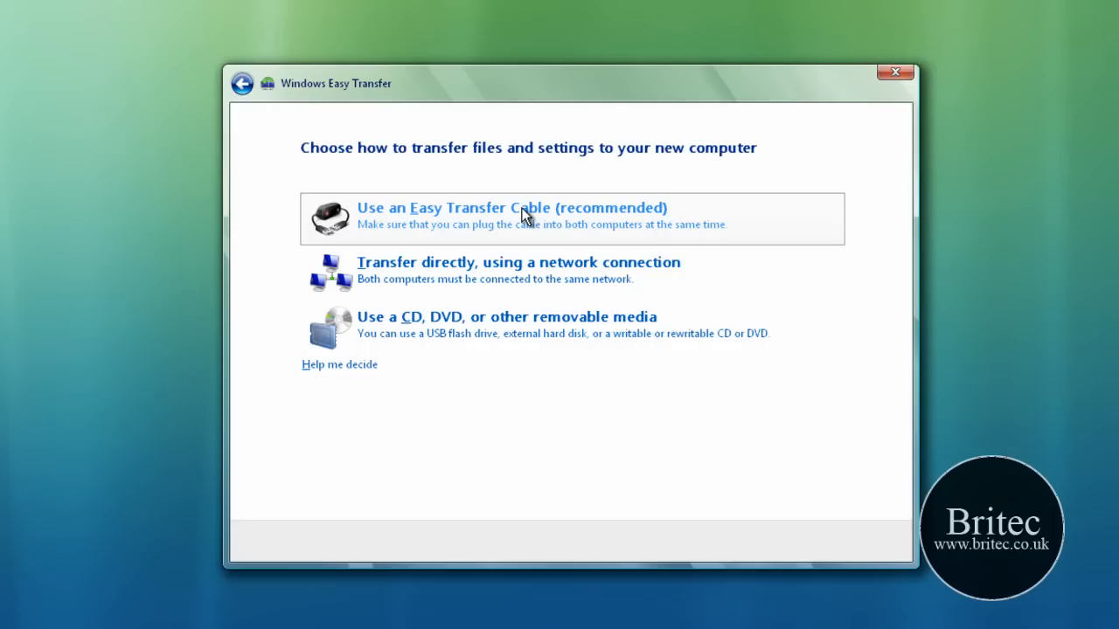
mouse_move(525, 245)
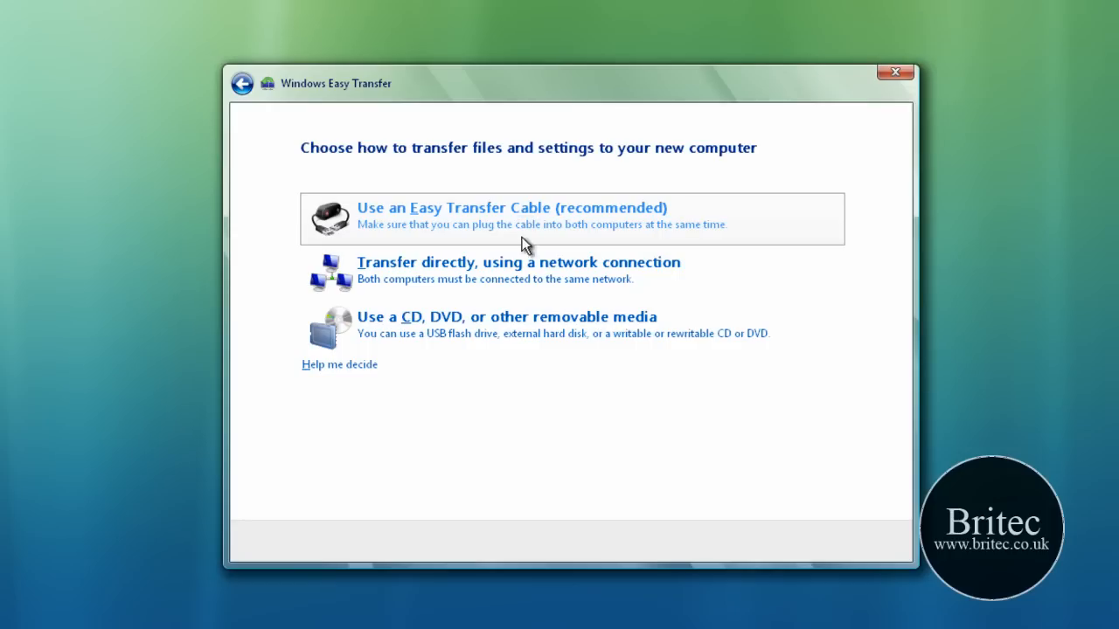
mouse_move(367, 245)
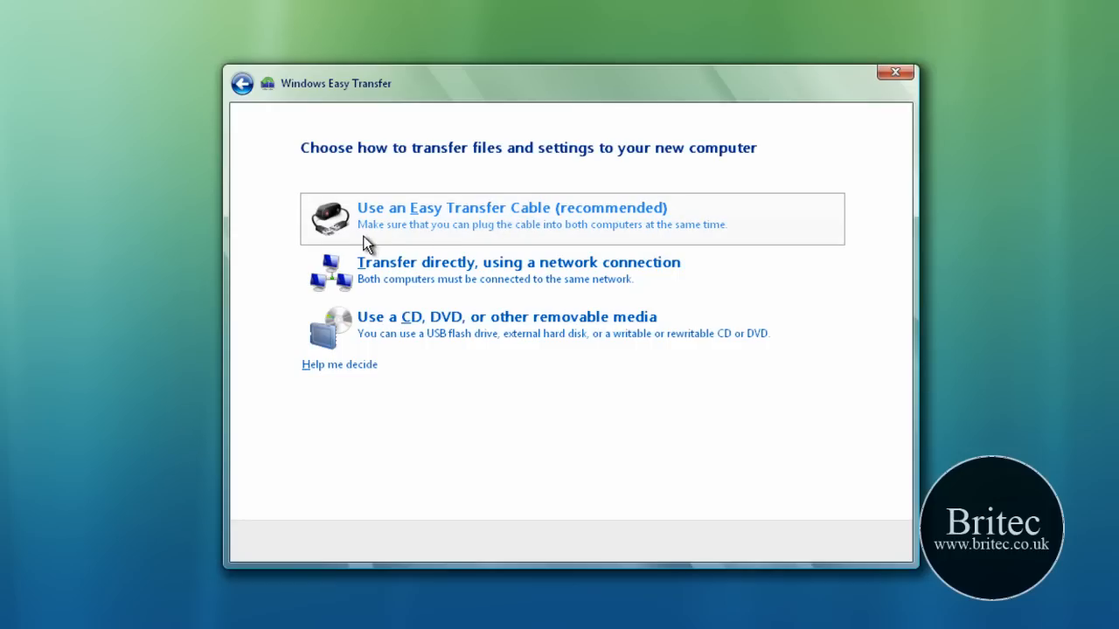
mouse_move(472, 220)
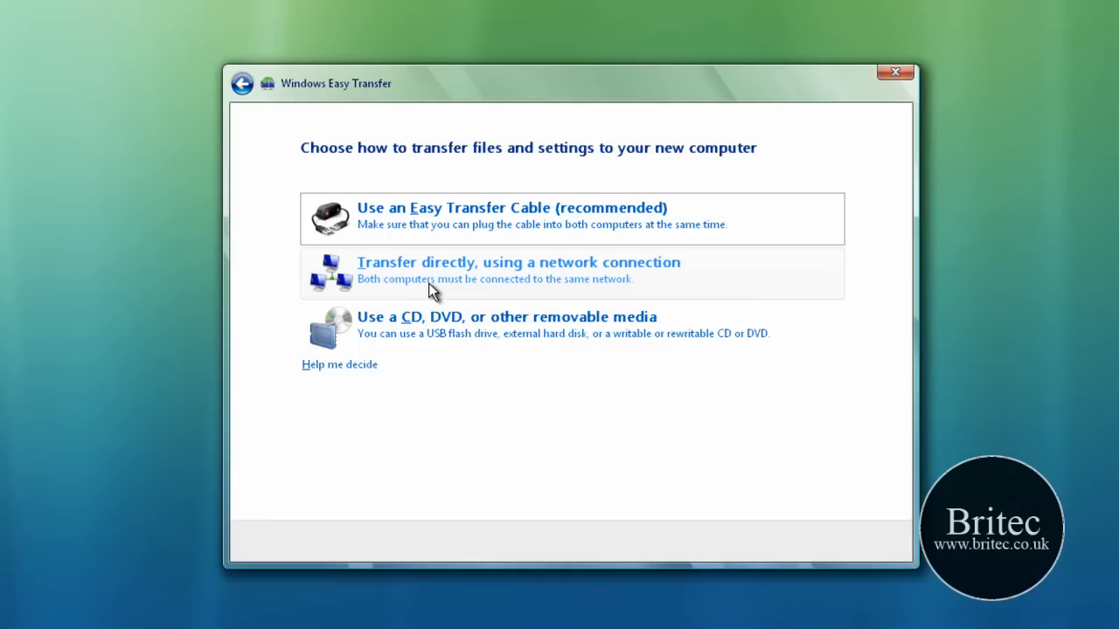
mouse_move(476, 332)
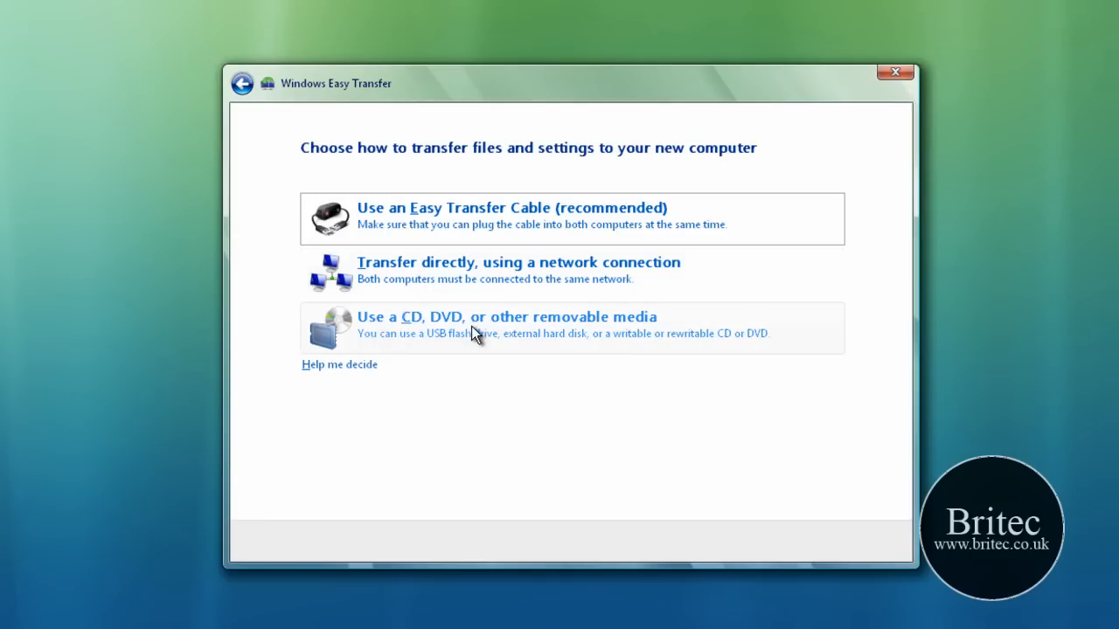
Step: Choose removable media, then saving to an external hard disk or network location
left_click(503, 316)
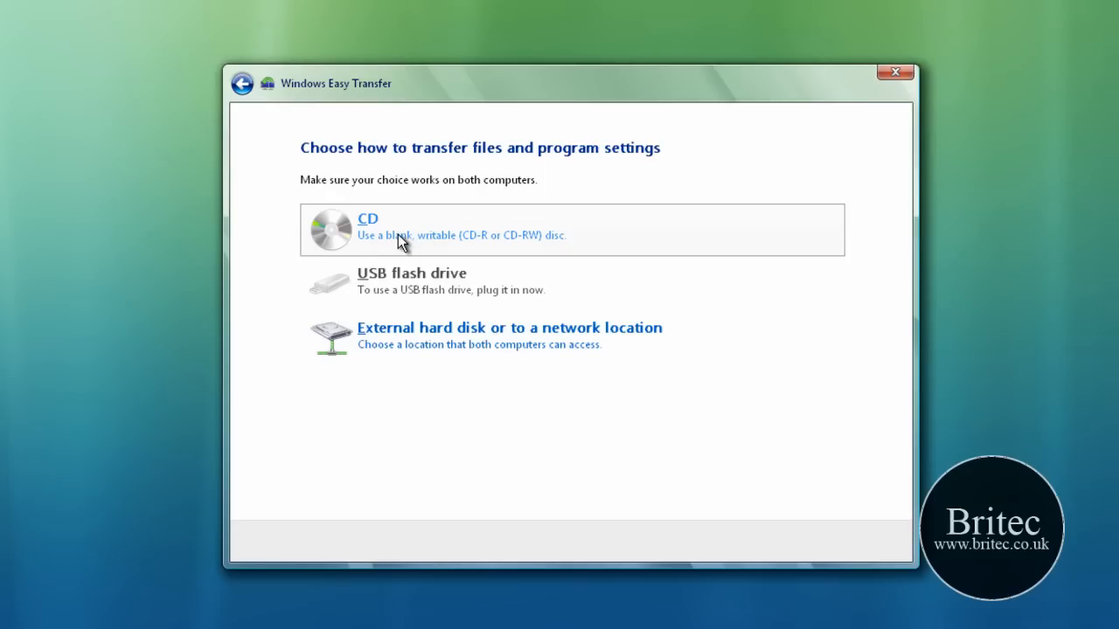
mouse_move(408, 353)
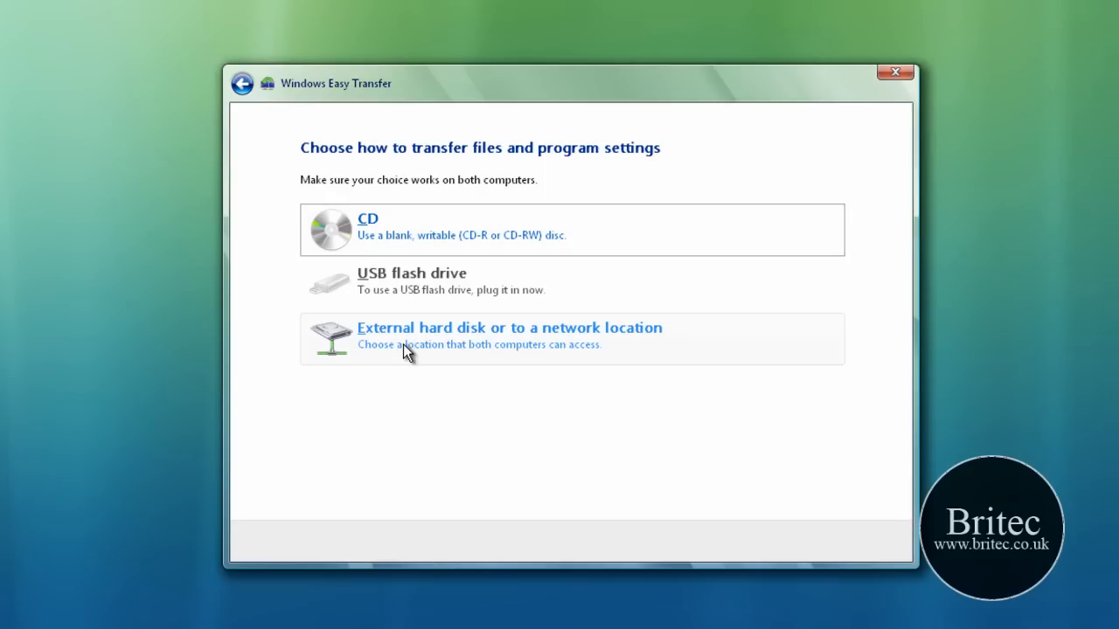
mouse_move(414, 220)
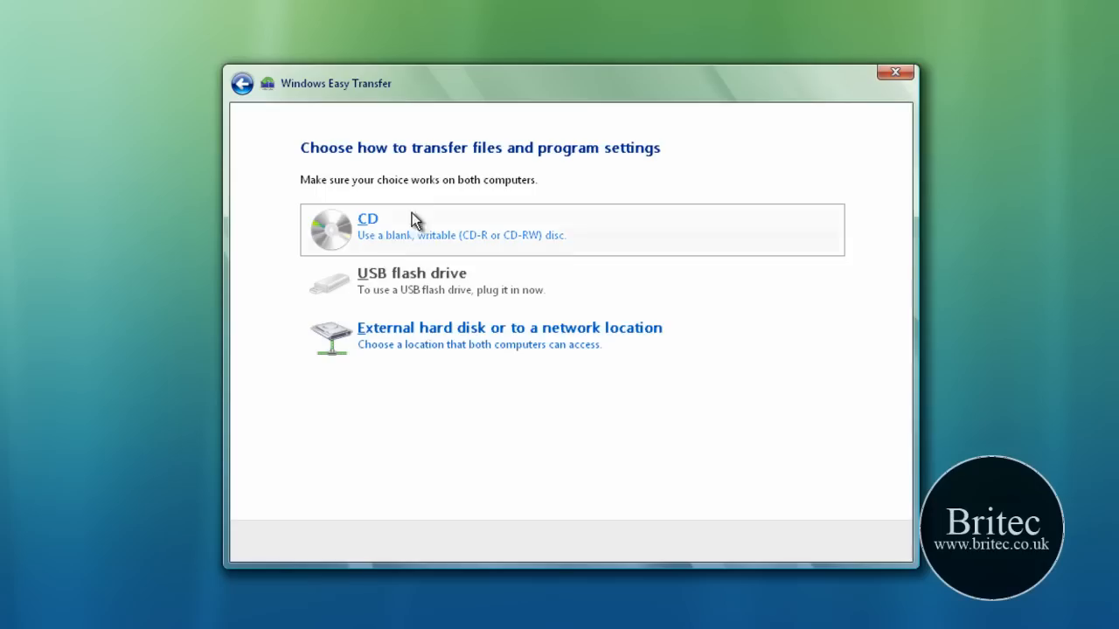
mouse_move(406, 339)
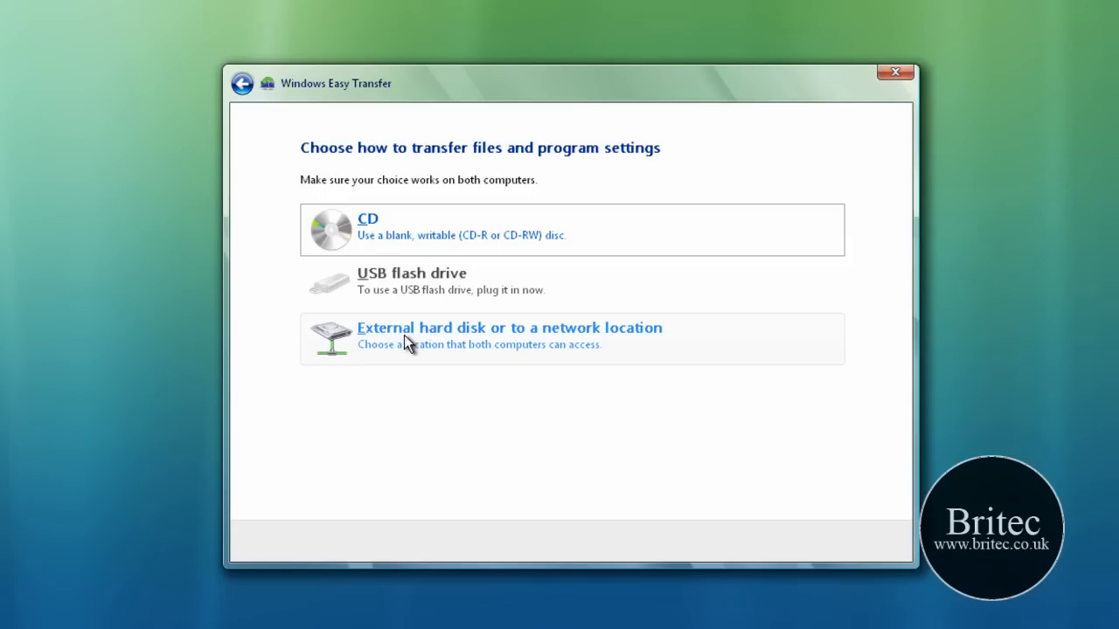
left_click(510, 327)
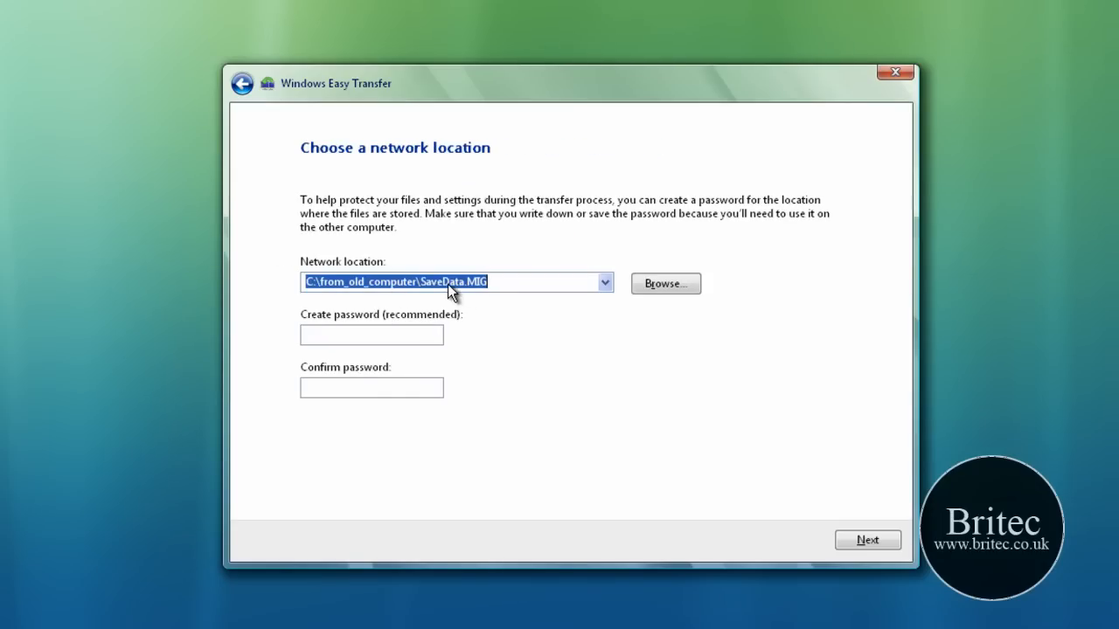
mouse_move(566, 374)
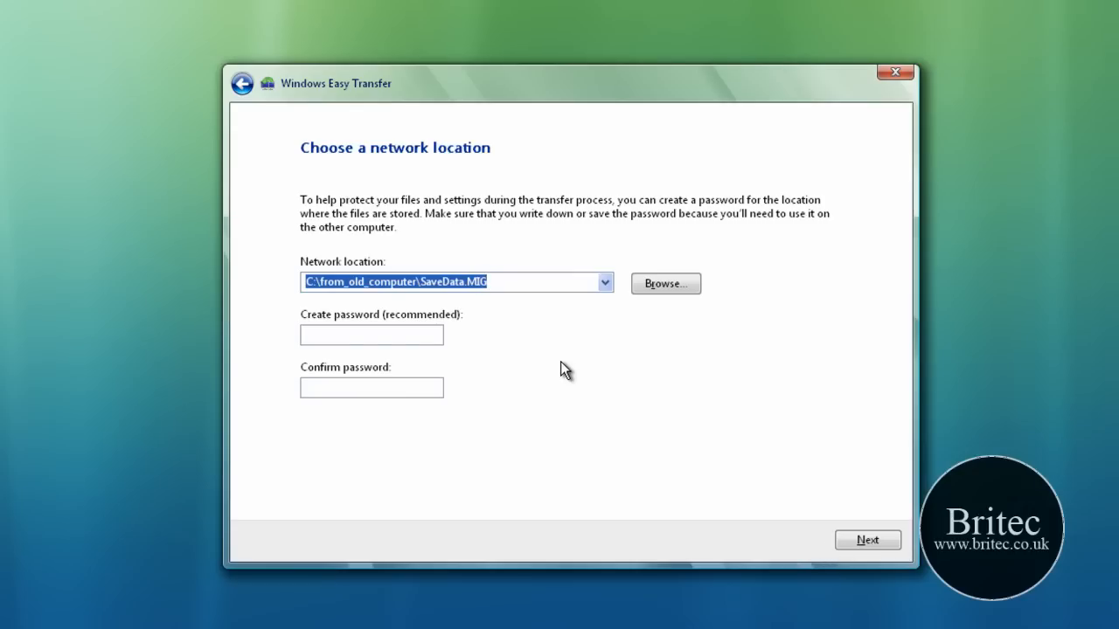
Step: Keep C:\from_old_computer\SaveData.MIG, enter and confirm a password, and continue
left_click(370, 336)
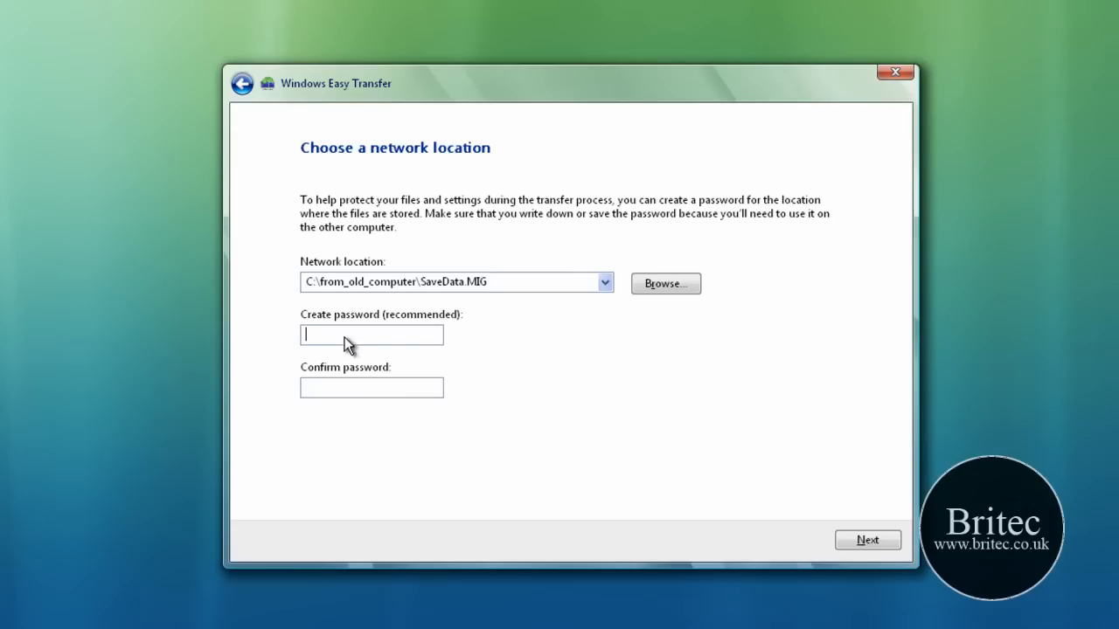
mouse_move(406, 356)
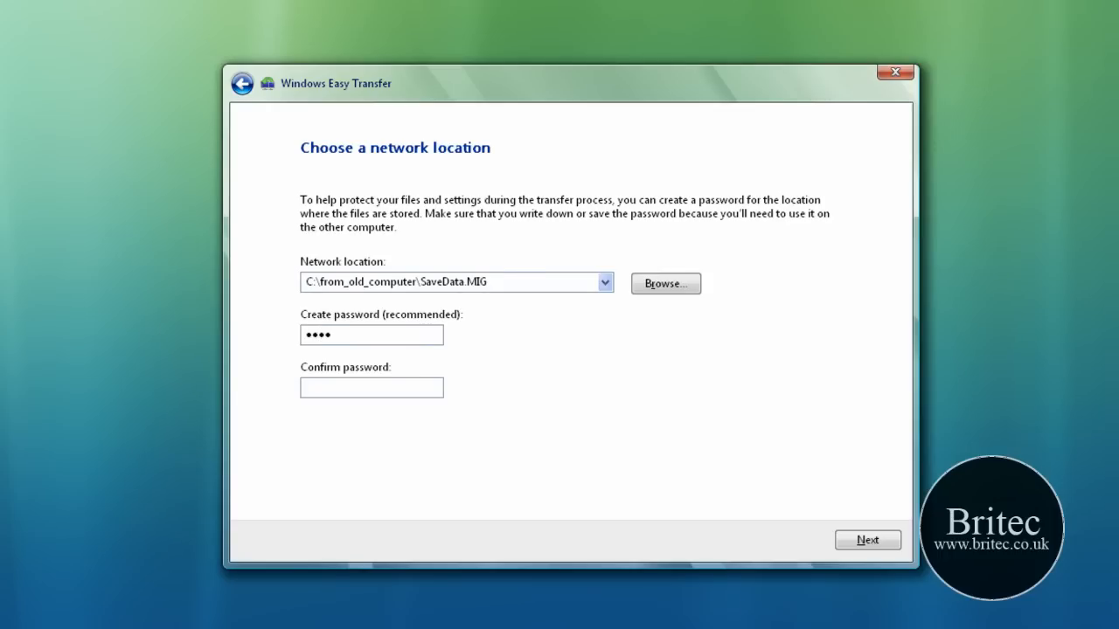
type("••")
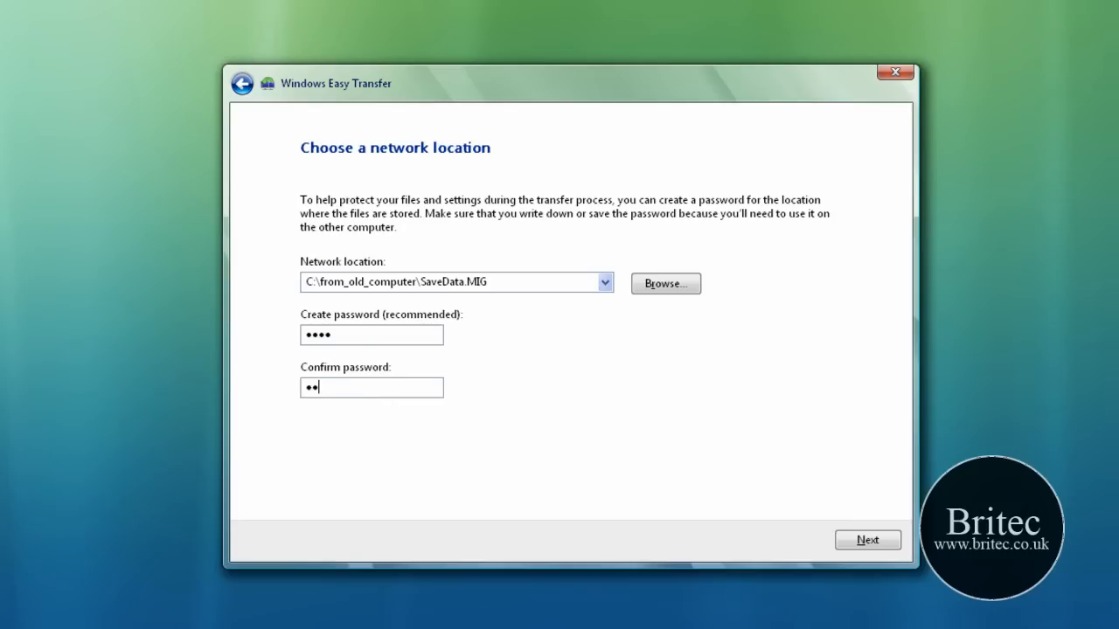
type("••")
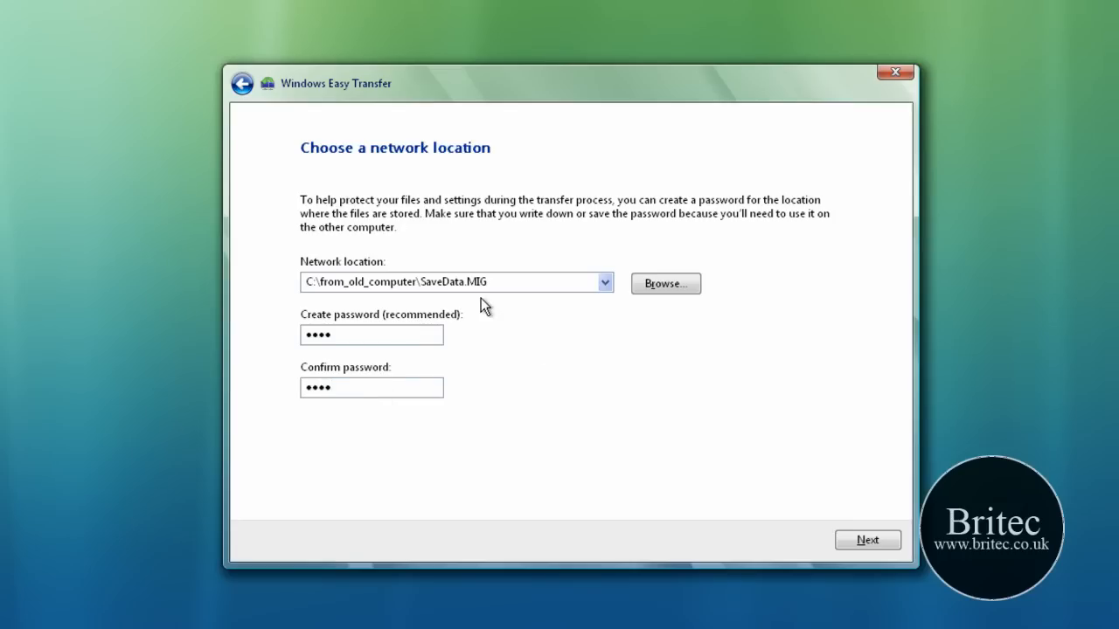
mouse_move(325, 301)
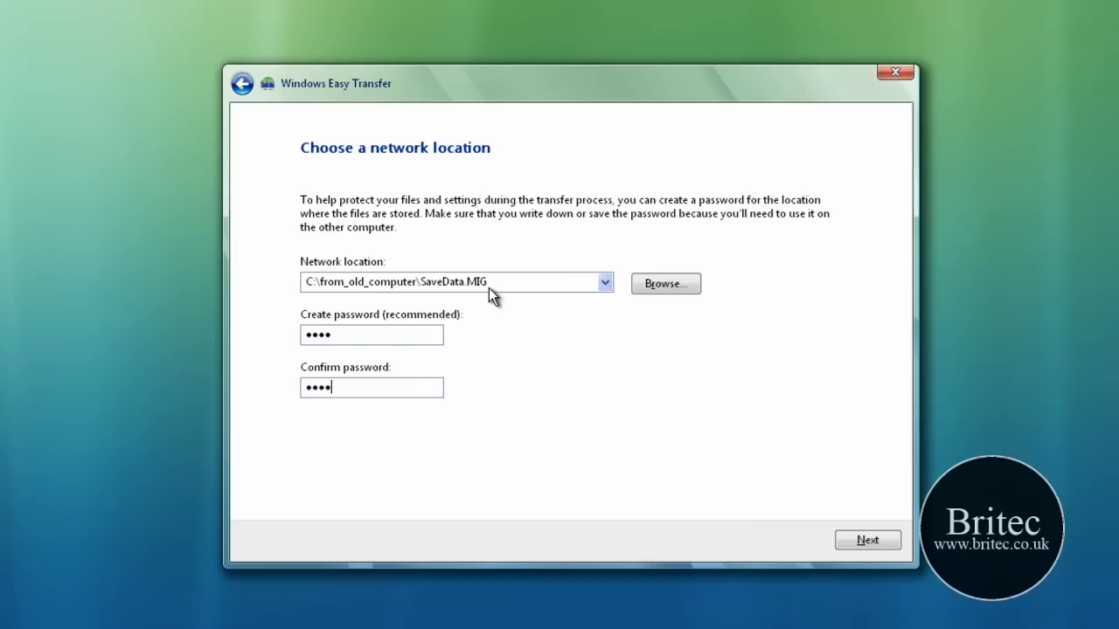
left_click(867, 538)
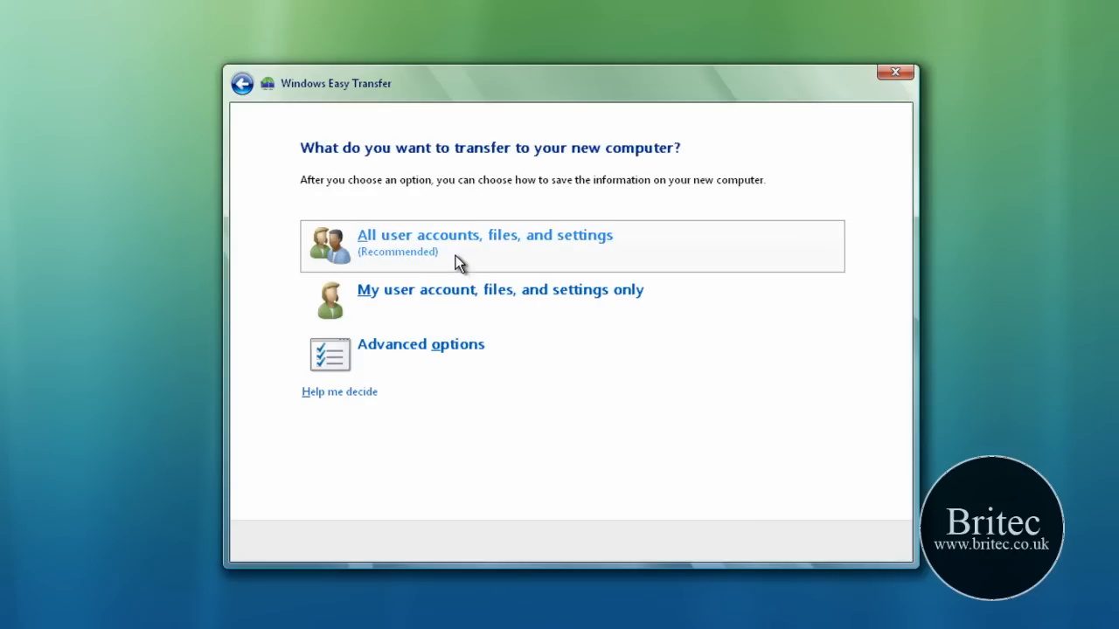
mouse_move(588, 264)
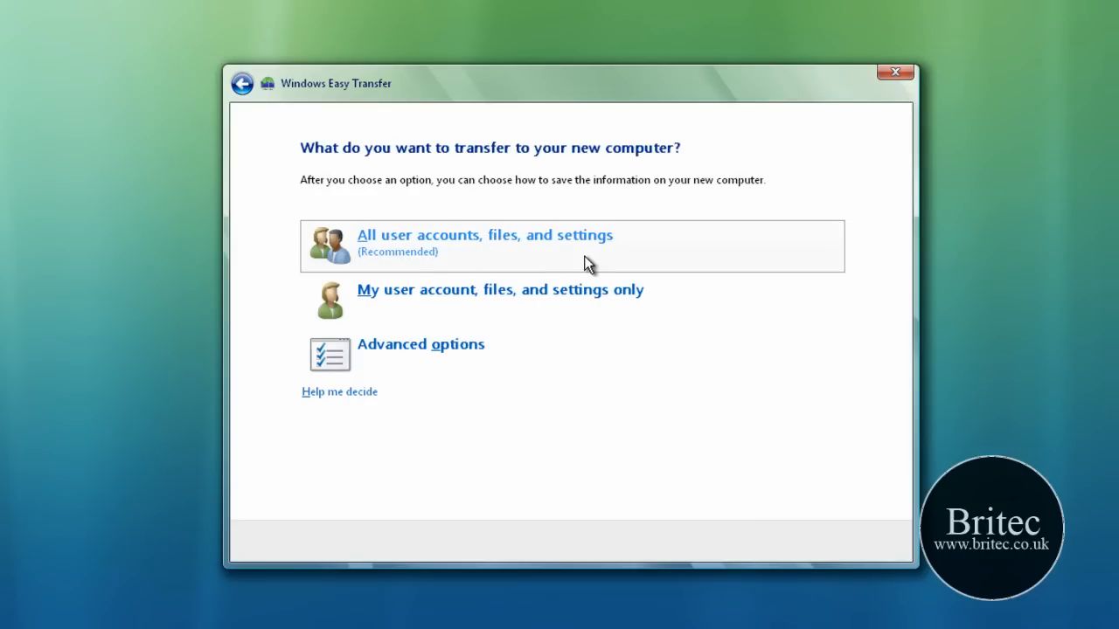
mouse_move(349, 362)
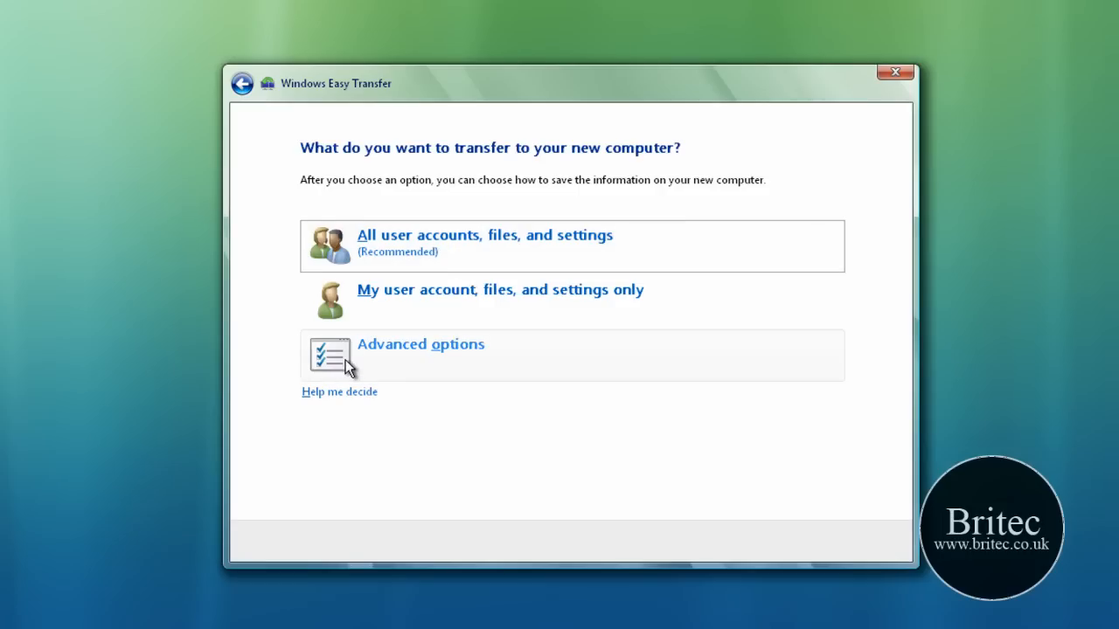
mouse_move(378, 362)
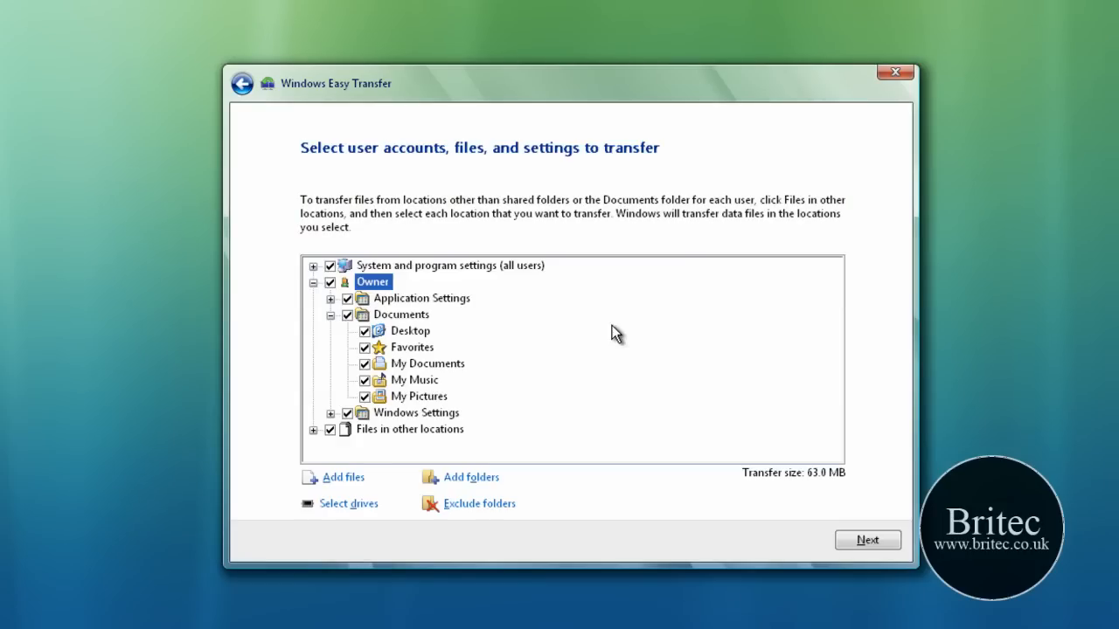
mouse_move(350, 440)
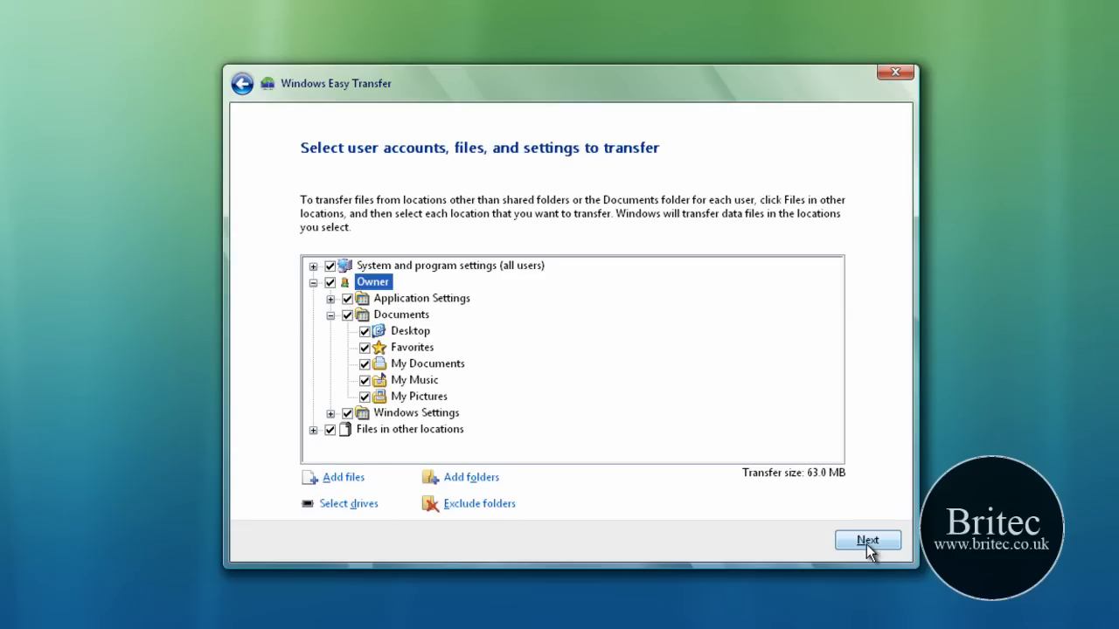
Step: Accept the selected Owner account files and system settings and start saving them
left_click(867, 538)
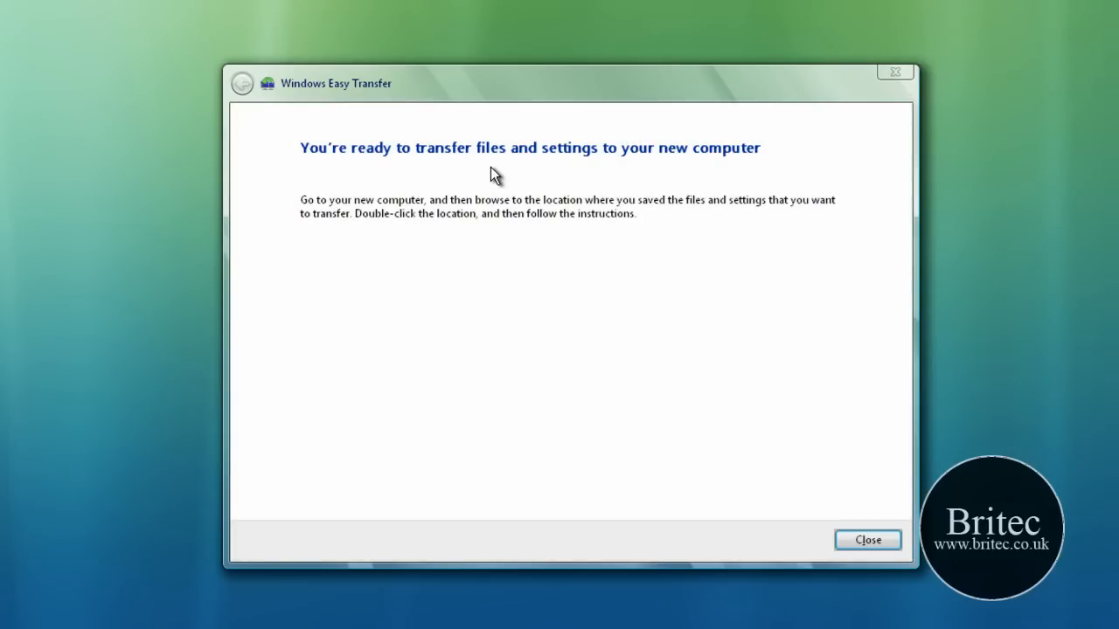
mouse_move(489, 194)
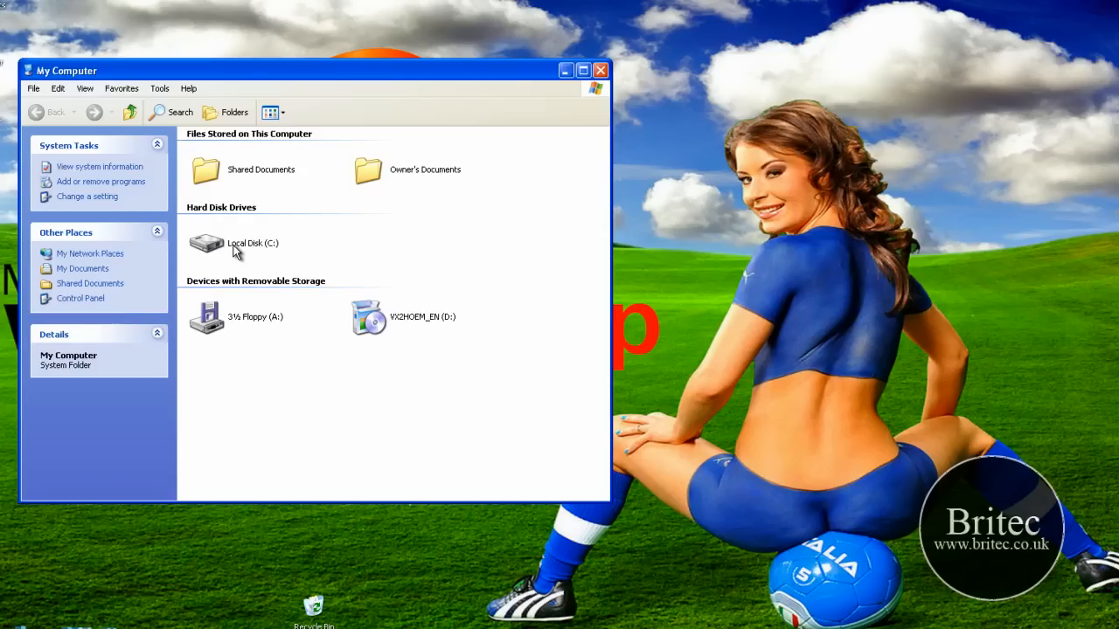
Step: Browse into Local Disk (C:)\from_old_computer to see the SaveData.MIG file
double_click(251, 243)
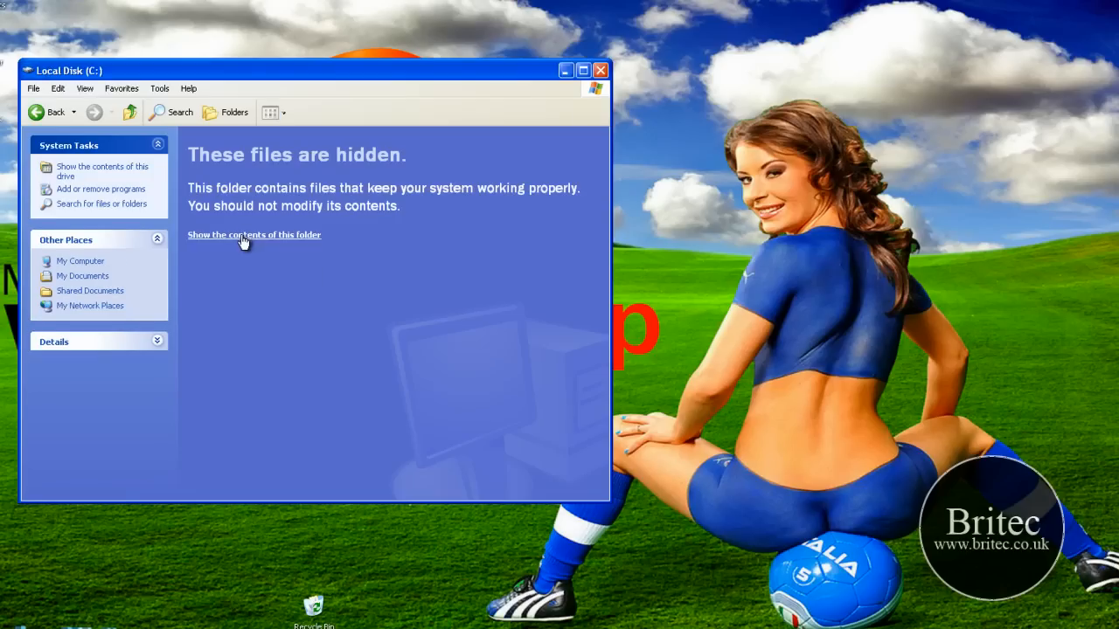
left_click(256, 235)
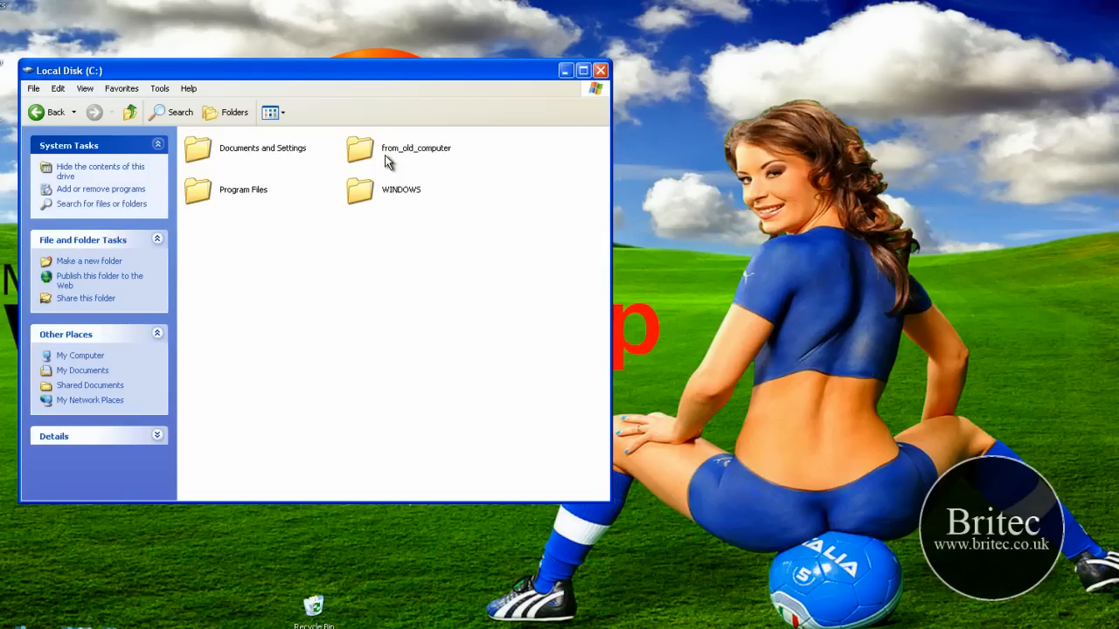
left_click(416, 147)
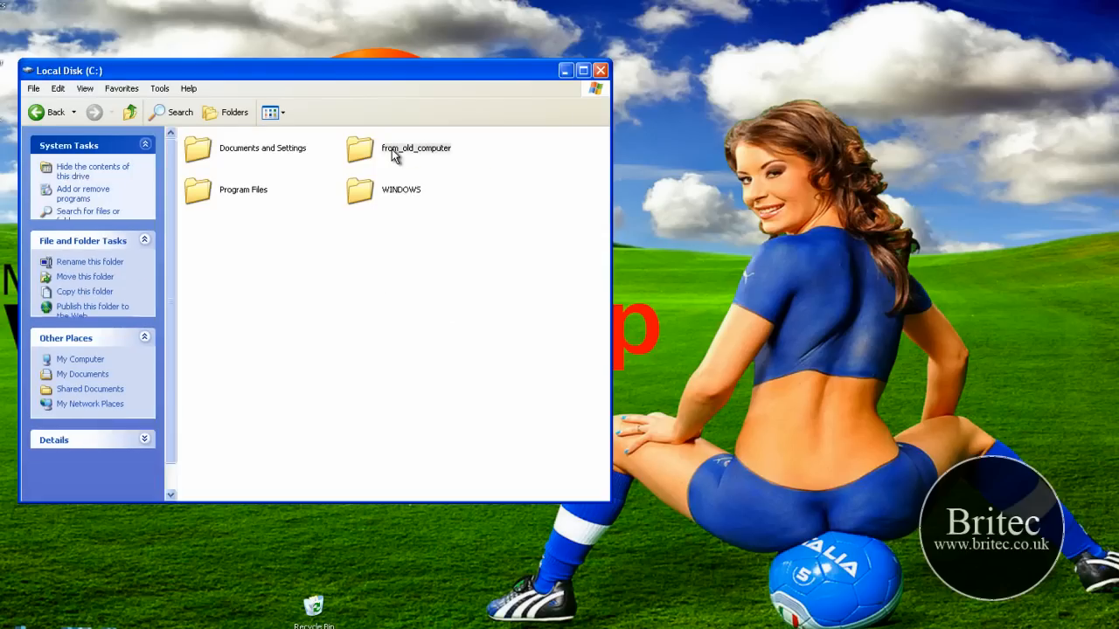
double_click(416, 146)
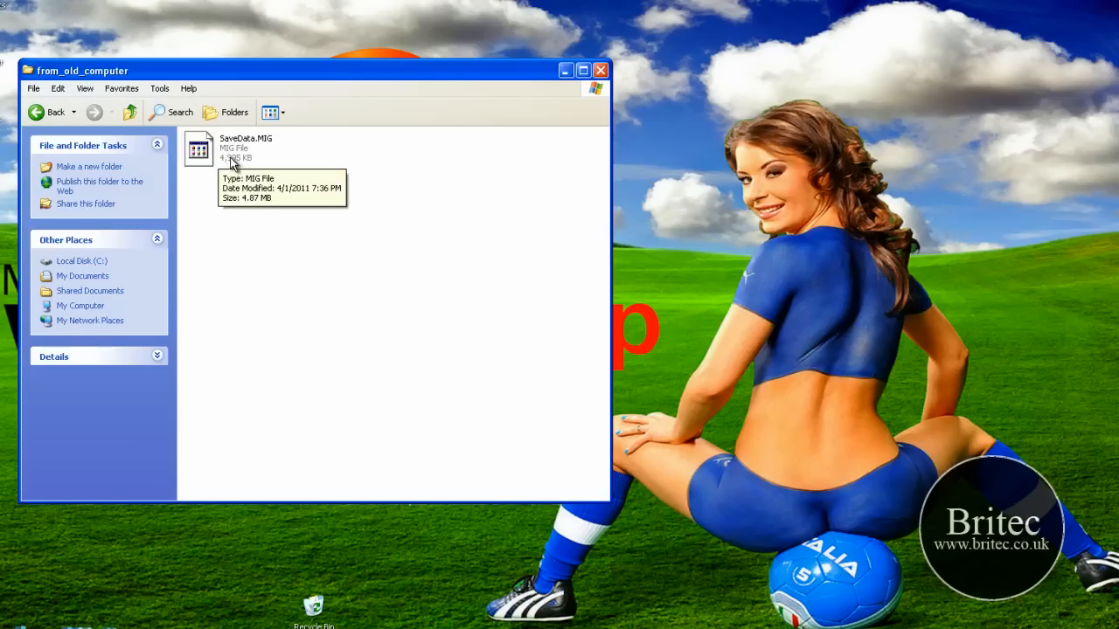
mouse_move(234, 164)
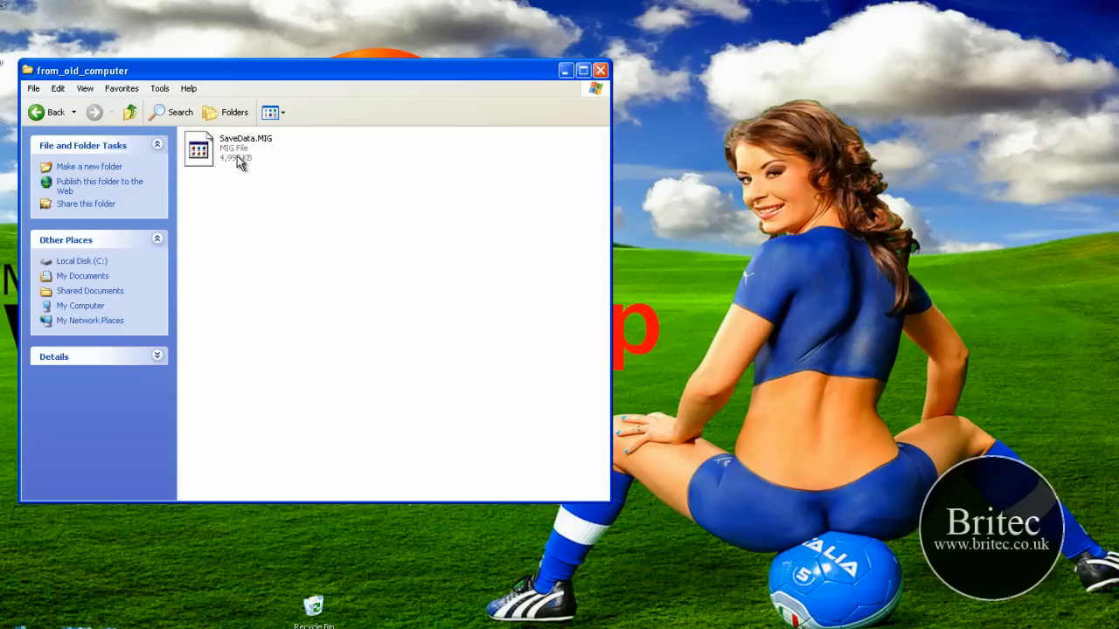
mouse_move(230, 161)
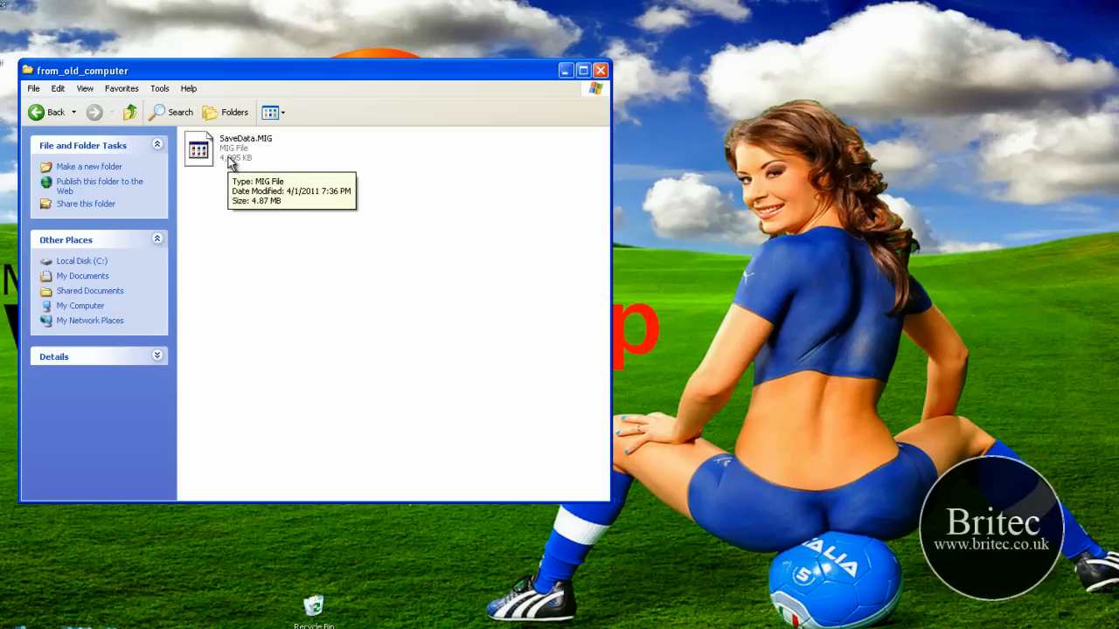
mouse_move(538, 115)
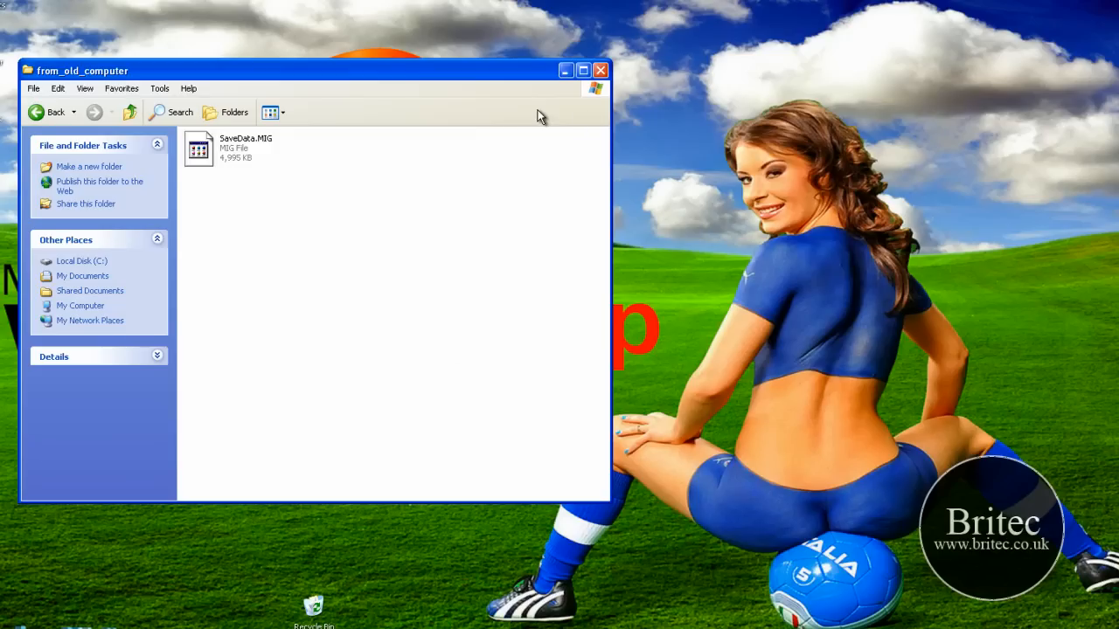
mouse_move(241, 159)
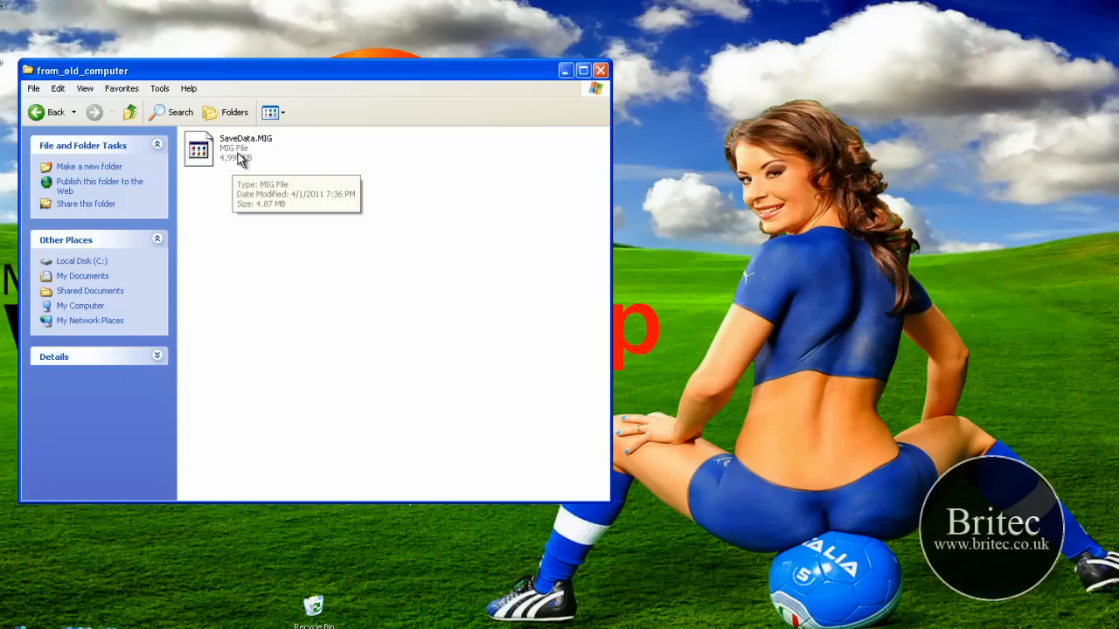
mouse_move(601, 70)
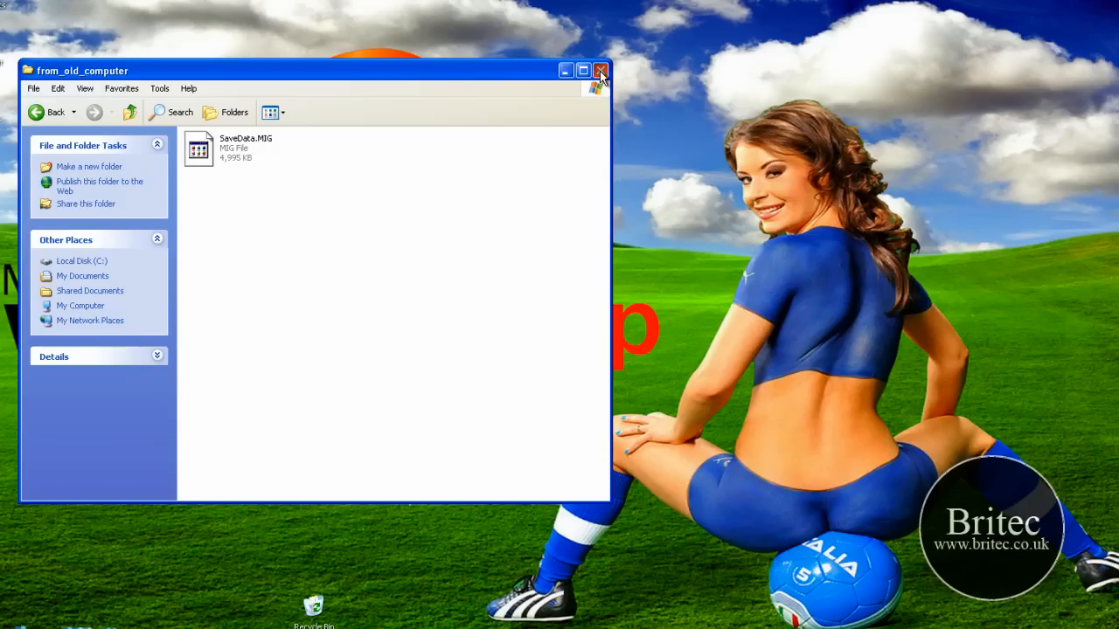
Step: Close the folder window and drag the transfer file icon left beside the other desktop icons
left_click(601, 70)
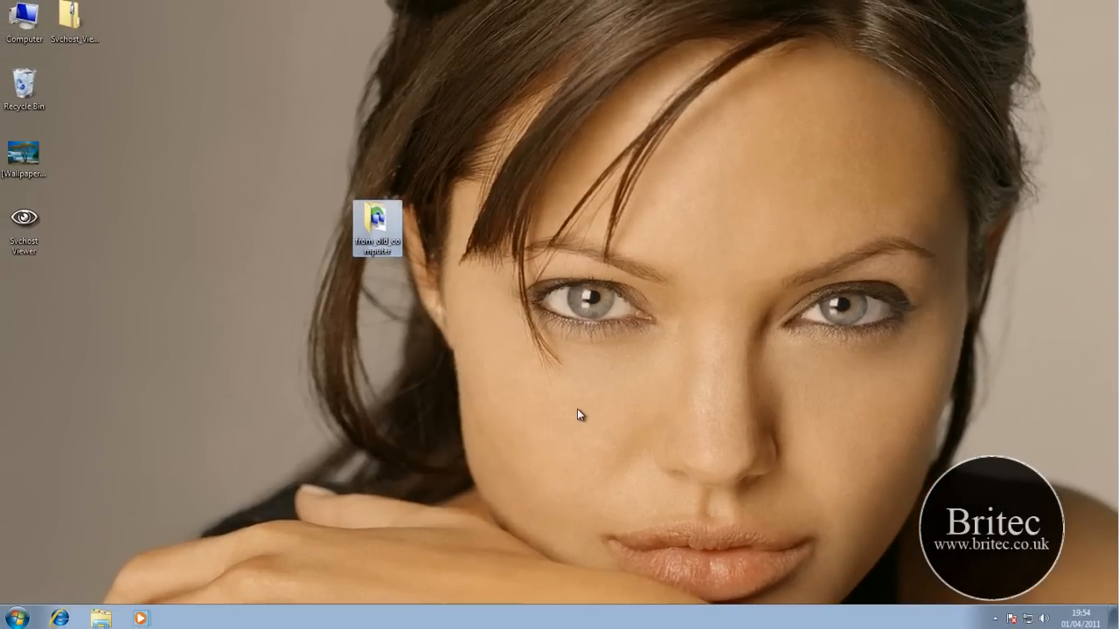
mouse_move(423, 350)
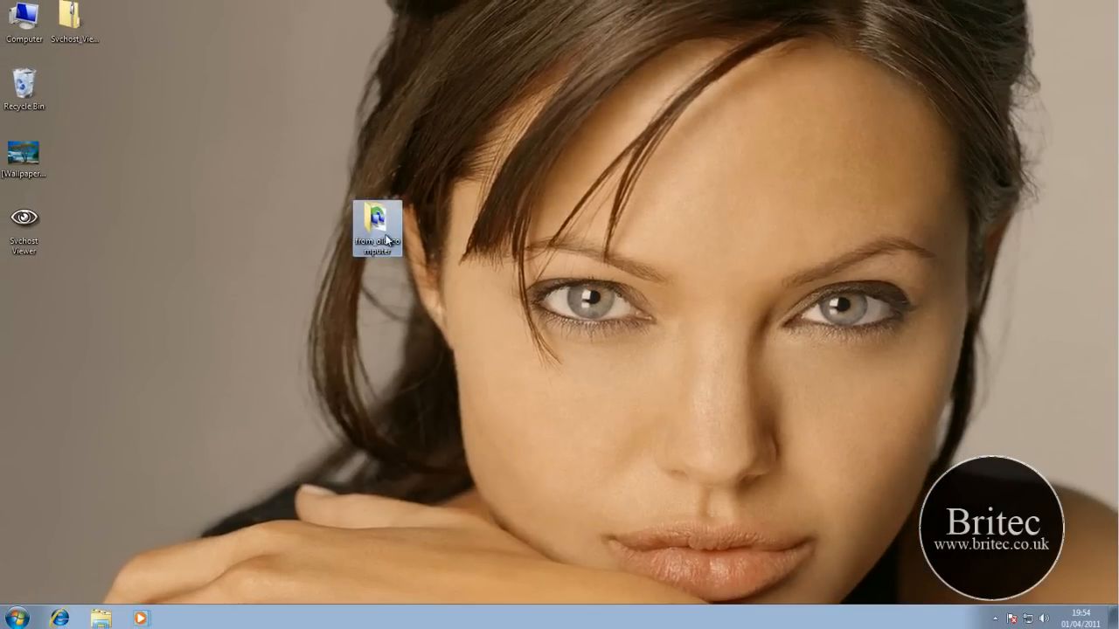
left_click_drag(376, 227, 175, 227)
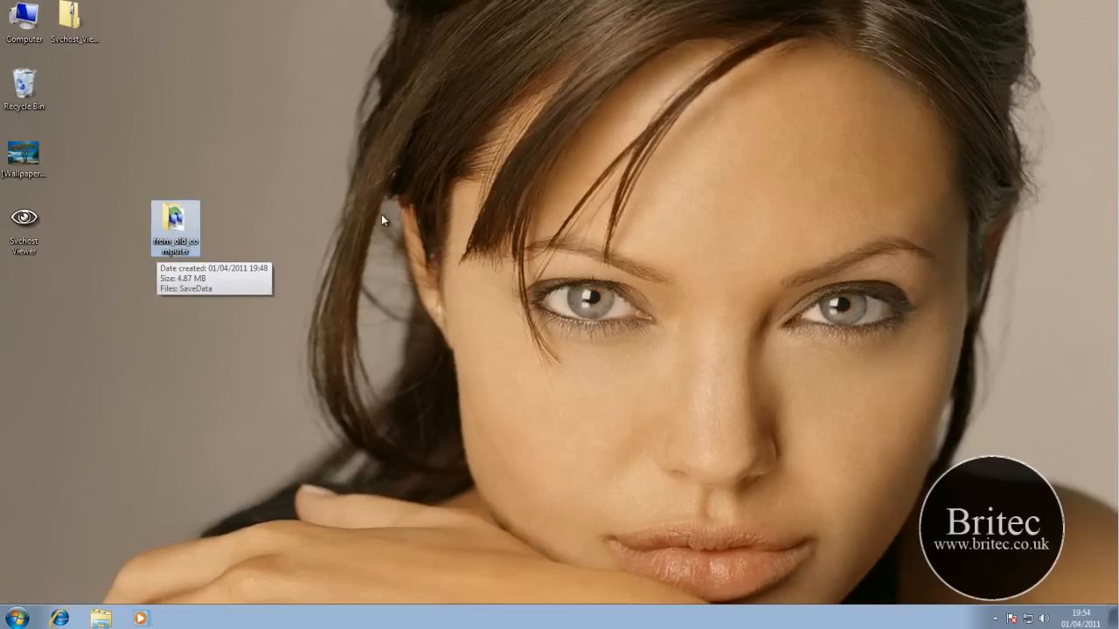
mouse_move(248, 227)
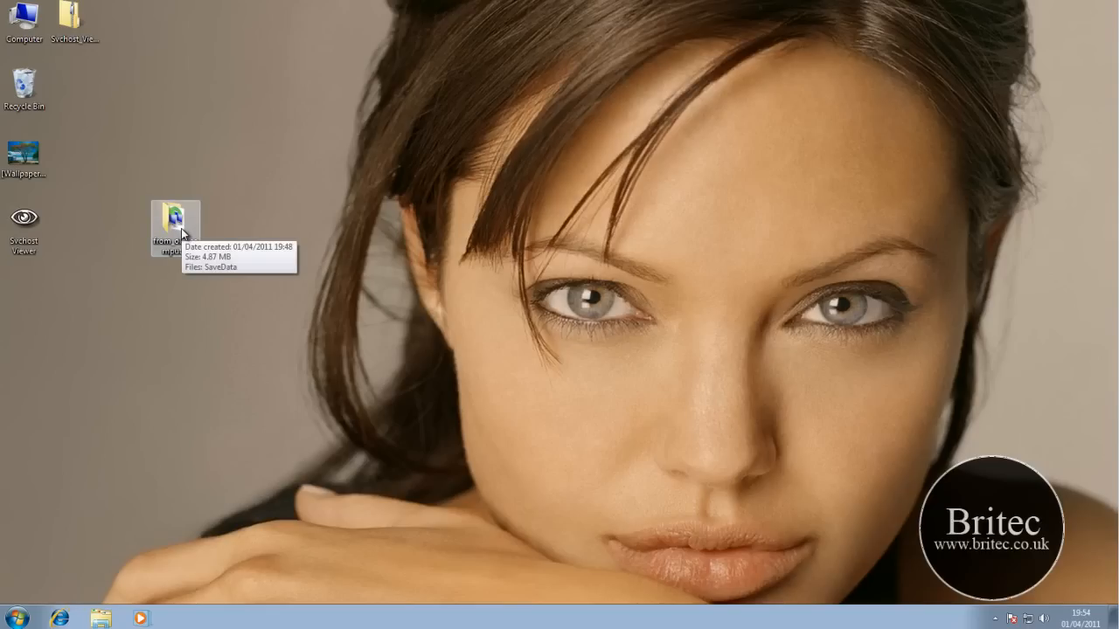
mouse_move(262, 194)
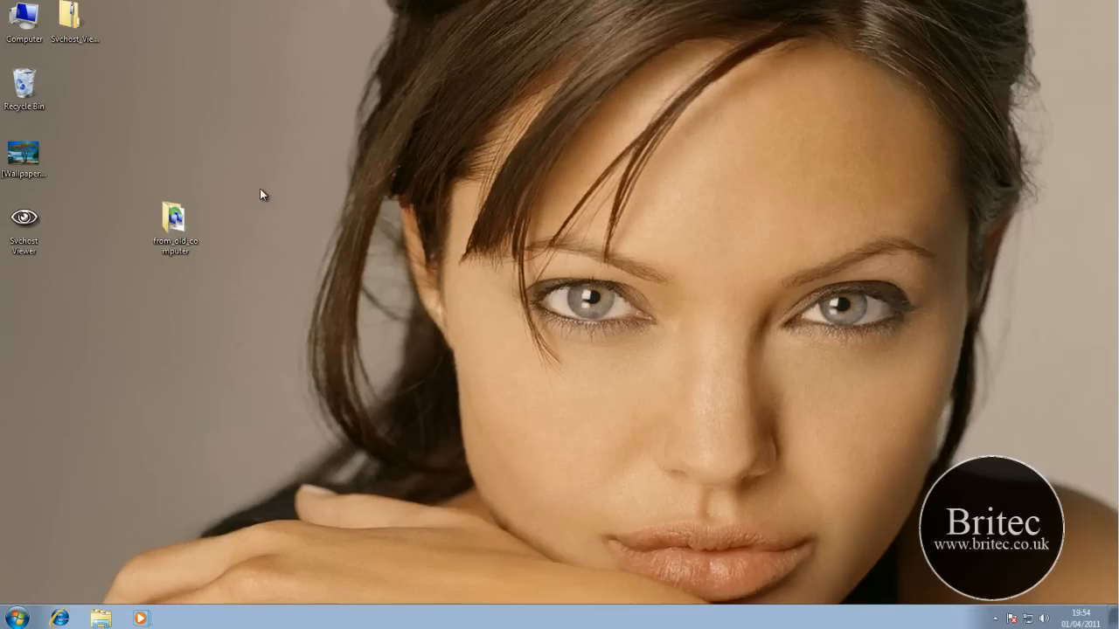
mouse_move(451, 194)
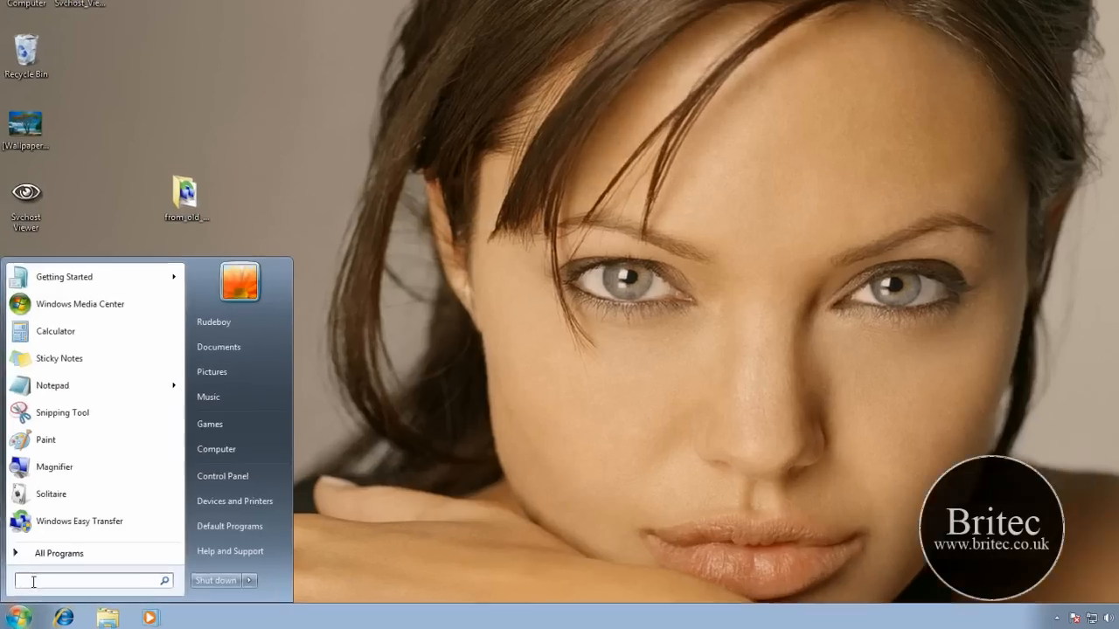
Step: Search the Start menu for 'easy' to find Windows Easy Transfer
type("e")
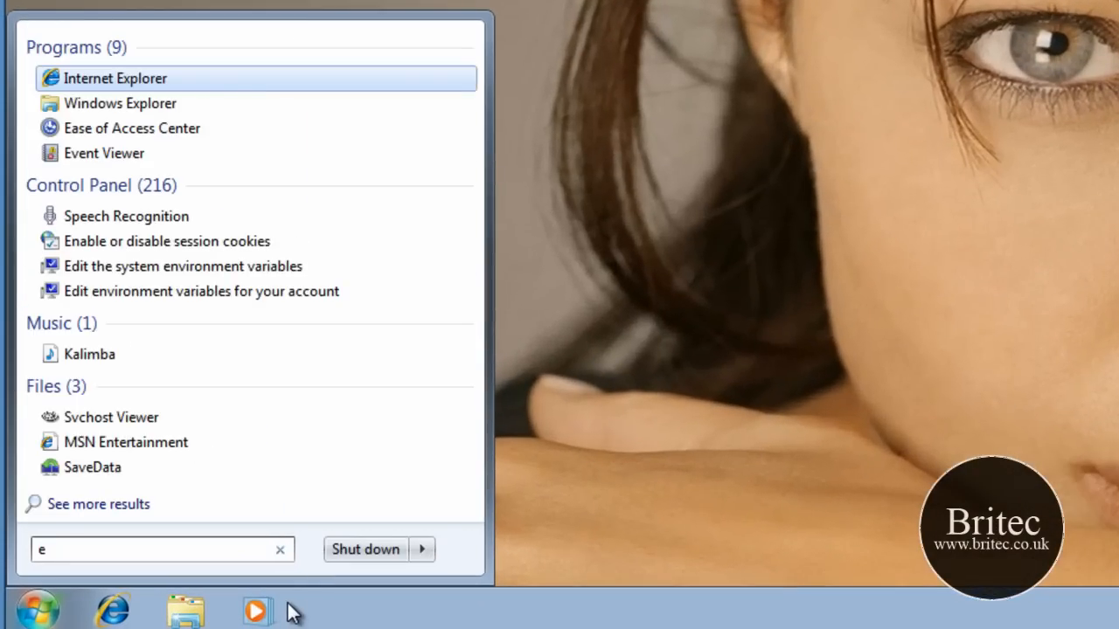
type("asy")
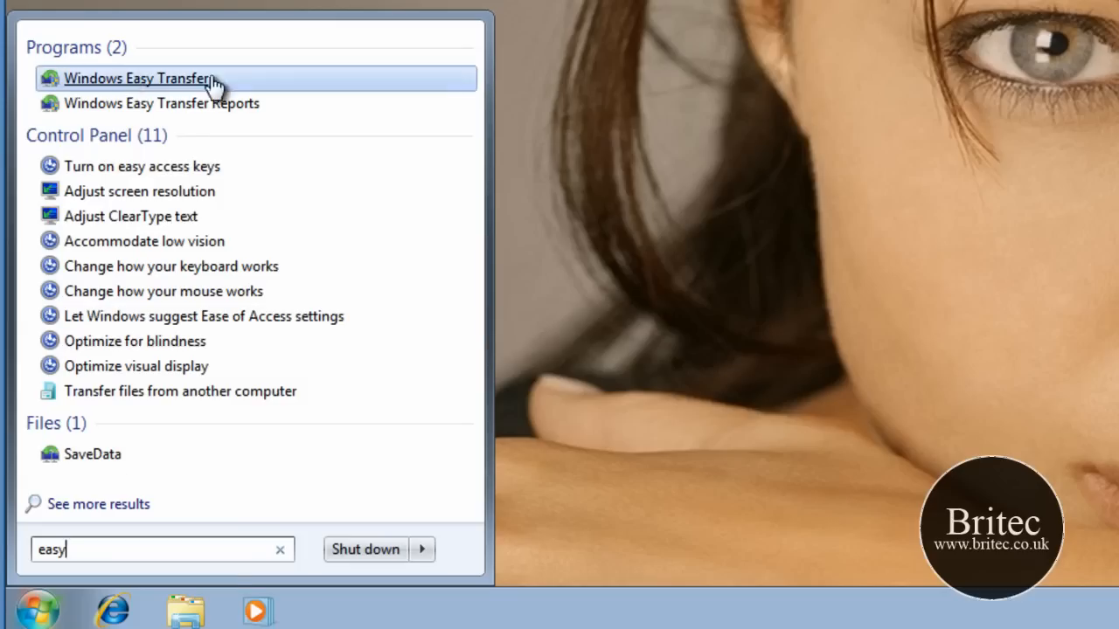
mouse_move(111, 88)
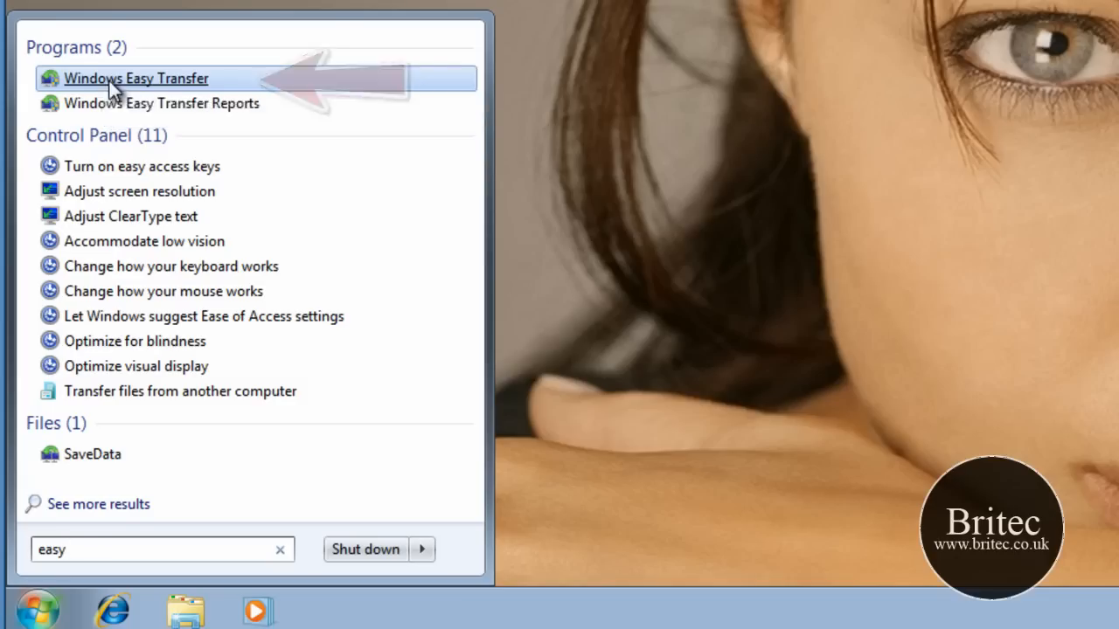
Step: Launch Windows Easy Transfer from the search results on Windows 7
left_click(136, 79)
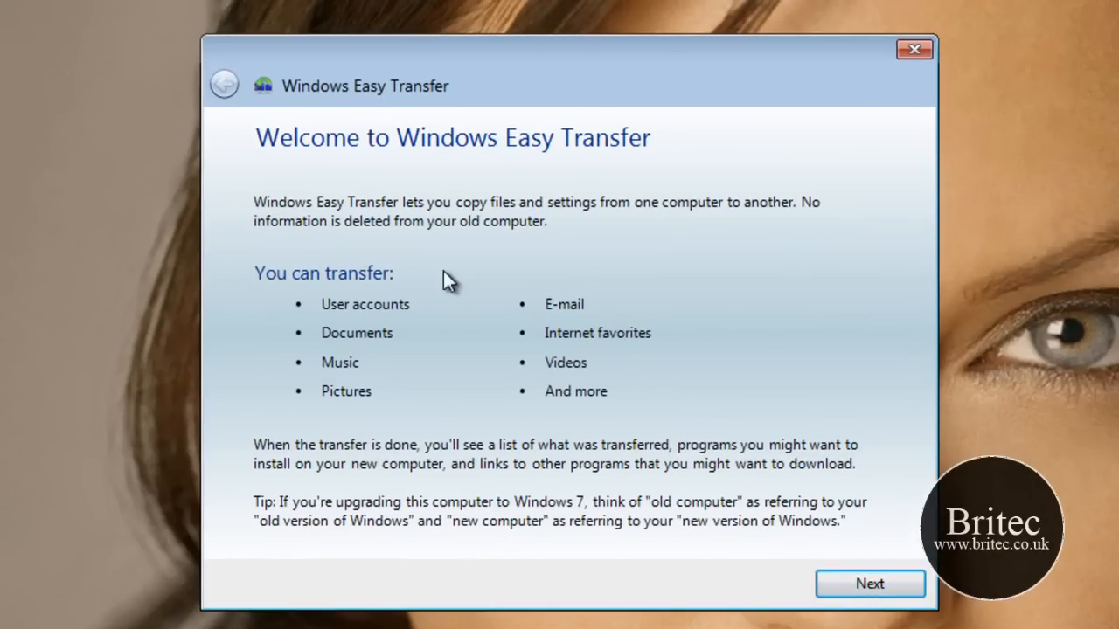
mouse_move(361, 356)
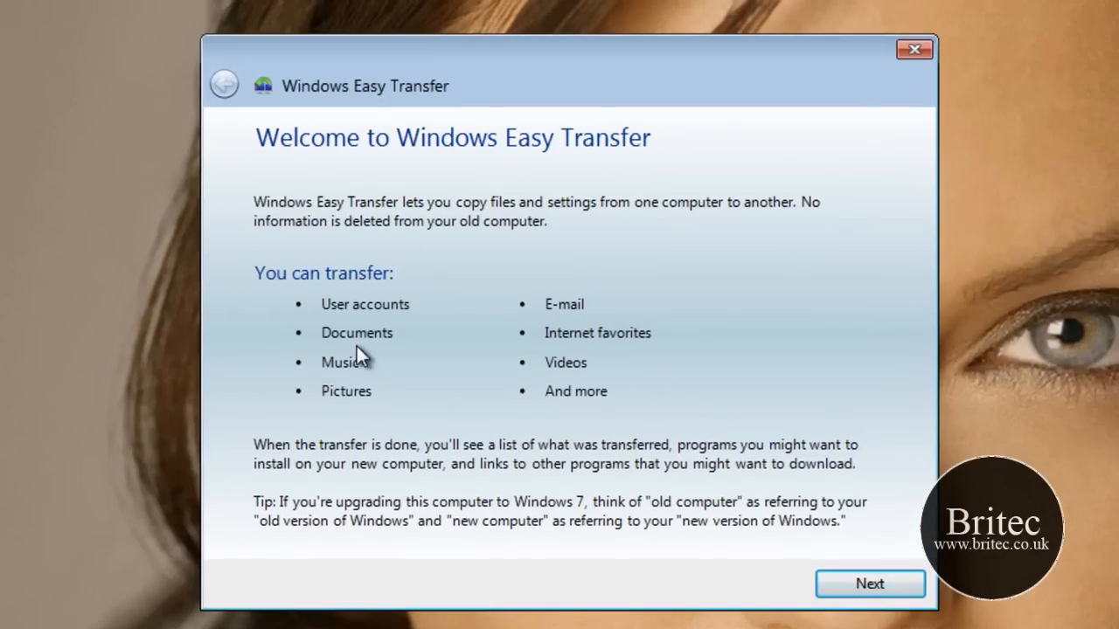
mouse_move(345, 416)
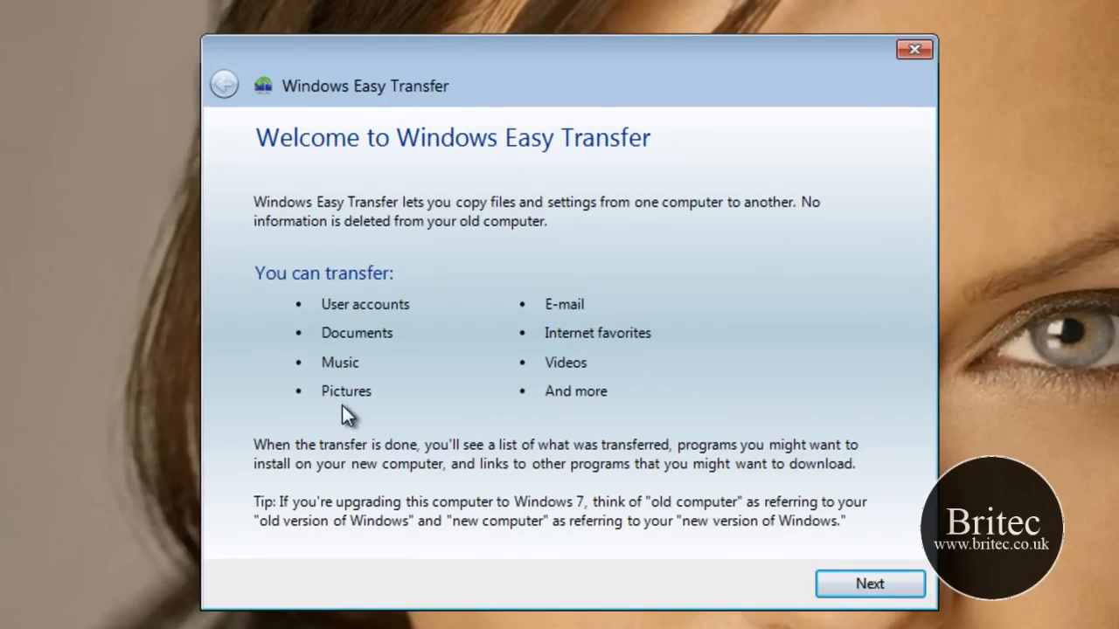
mouse_move(556, 370)
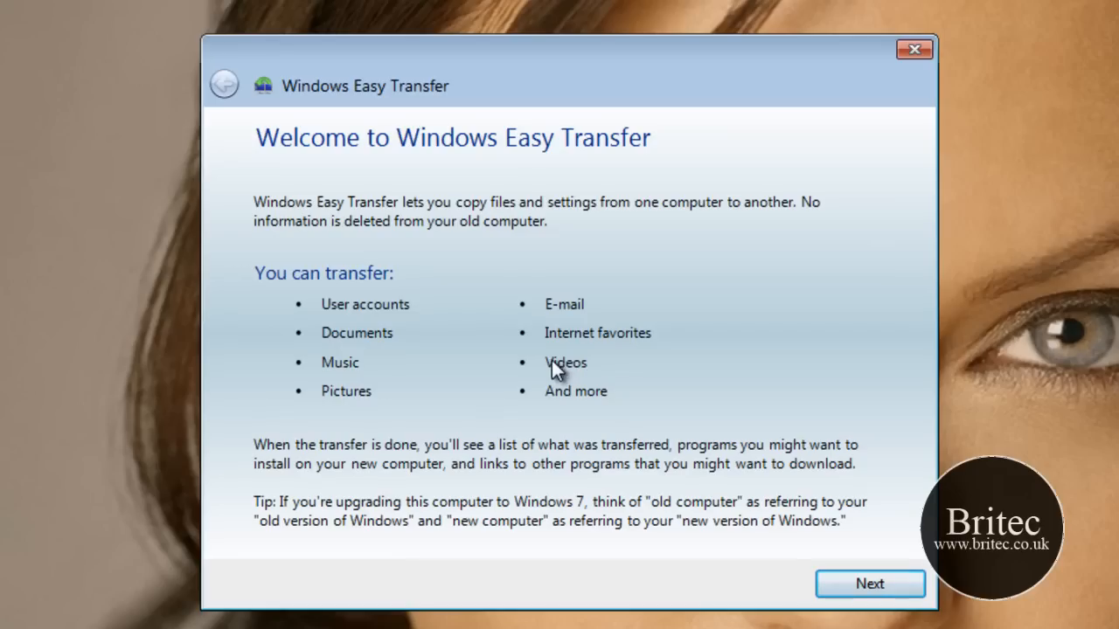
mouse_move(615, 395)
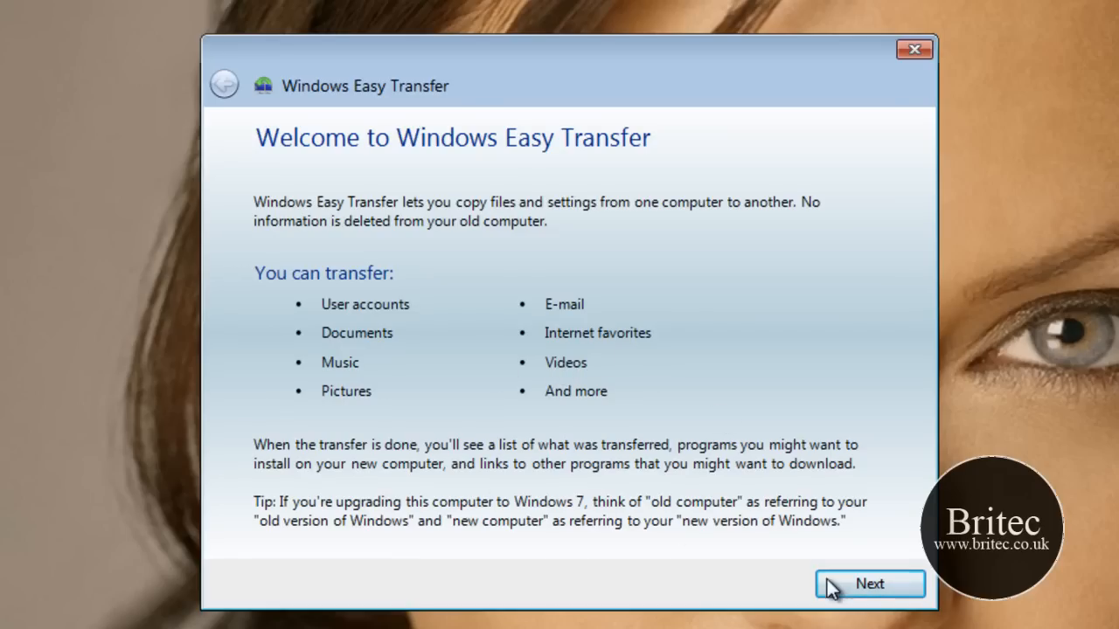
Step: Move past the Easy Transfer welcome page to the transfer-method question
left_click(869, 584)
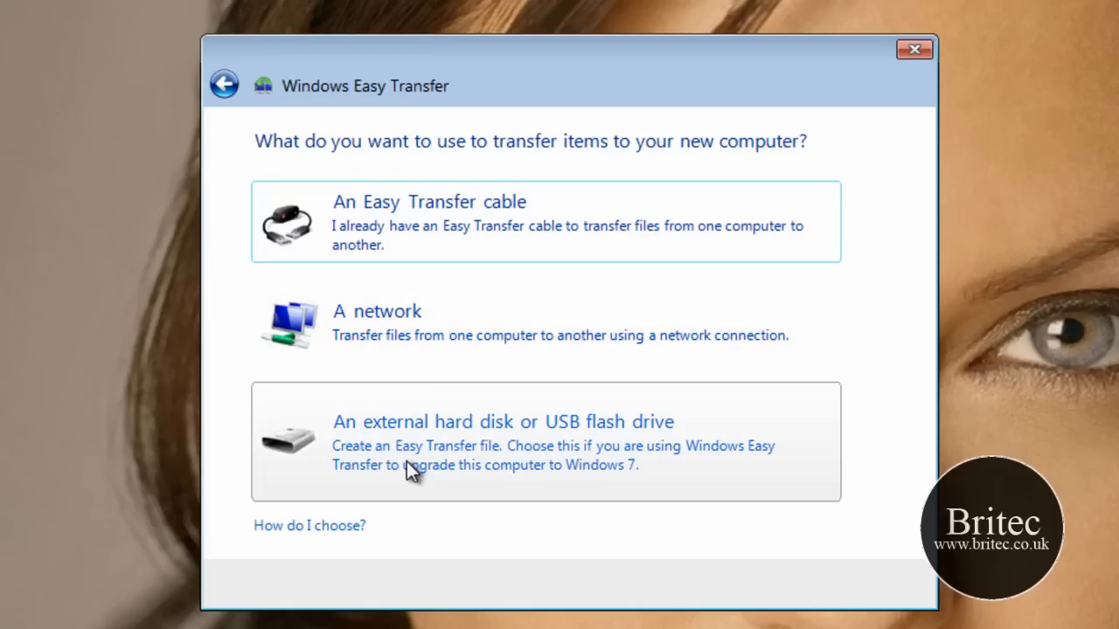
mouse_move(367, 446)
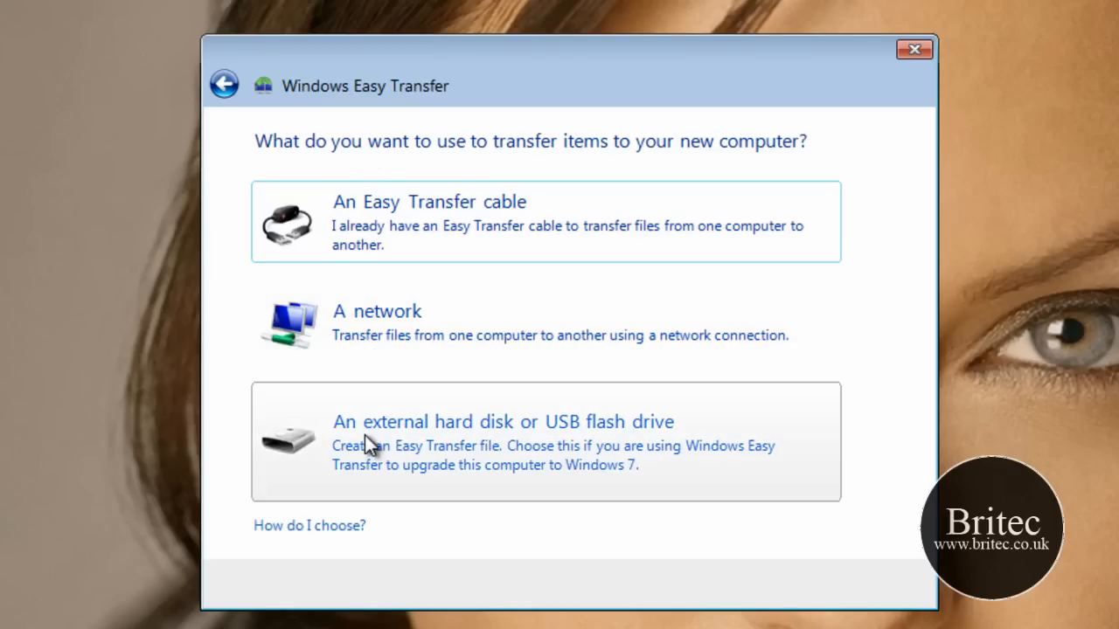
mouse_move(472, 226)
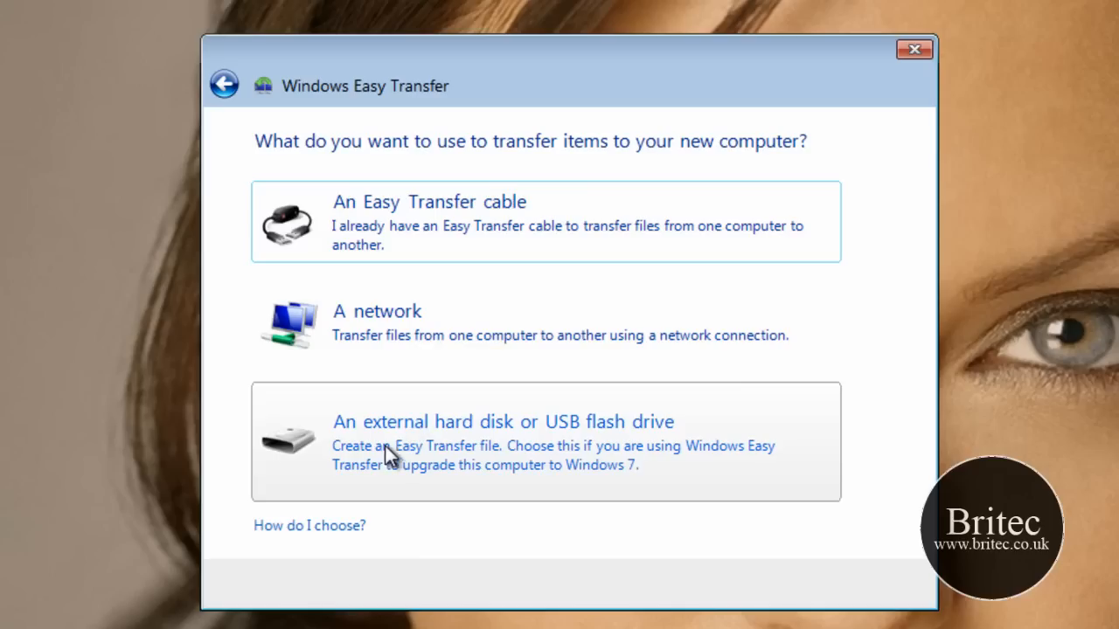
mouse_move(620, 451)
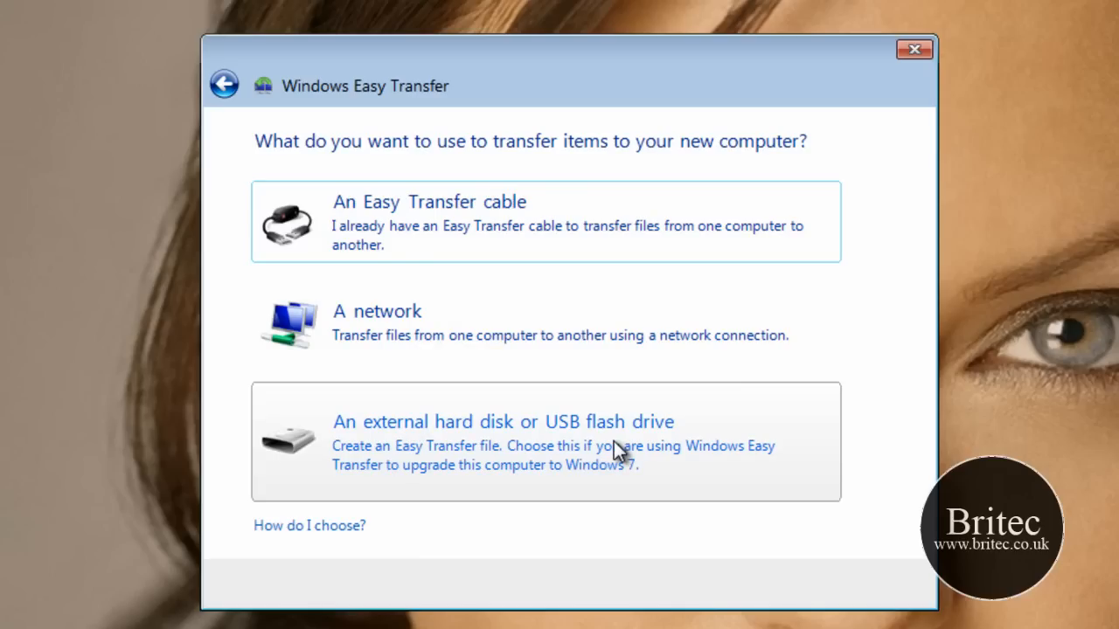
mouse_move(370, 458)
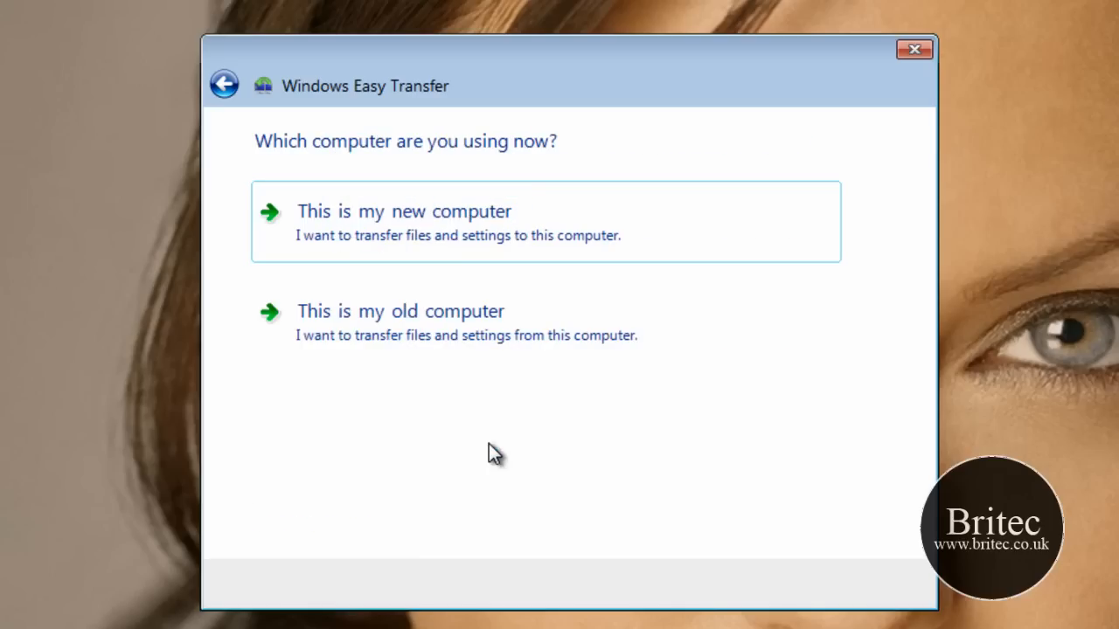
mouse_move(301, 150)
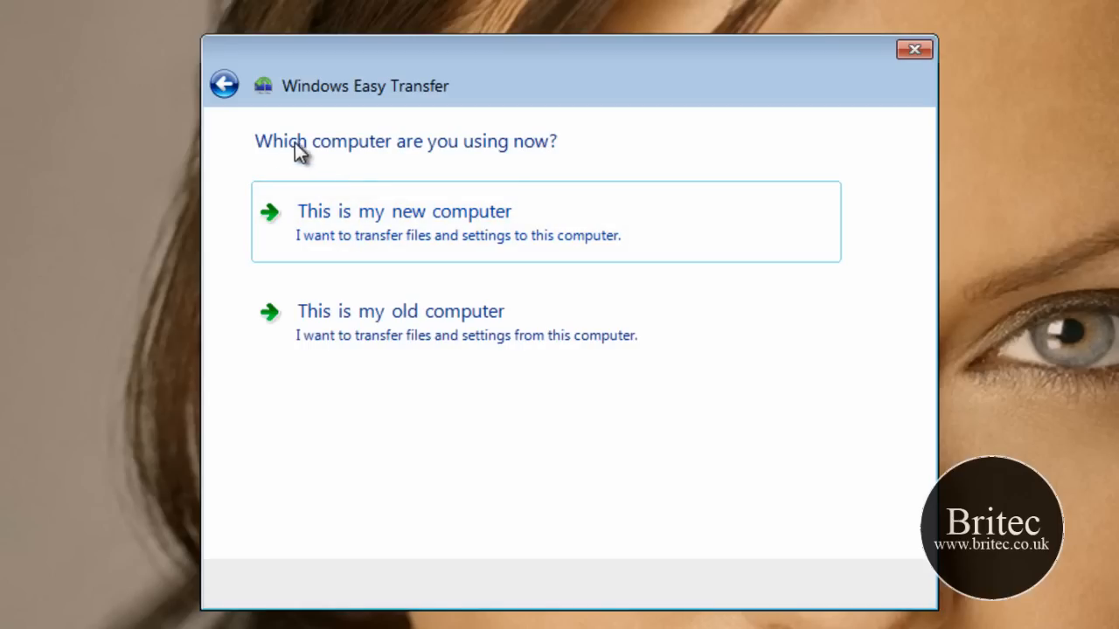
mouse_move(532, 168)
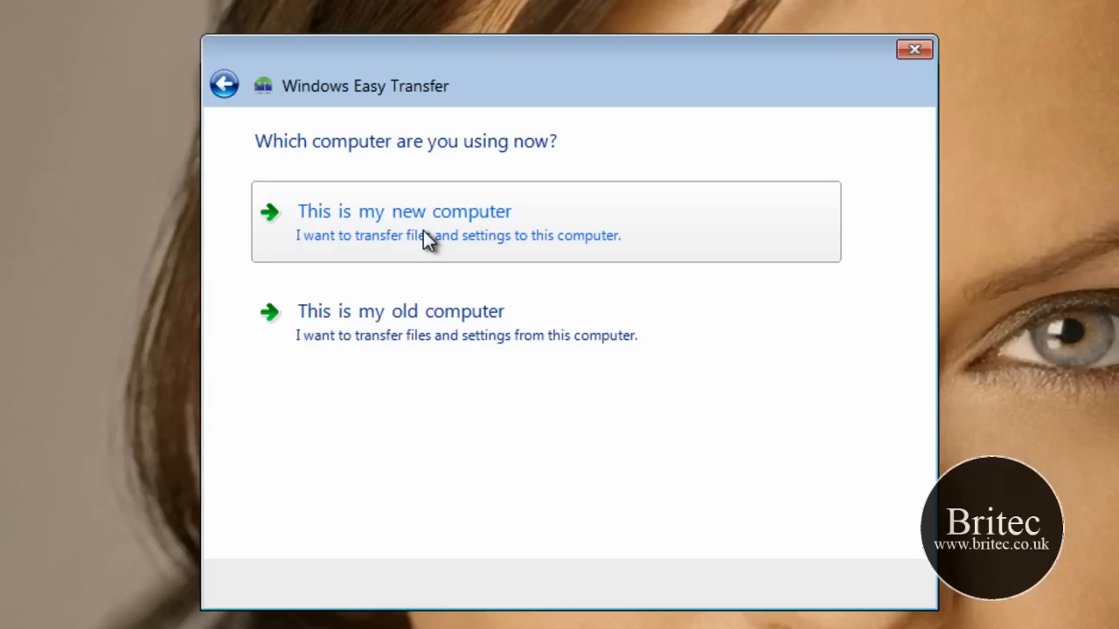
mouse_move(441, 231)
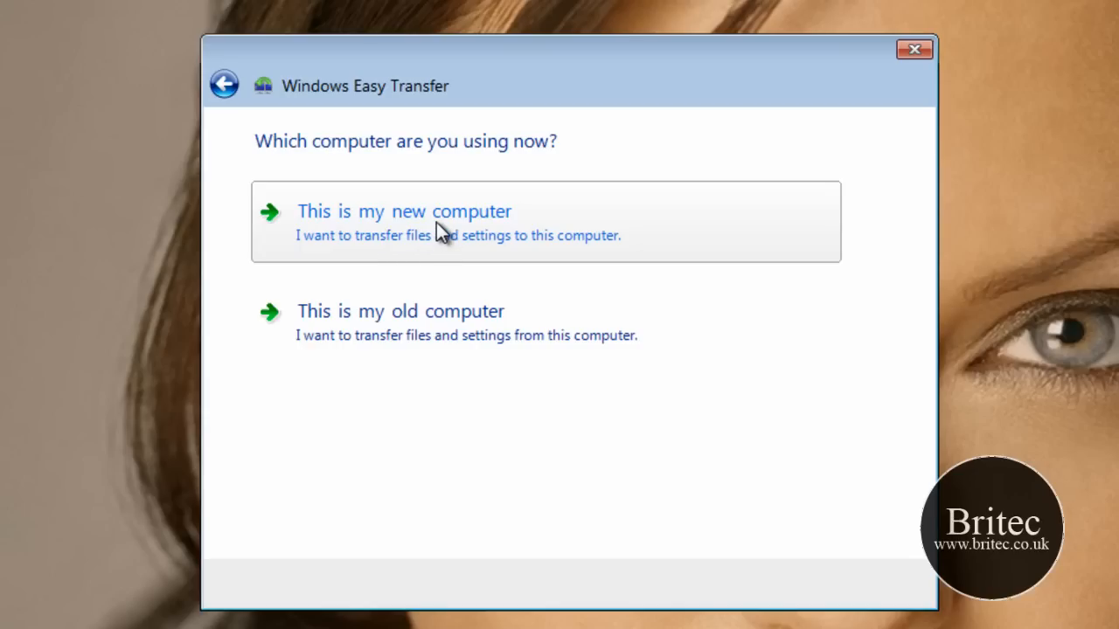
Step: Identify this machine as the new computer
left_click(404, 211)
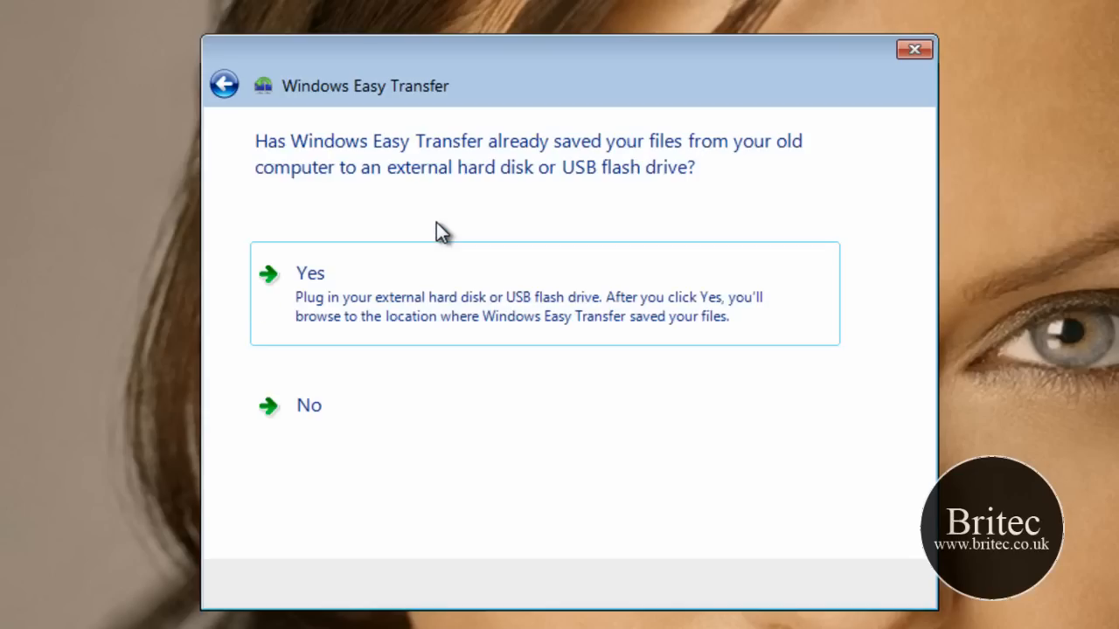
mouse_move(288, 157)
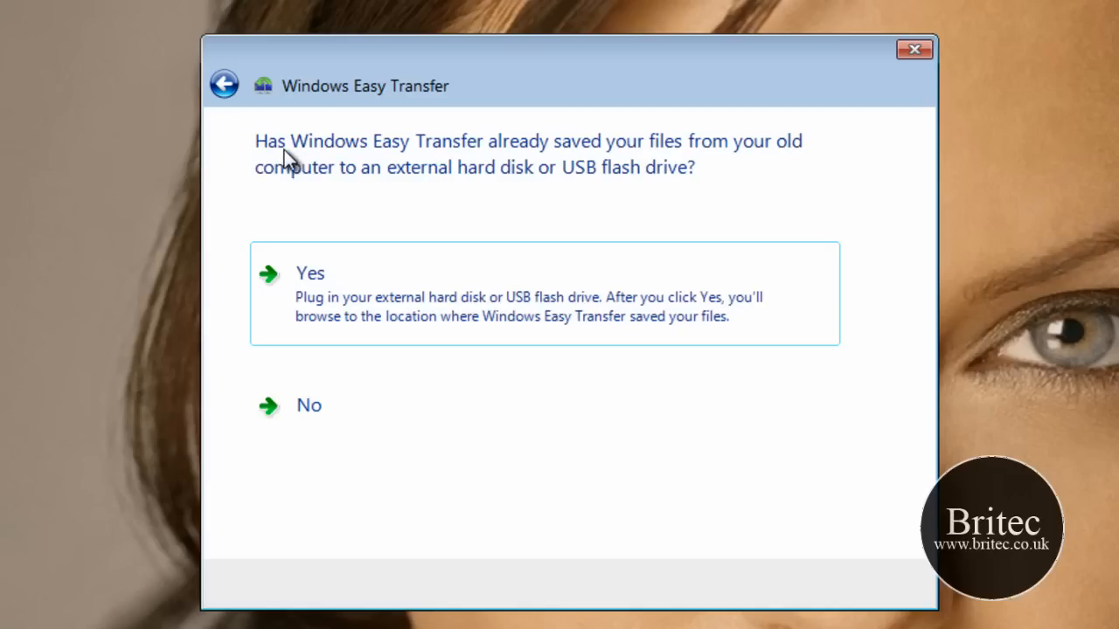
mouse_move(514, 161)
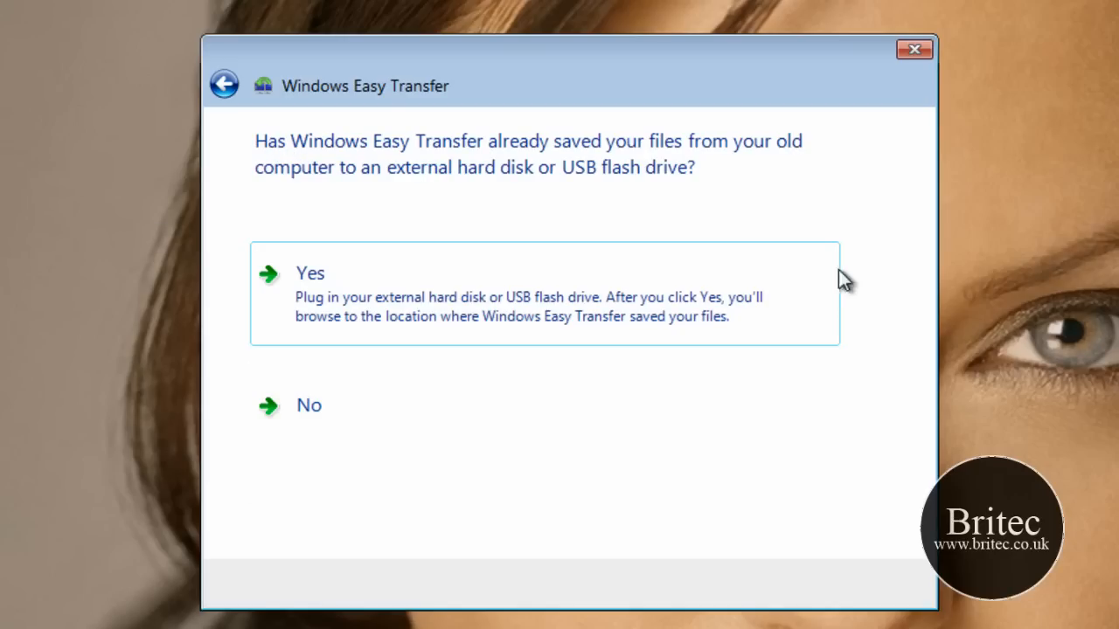
mouse_move(367, 311)
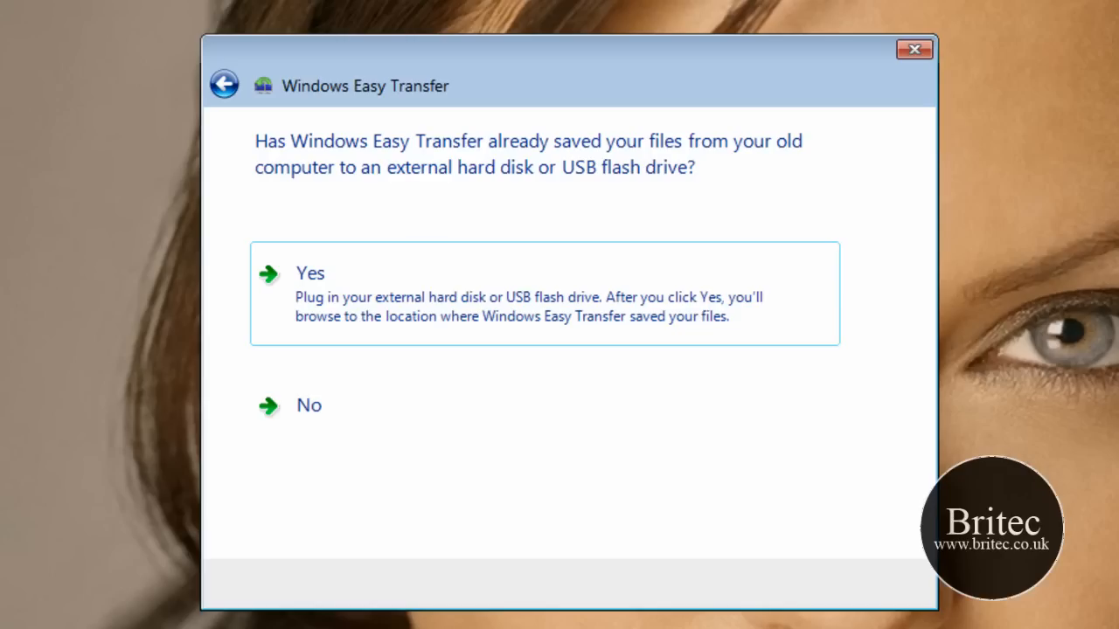
mouse_move(381, 308)
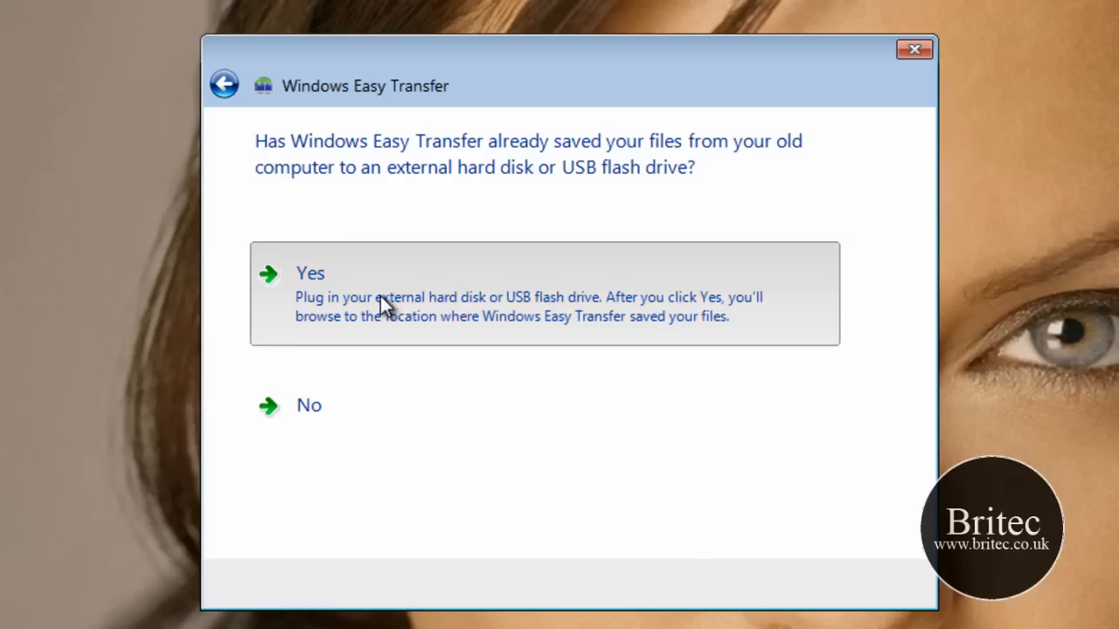
Step: Confirm files were already saved, then load SaveData from the desktop's from_old_computer folder
left_click(311, 273)
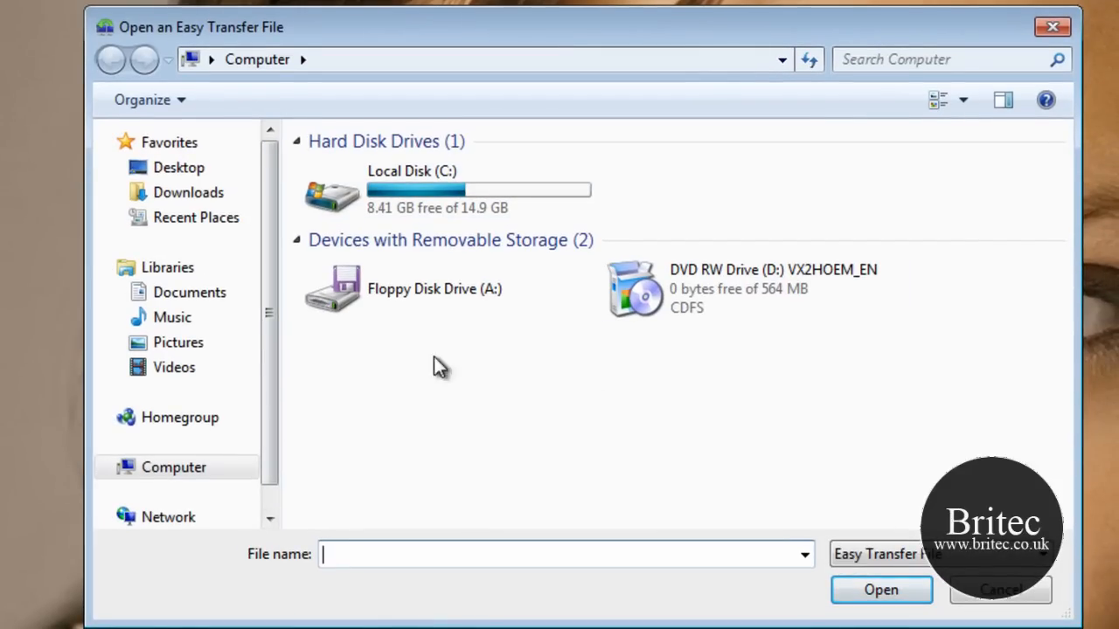
left_click(178, 167)
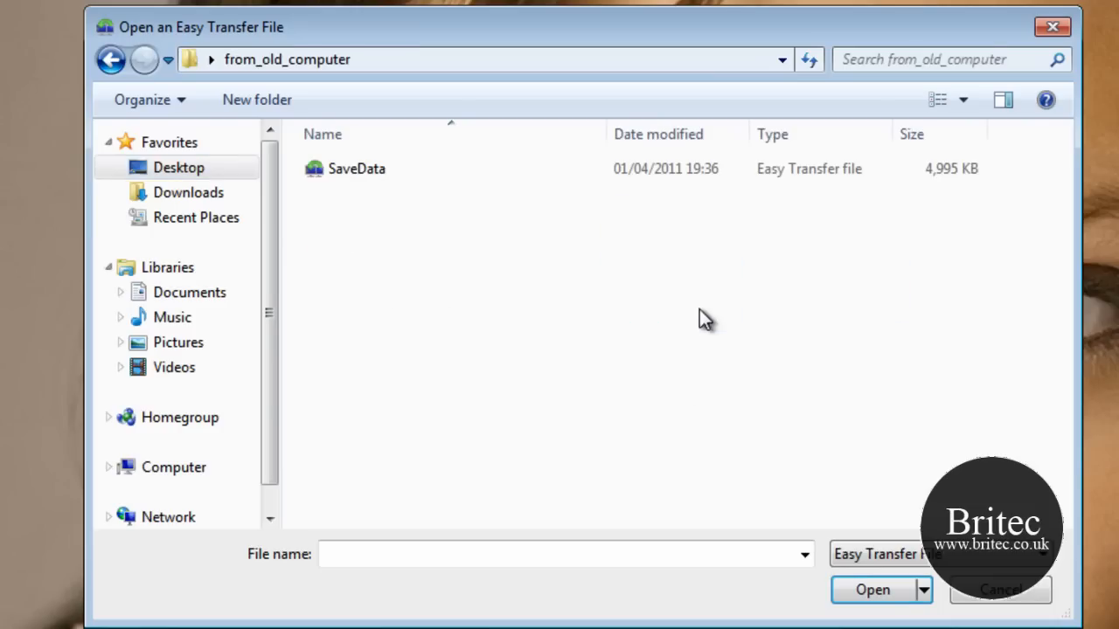
left_click(356, 168)
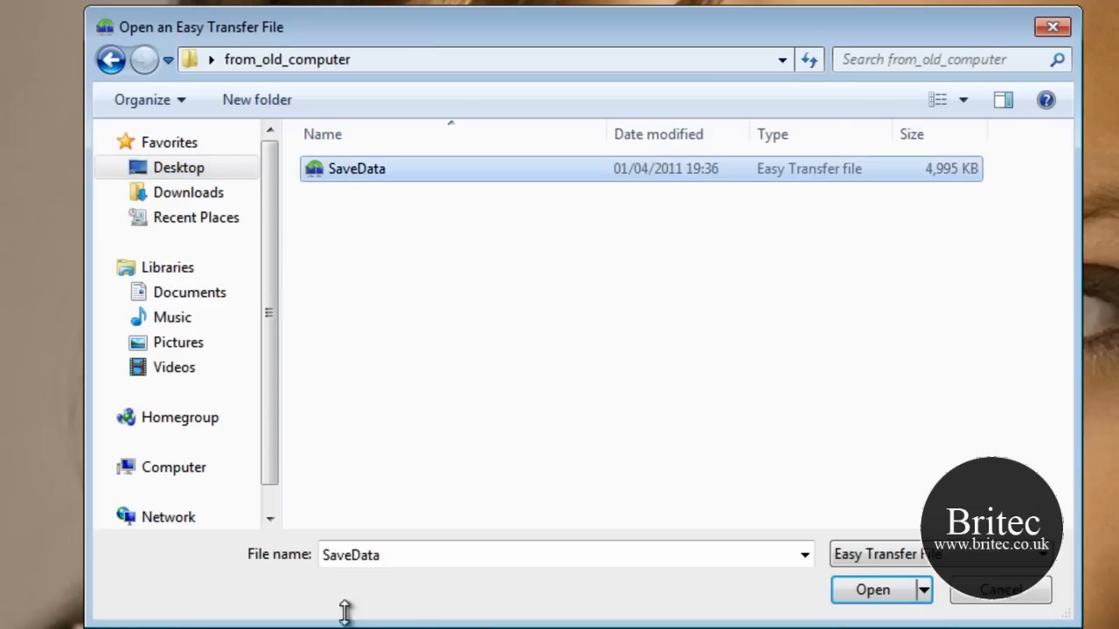
left_click(870, 590)
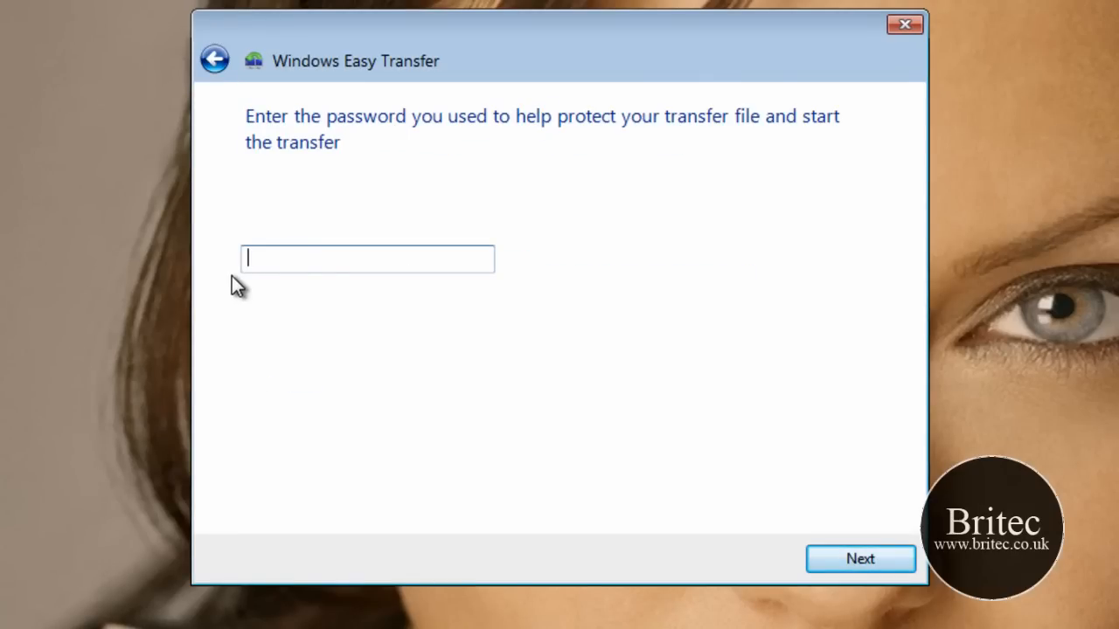
mouse_move(376, 421)
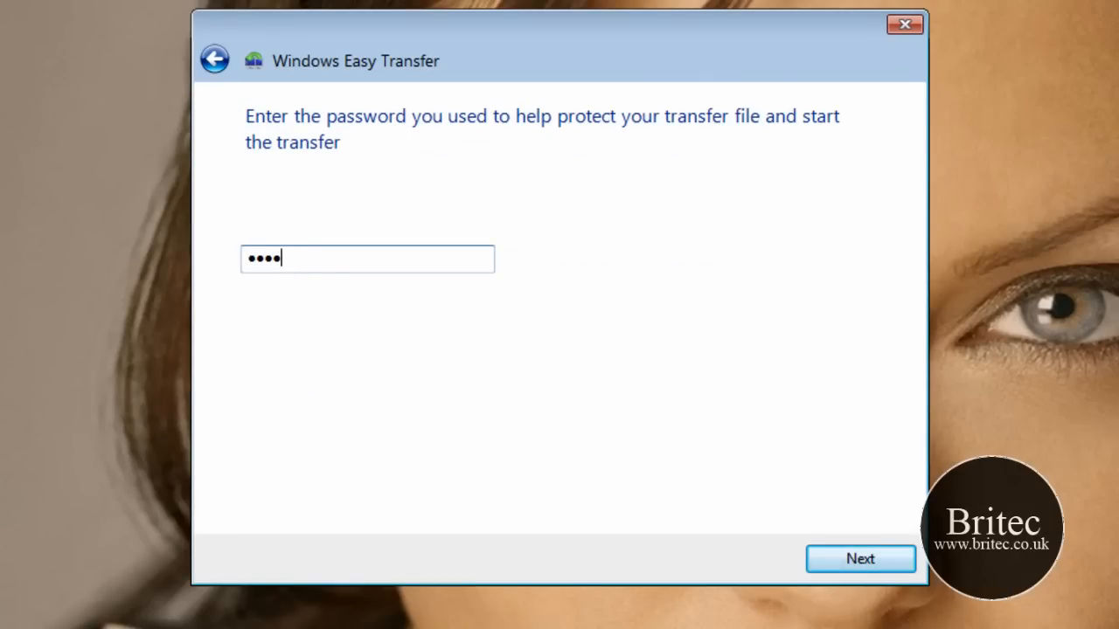
Step: Submit the transfer file password, revealing Owner (5.3 MB) and Shared Items (1.4 MB)
left_click(860, 559)
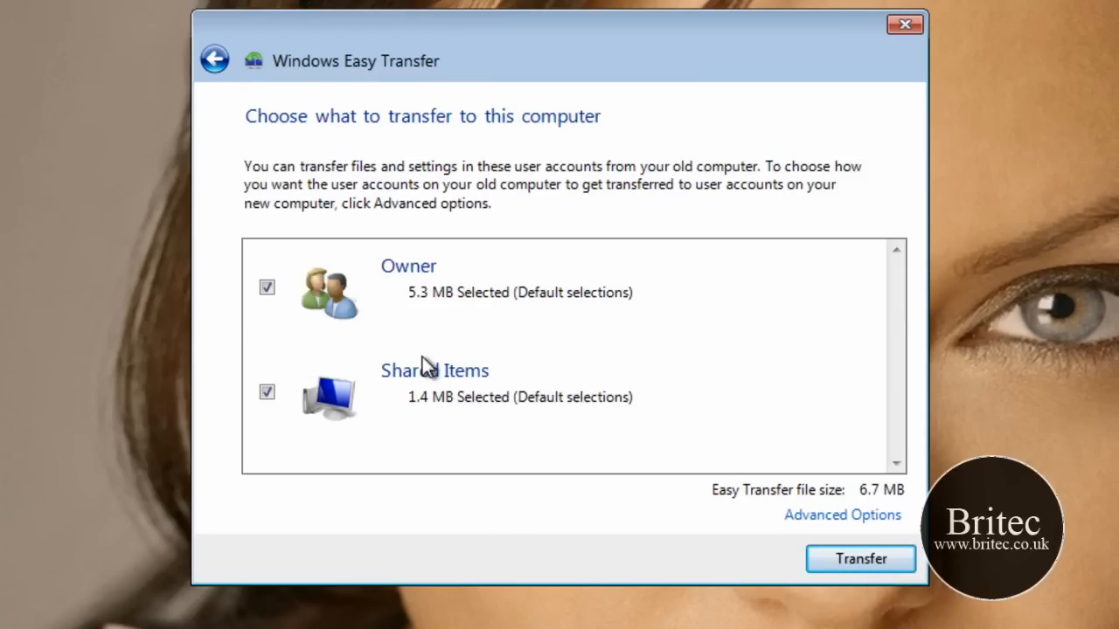
mouse_move(820, 366)
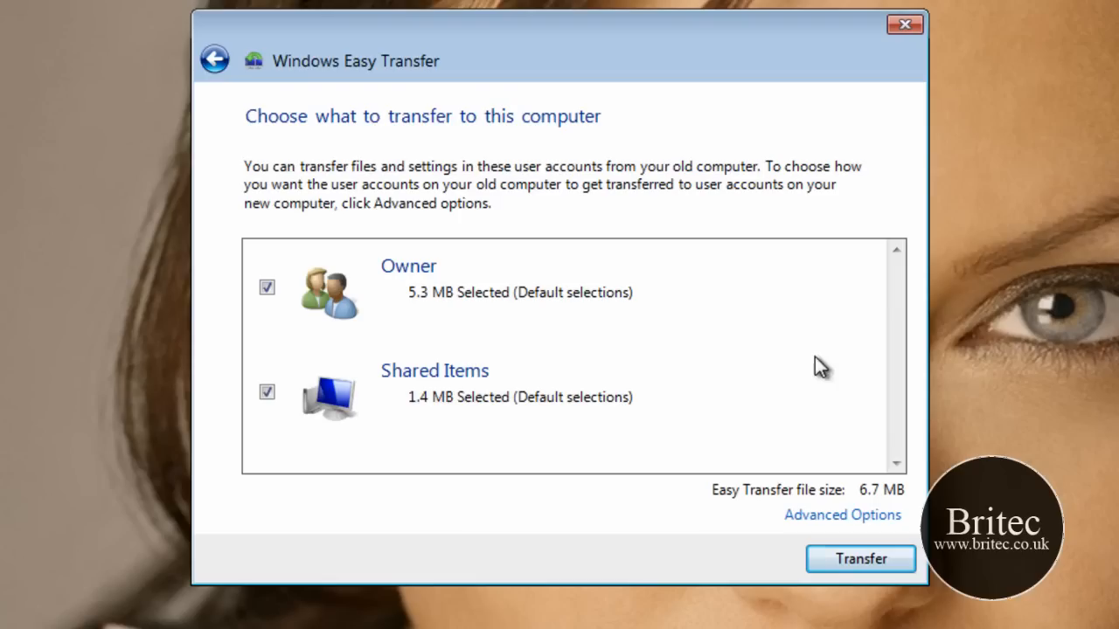
mouse_move(428, 277)
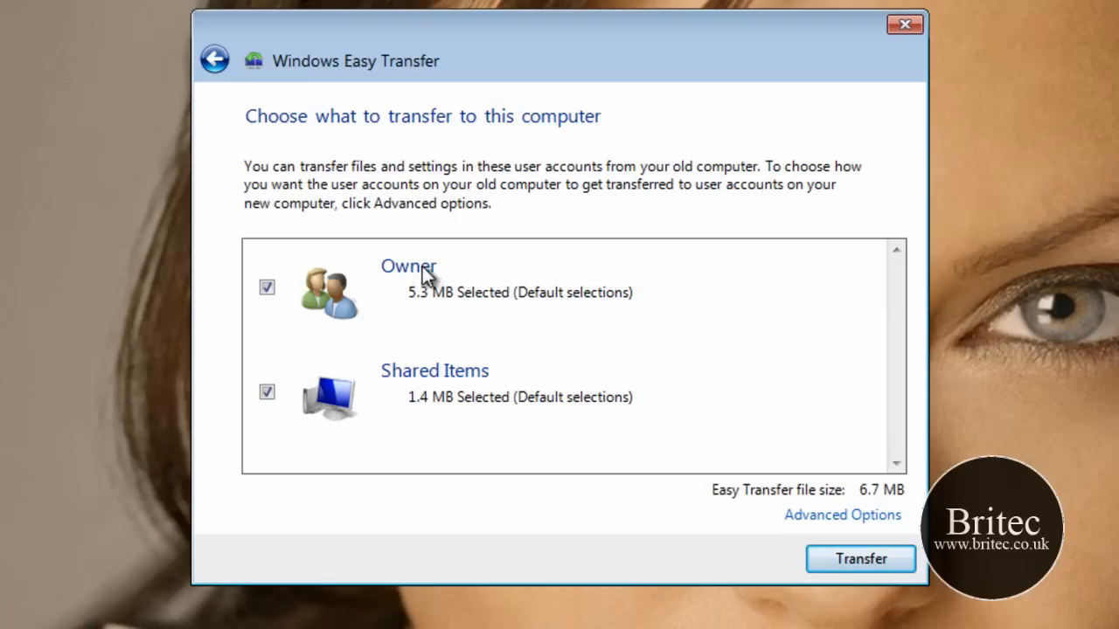
mouse_move(420, 282)
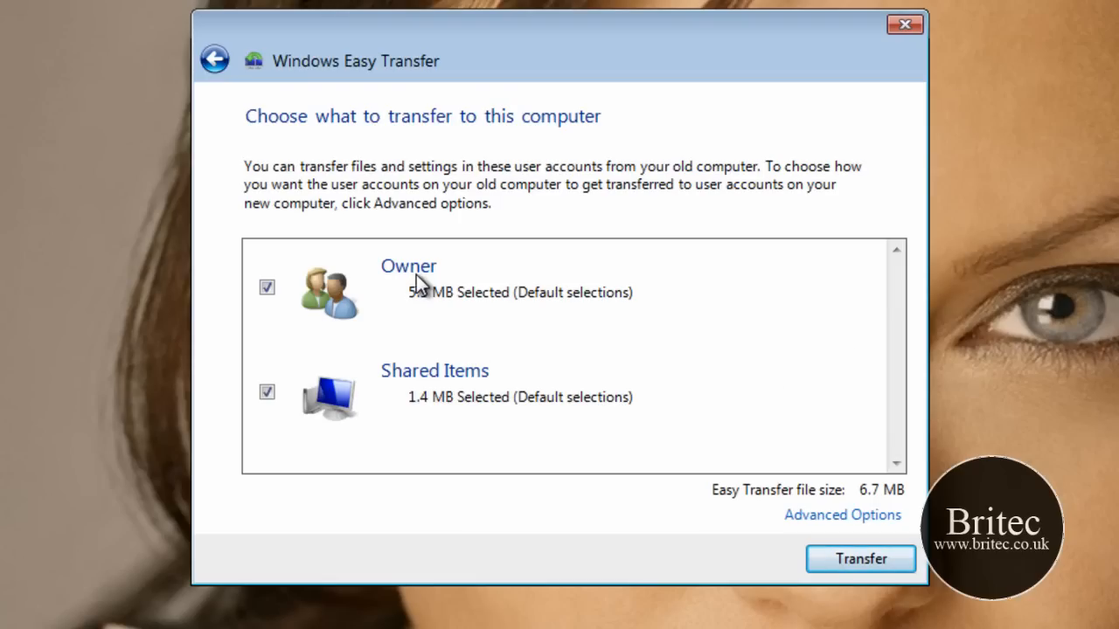
mouse_move(451, 283)
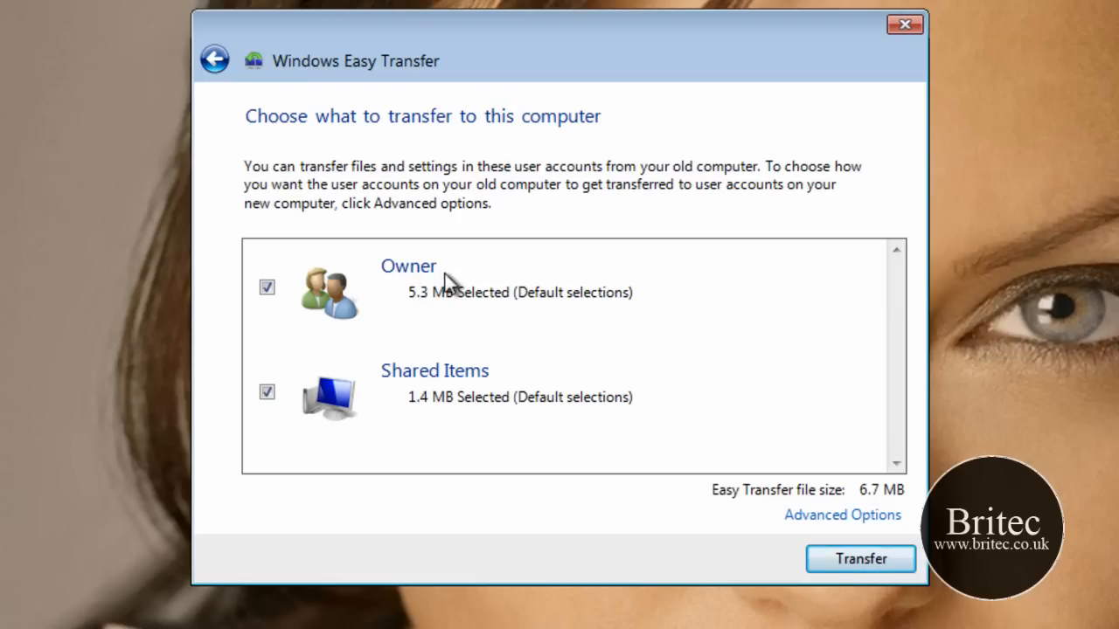
mouse_move(437, 301)
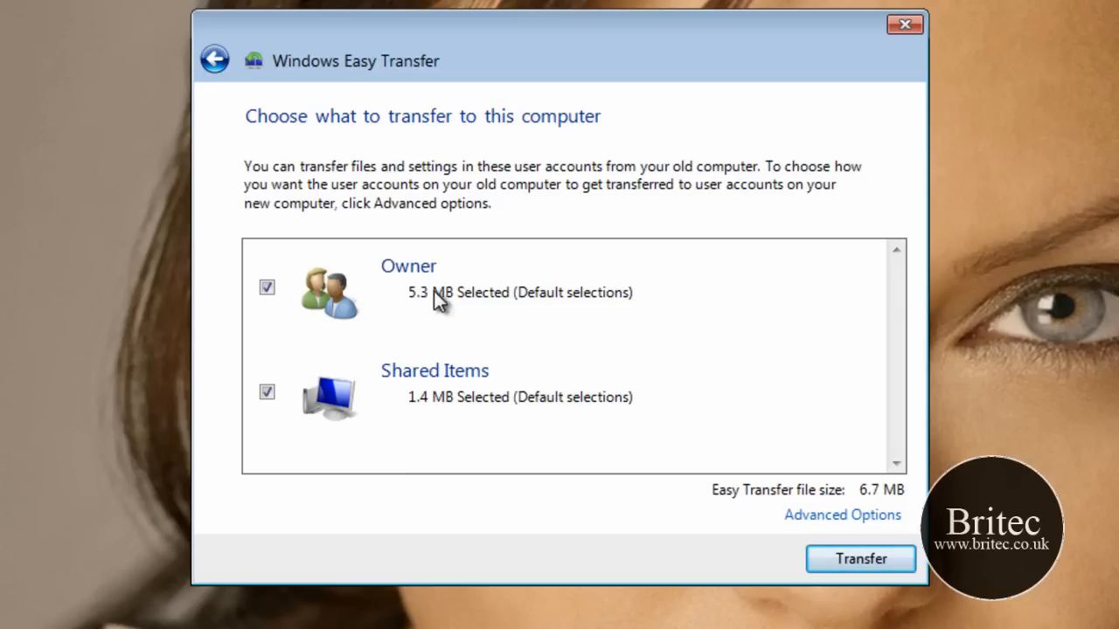
mouse_move(374, 304)
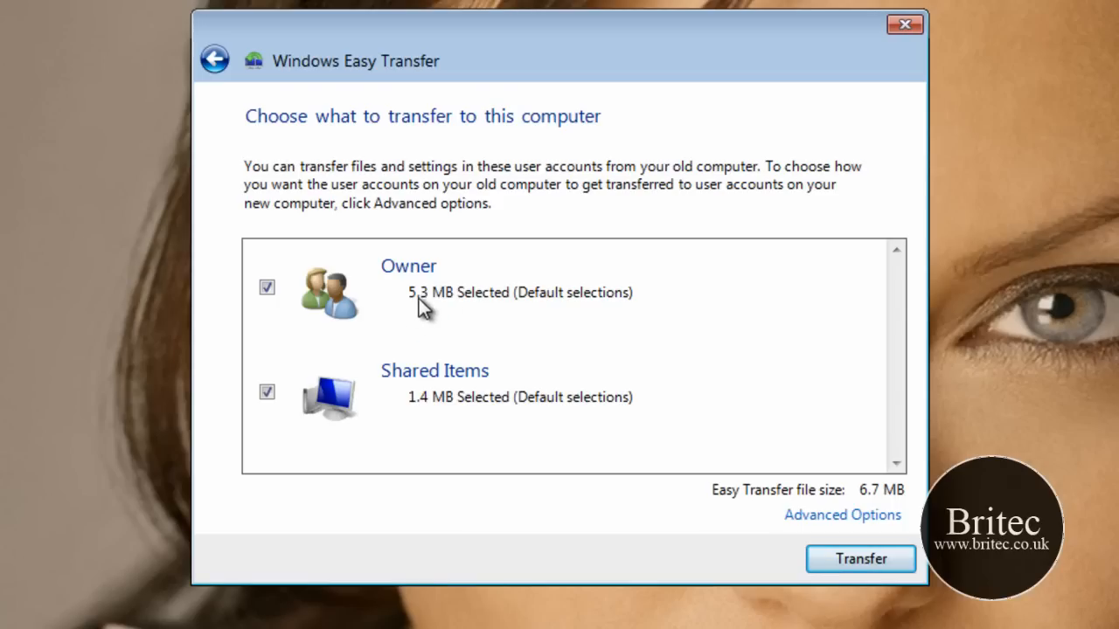
mouse_move(400, 311)
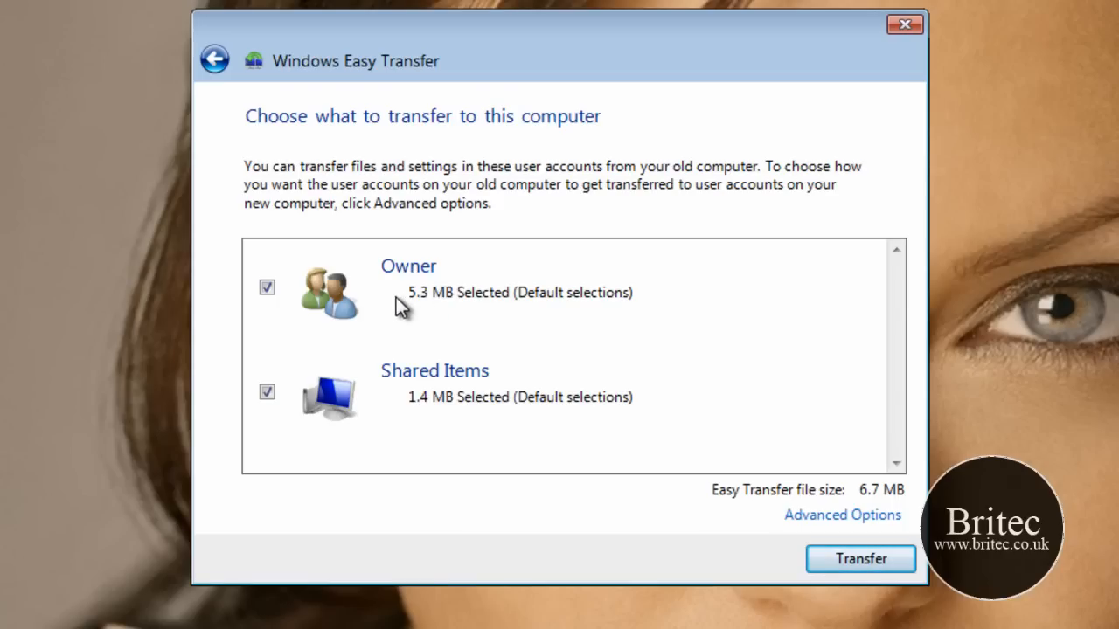
mouse_move(410, 336)
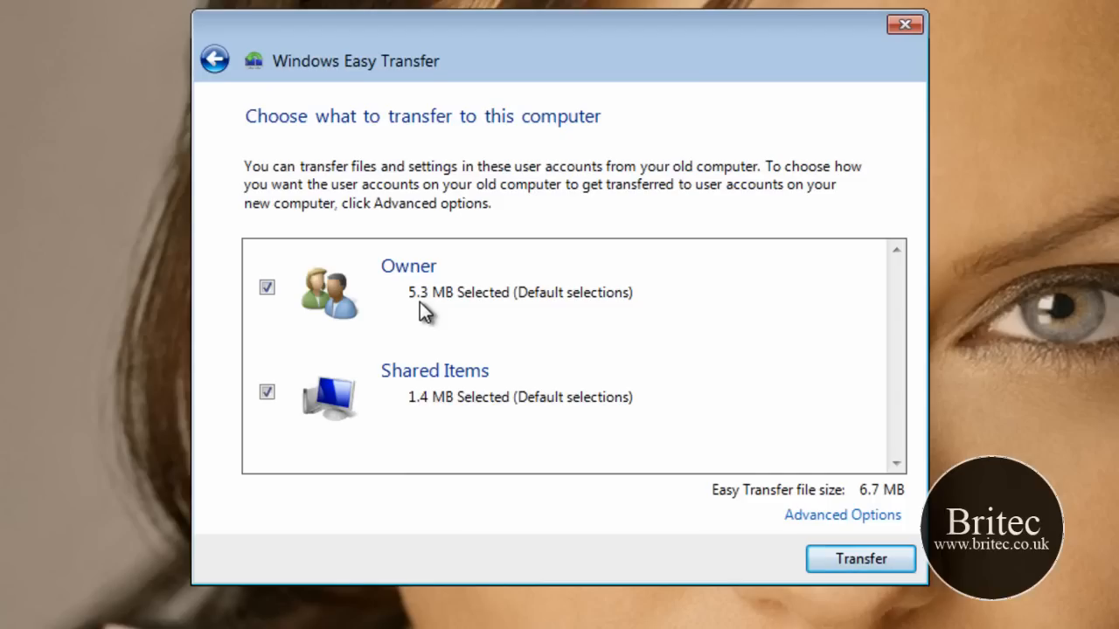
mouse_move(434, 306)
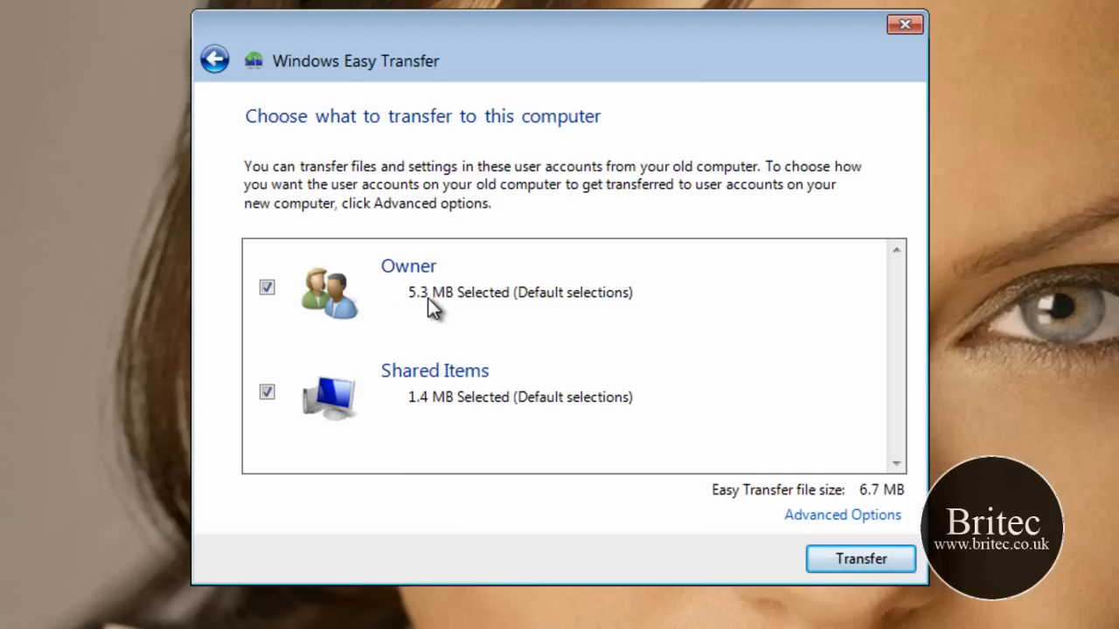
mouse_move(857, 514)
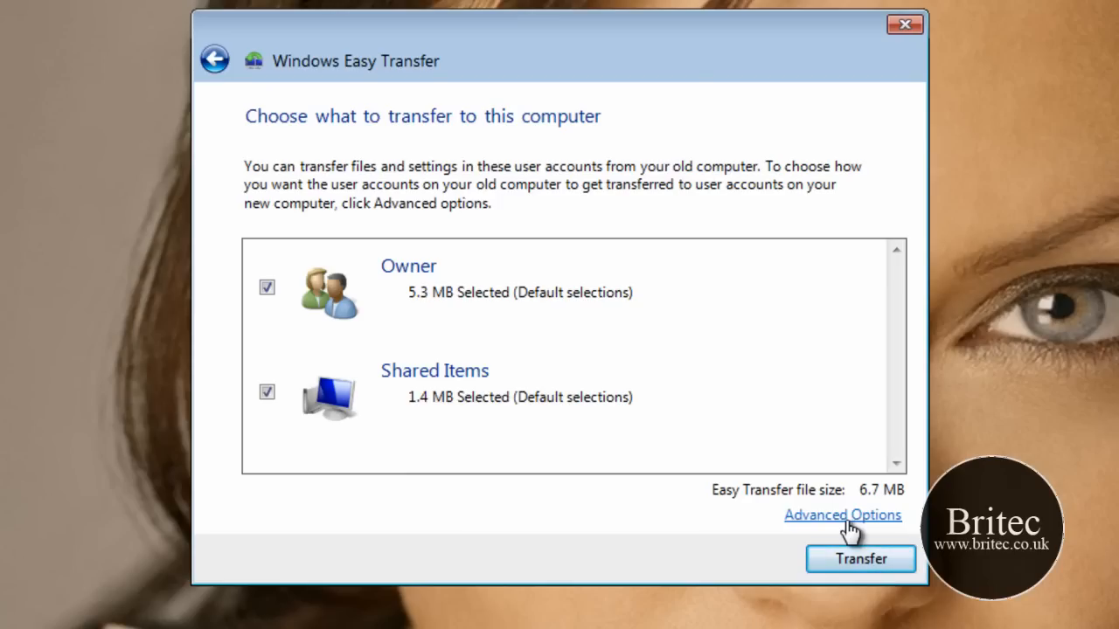
left_click(843, 514)
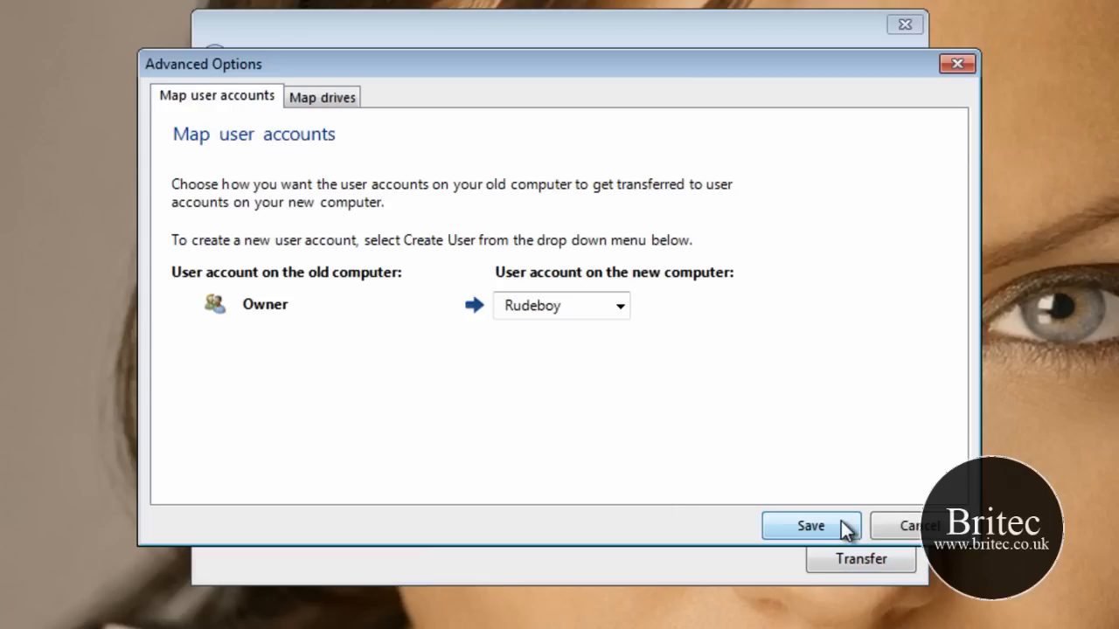
mouse_move(305, 119)
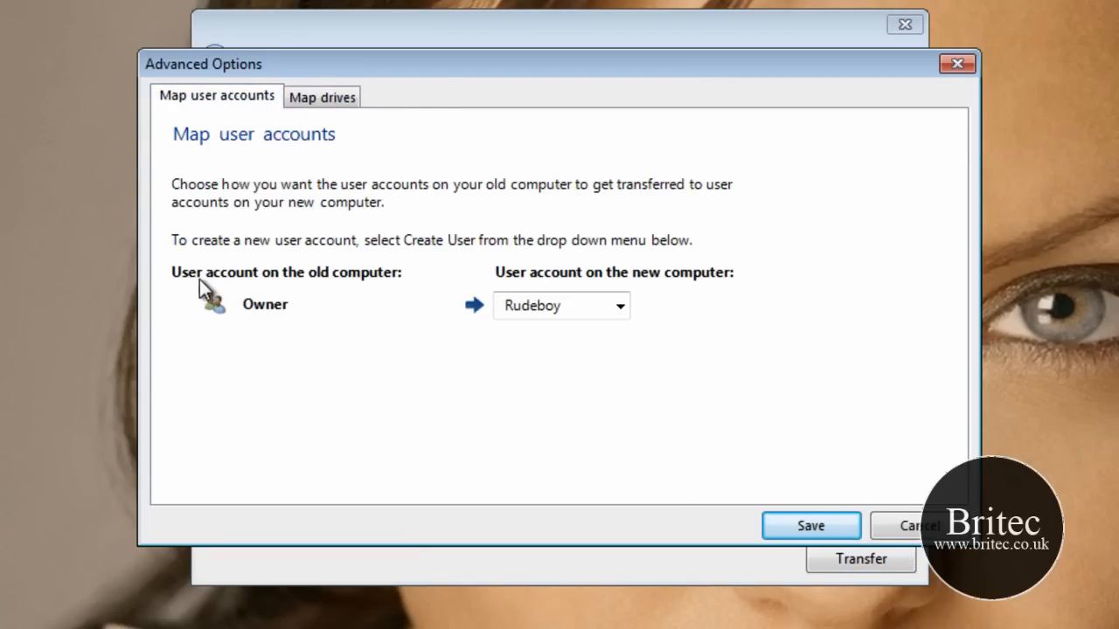
left_click(810, 524)
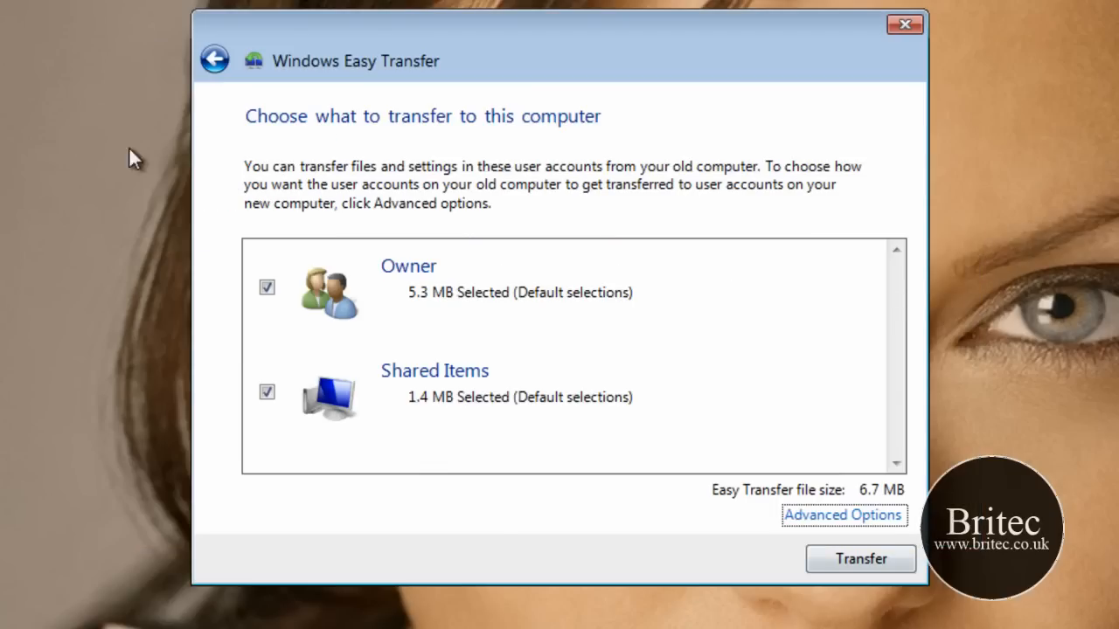
Step: Start transferring Owner and Shared Items (6.7 MB) onto this computer
left_click(860, 559)
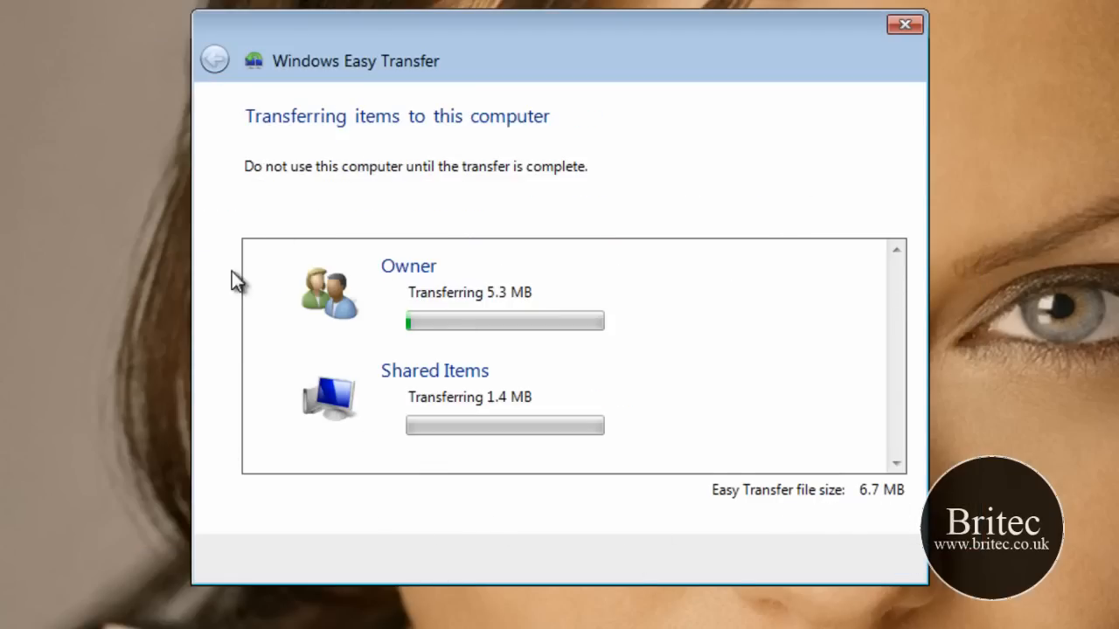
mouse_move(783, 555)
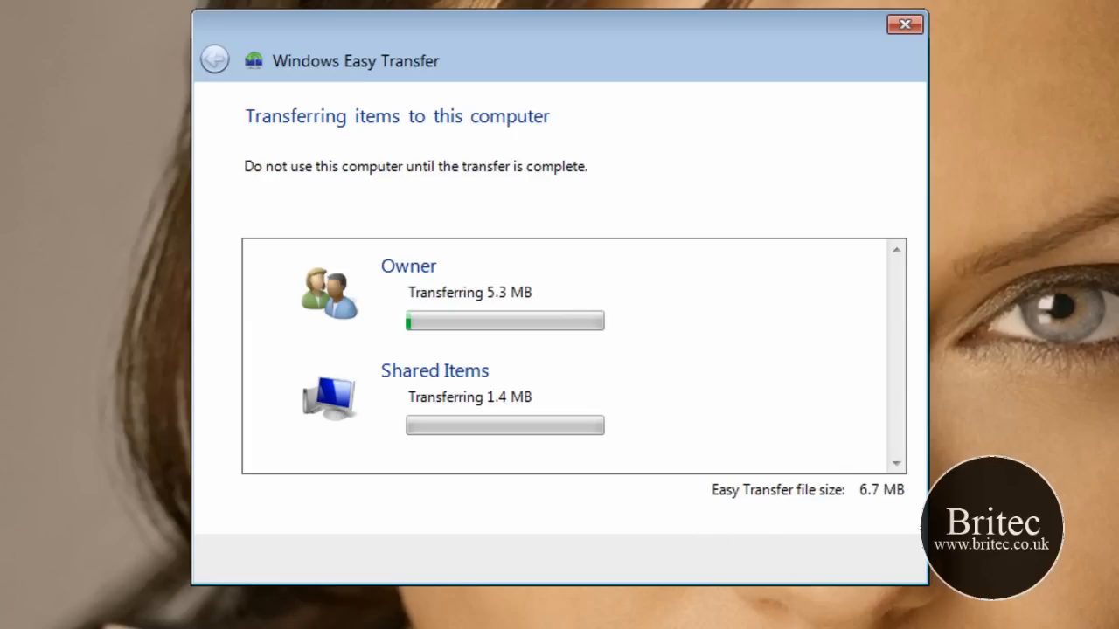
mouse_move(455, 358)
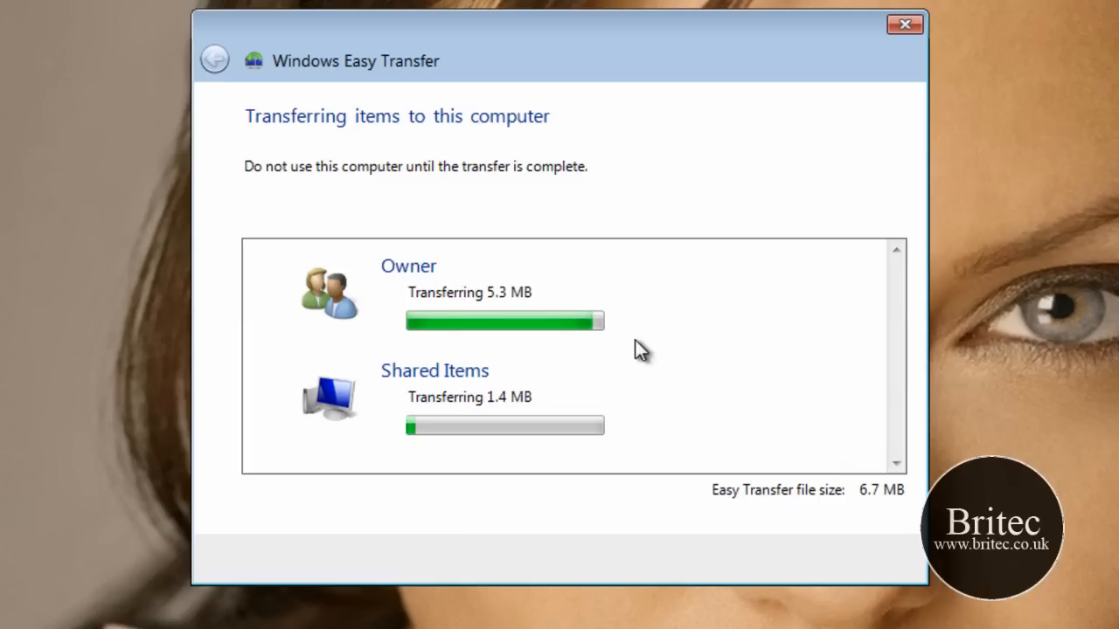
mouse_move(629, 306)
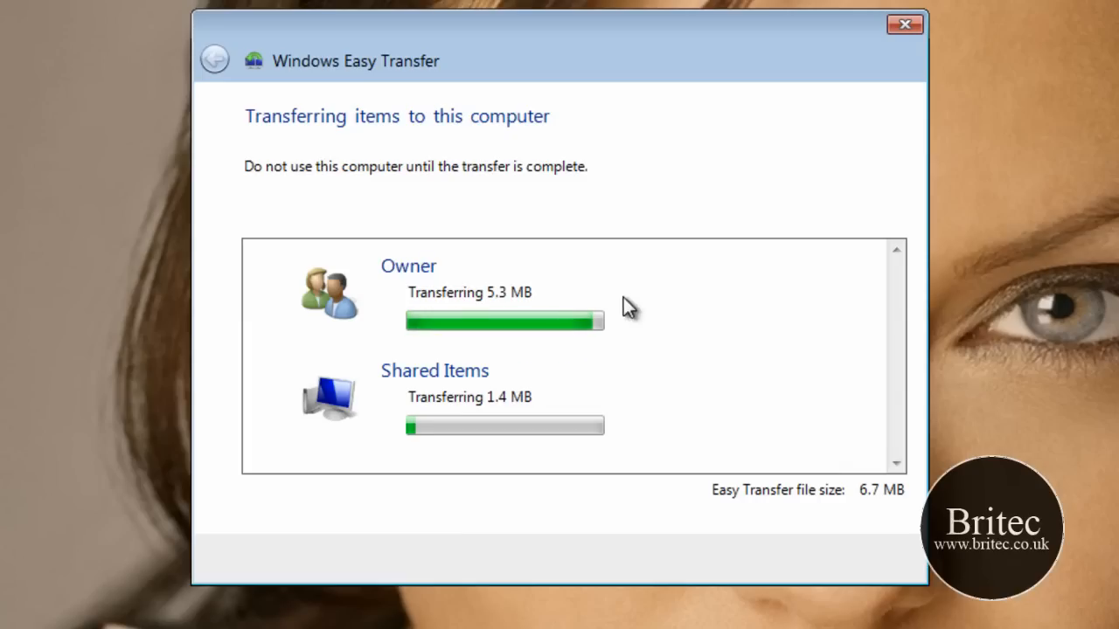
mouse_move(685, 319)
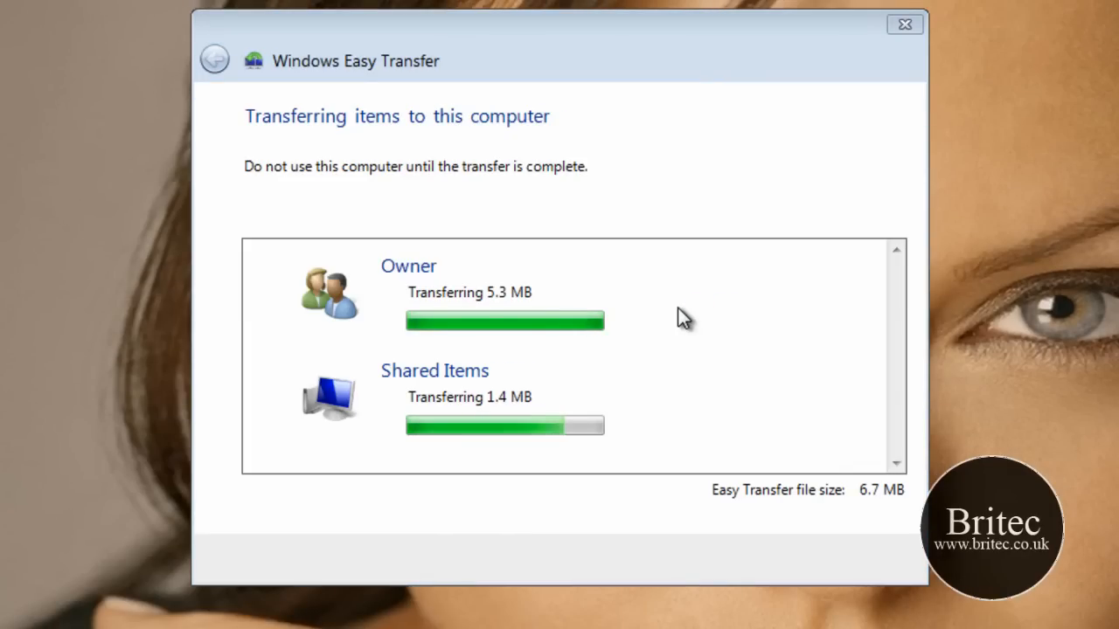
mouse_move(625, 426)
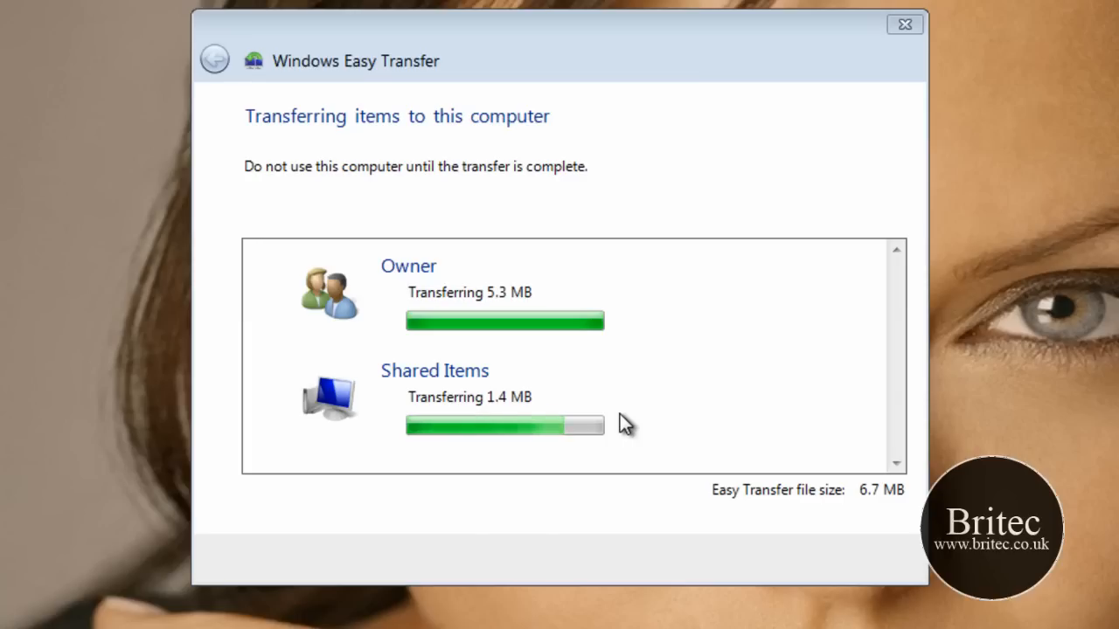
mouse_move(647, 399)
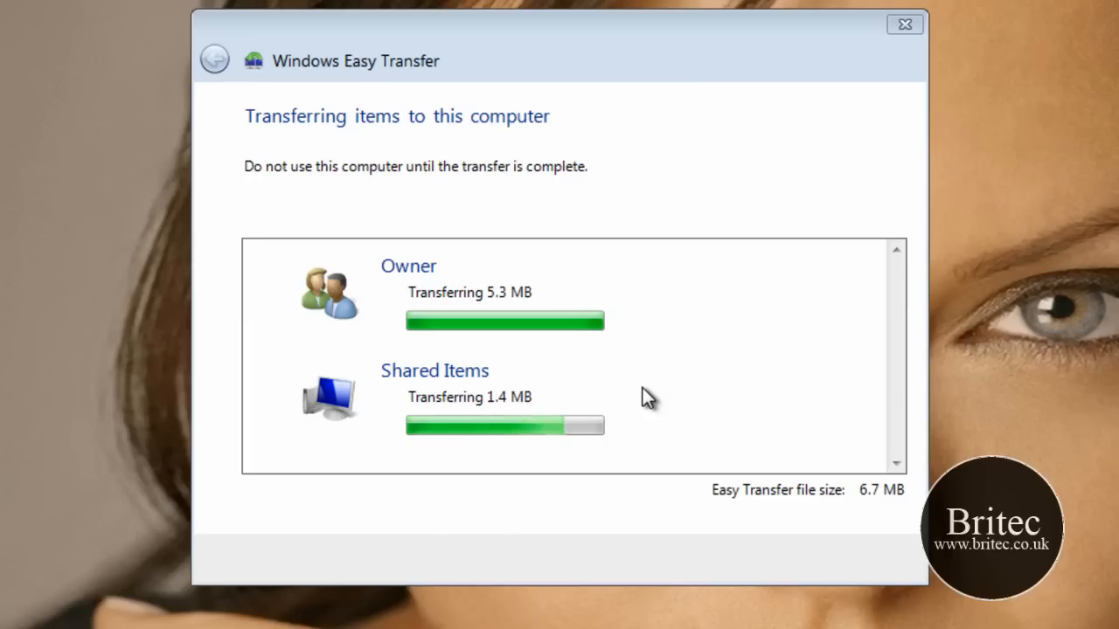
mouse_move(692, 376)
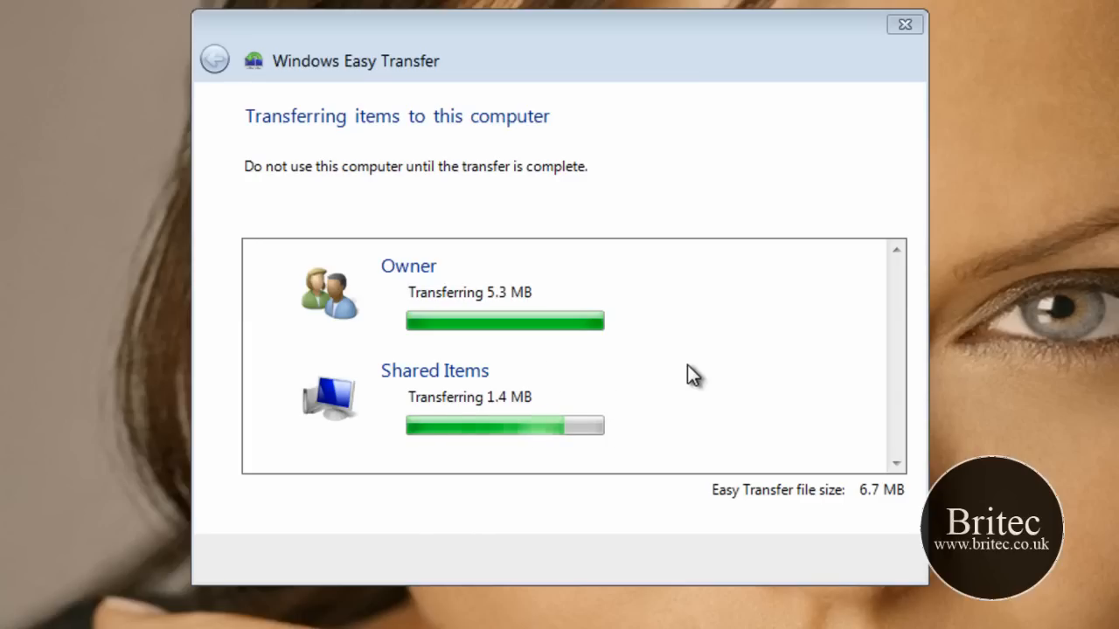
mouse_move(695, 370)
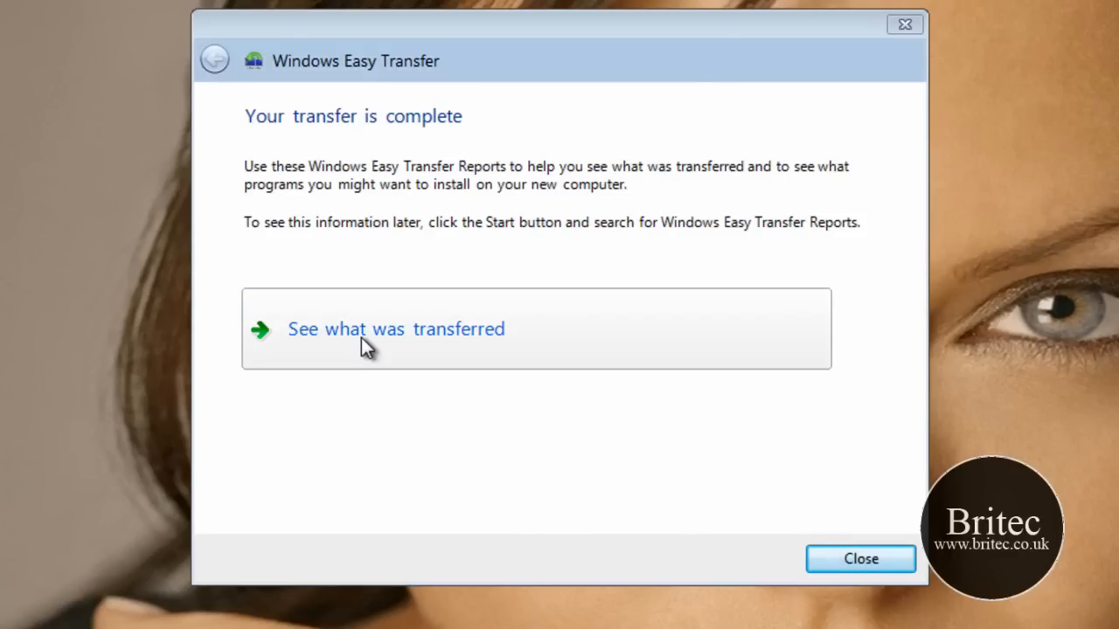
mouse_move(455, 346)
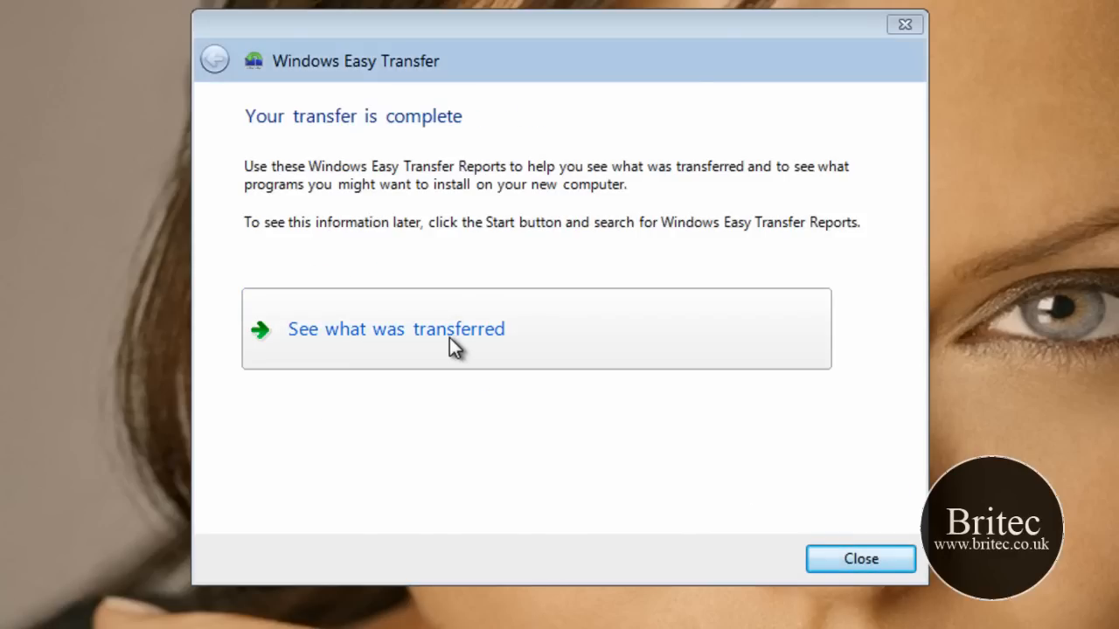
left_click(395, 329)
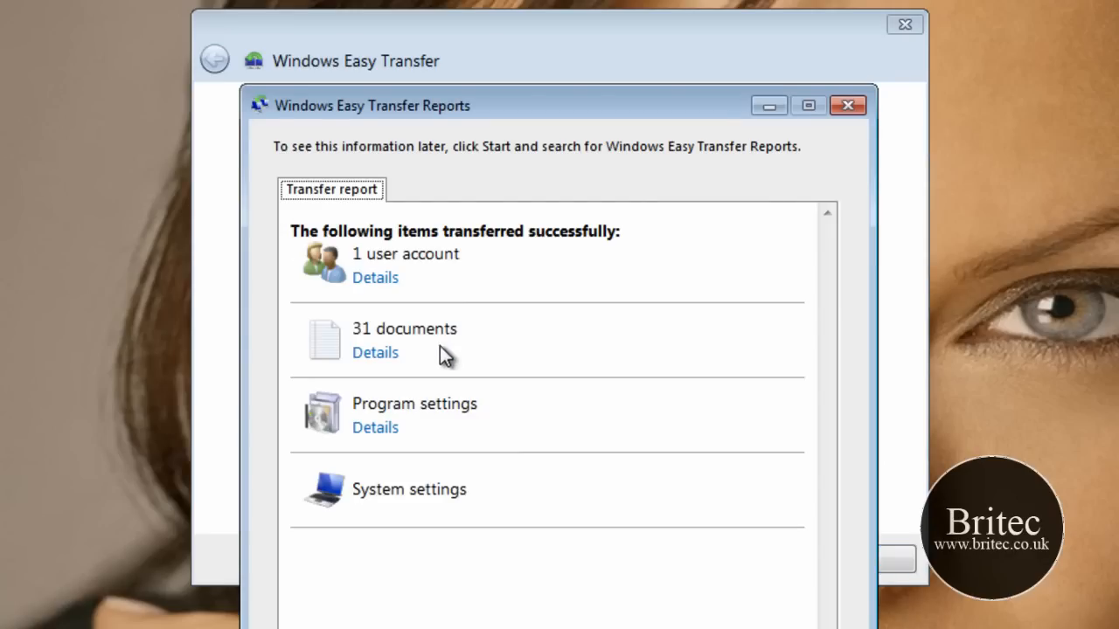
mouse_move(483, 122)
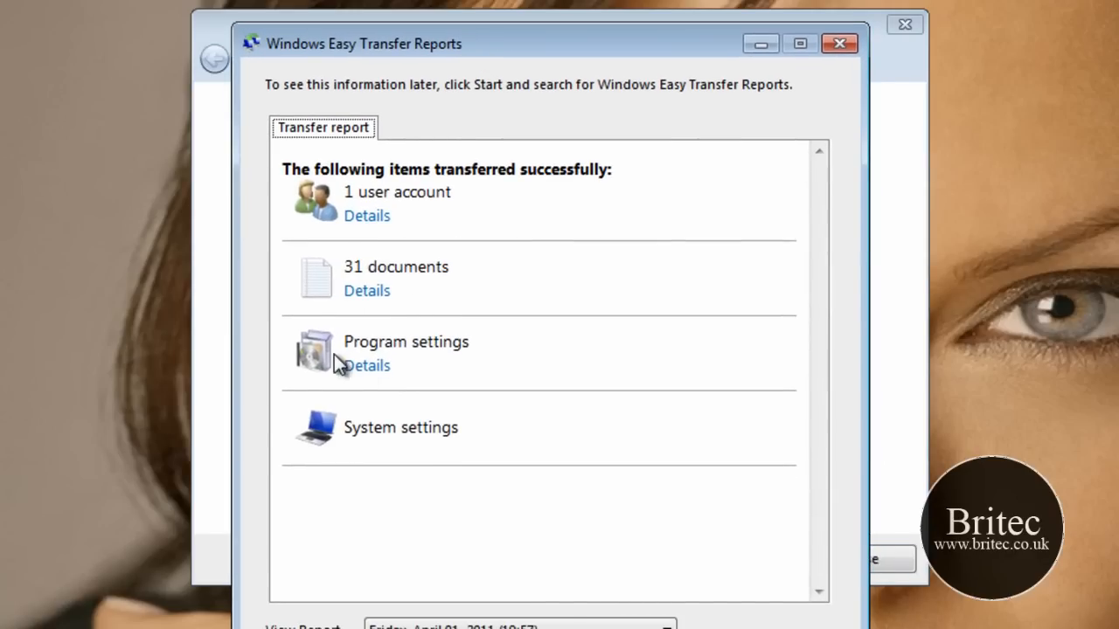
mouse_move(388, 283)
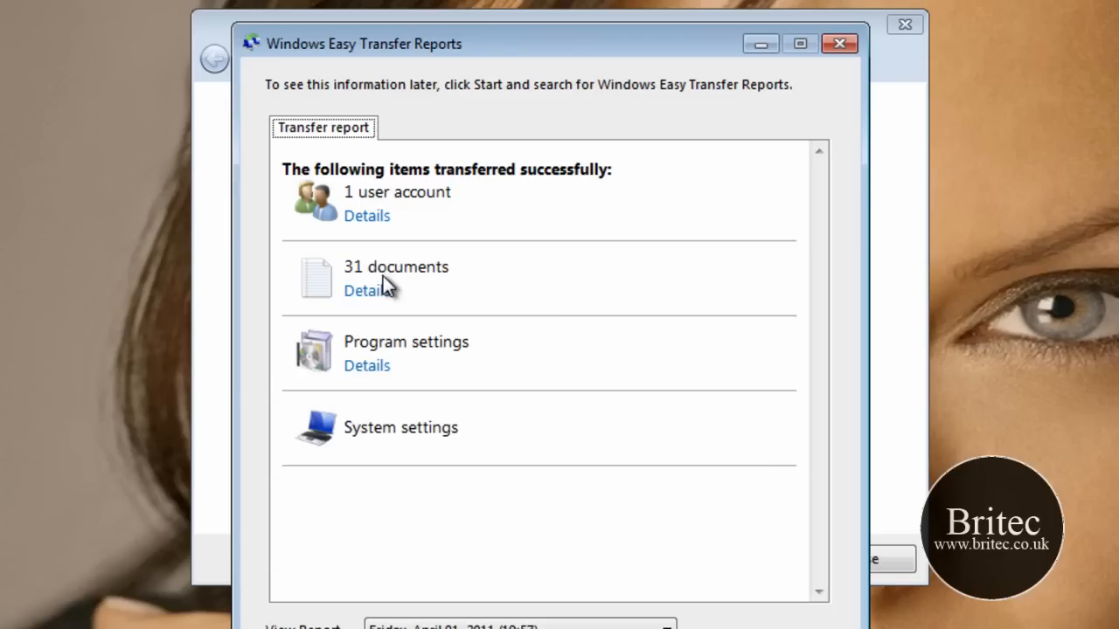
left_click(367, 365)
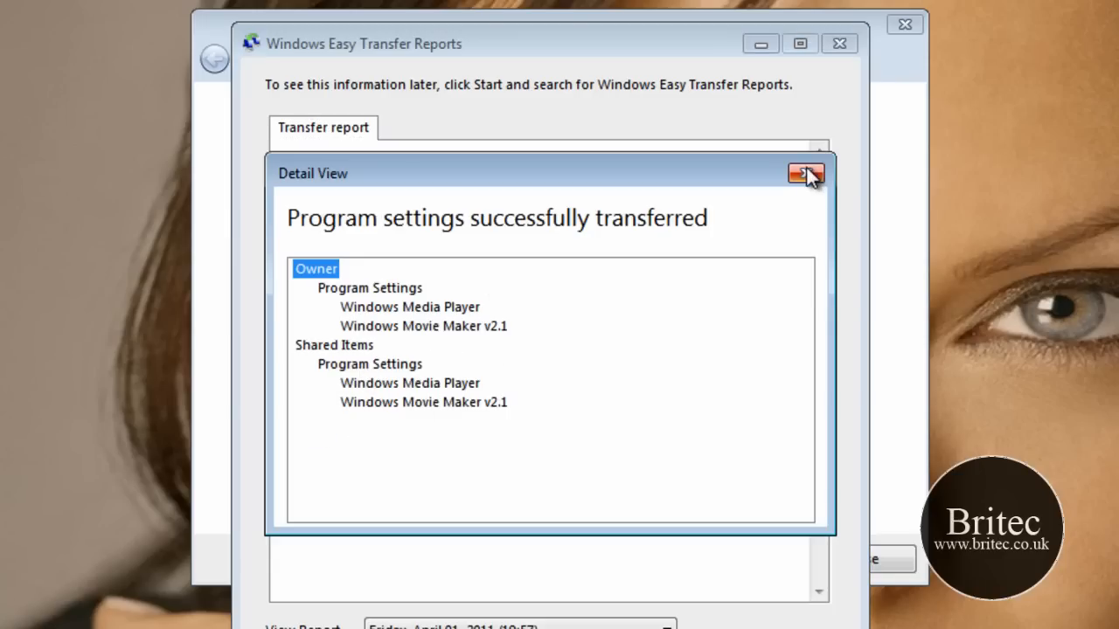
left_click(804, 175)
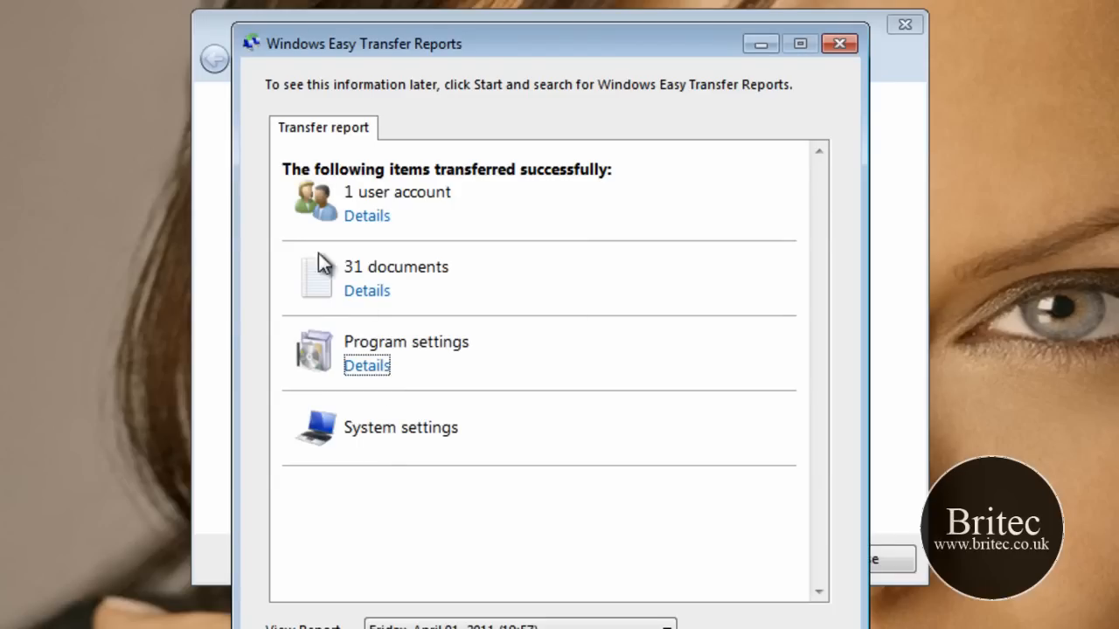
mouse_move(685, 603)
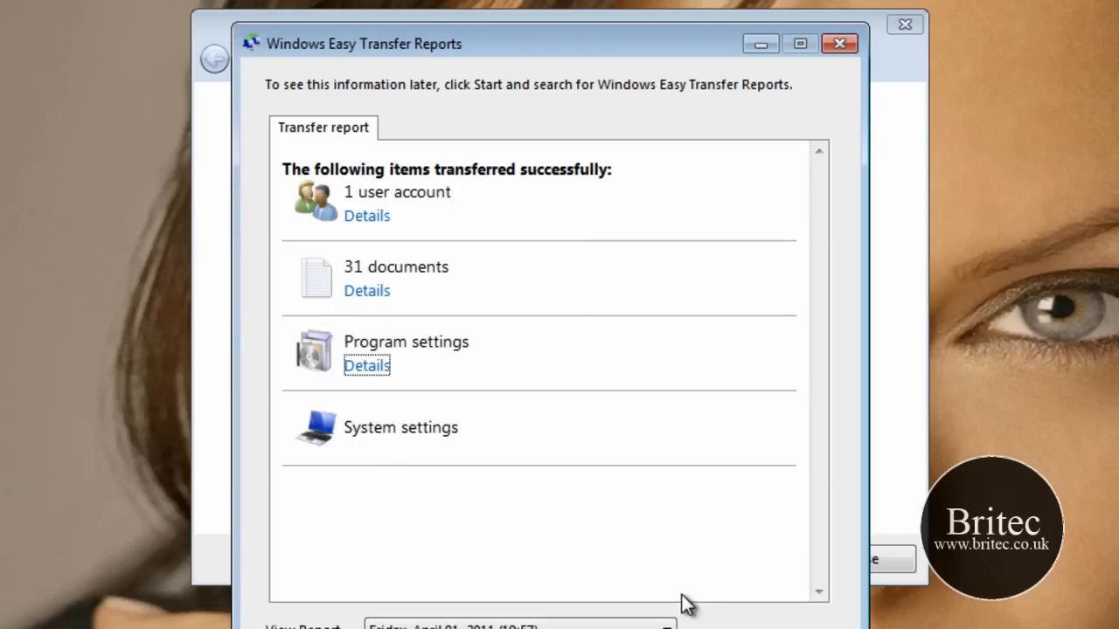
left_click(839, 41)
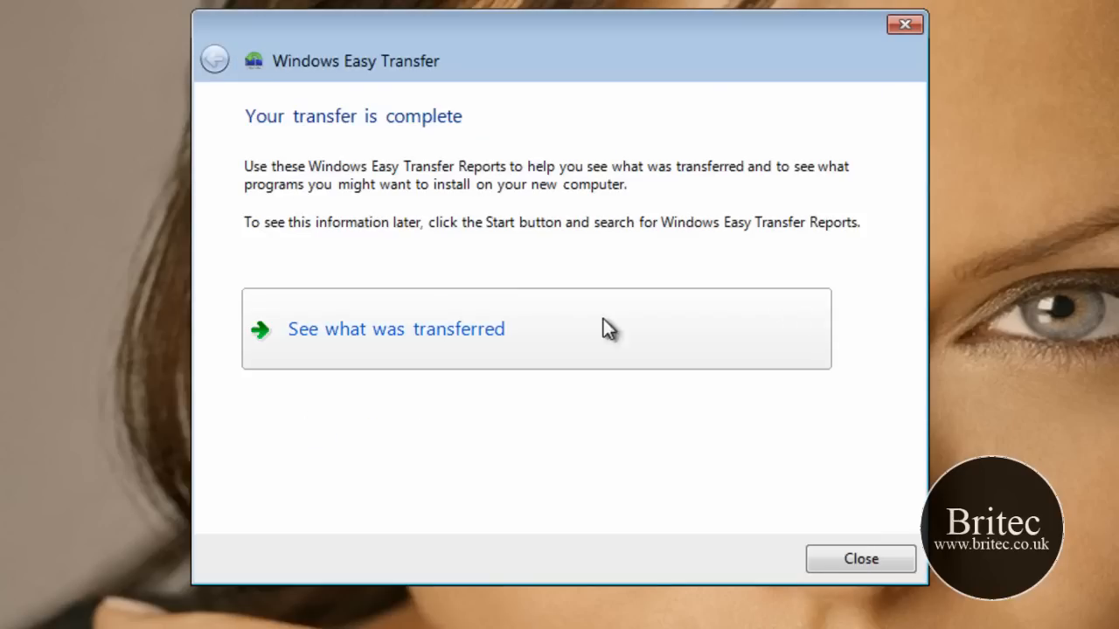
Step: Close the wizard and restart the computer to finish the transfer
left_click(860, 559)
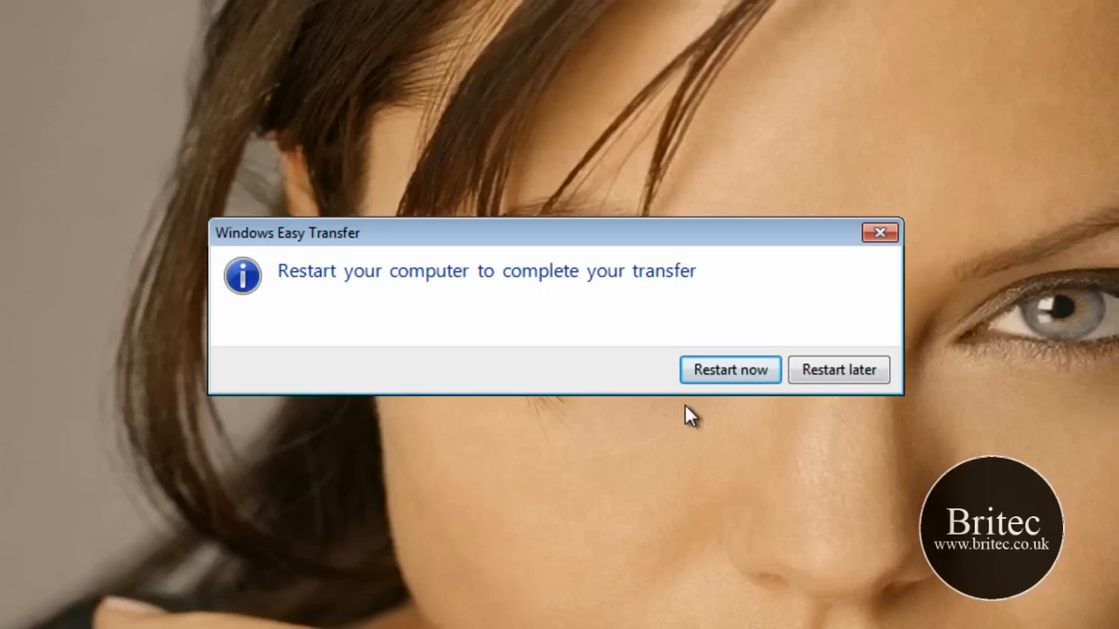
mouse_move(731, 464)
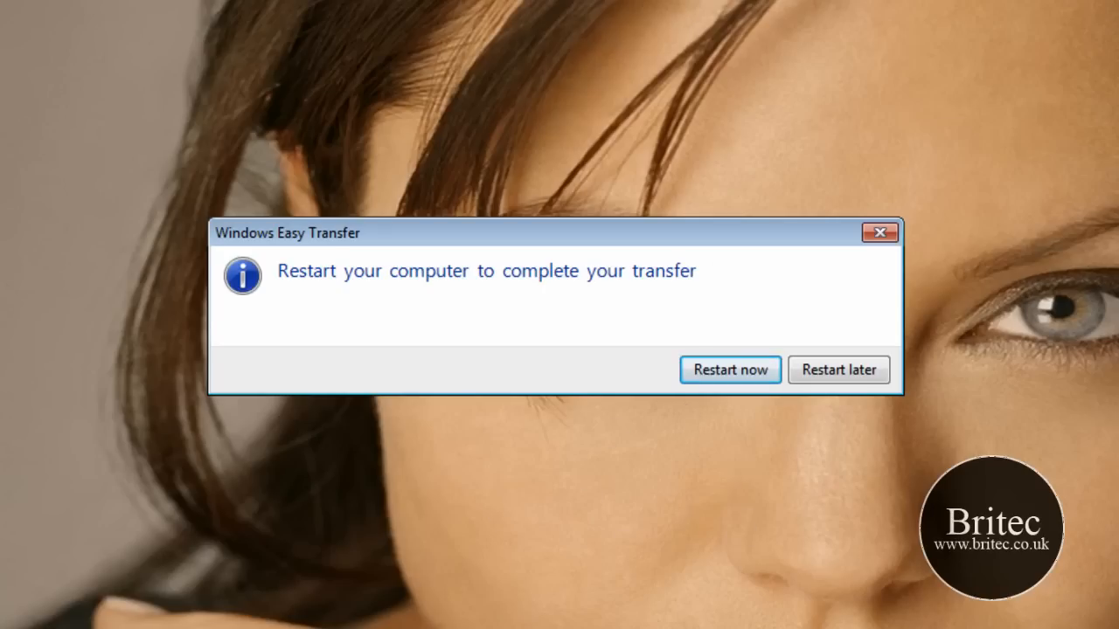
left_click(839, 370)
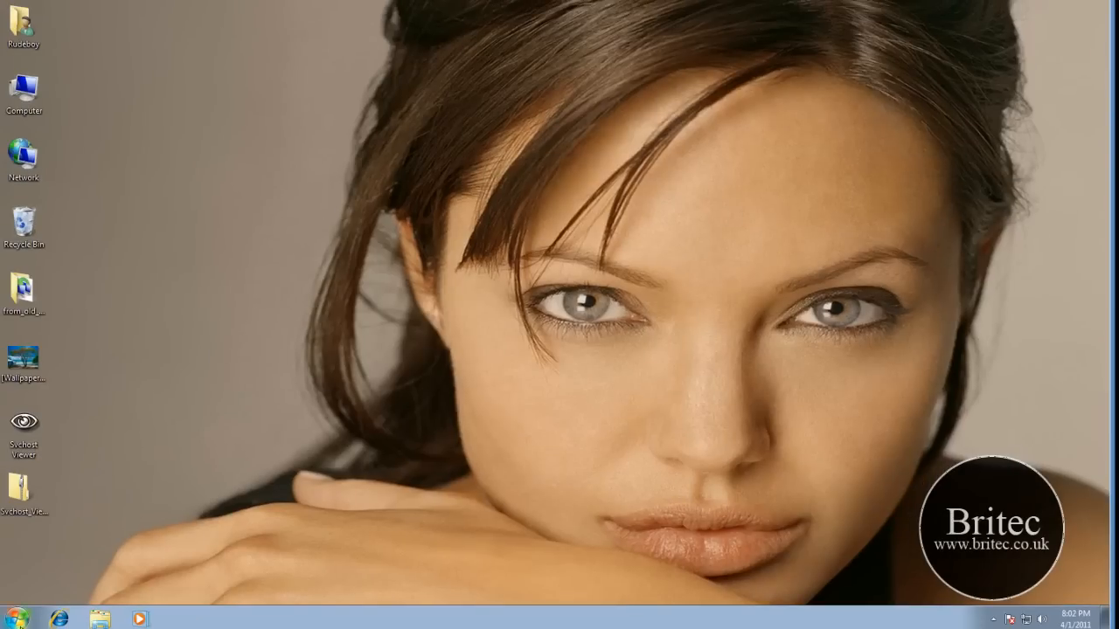
Step: Search Start for 'easy', run Windows Easy Transfer Reports past UAC, review and close the report
left_click(10, 619)
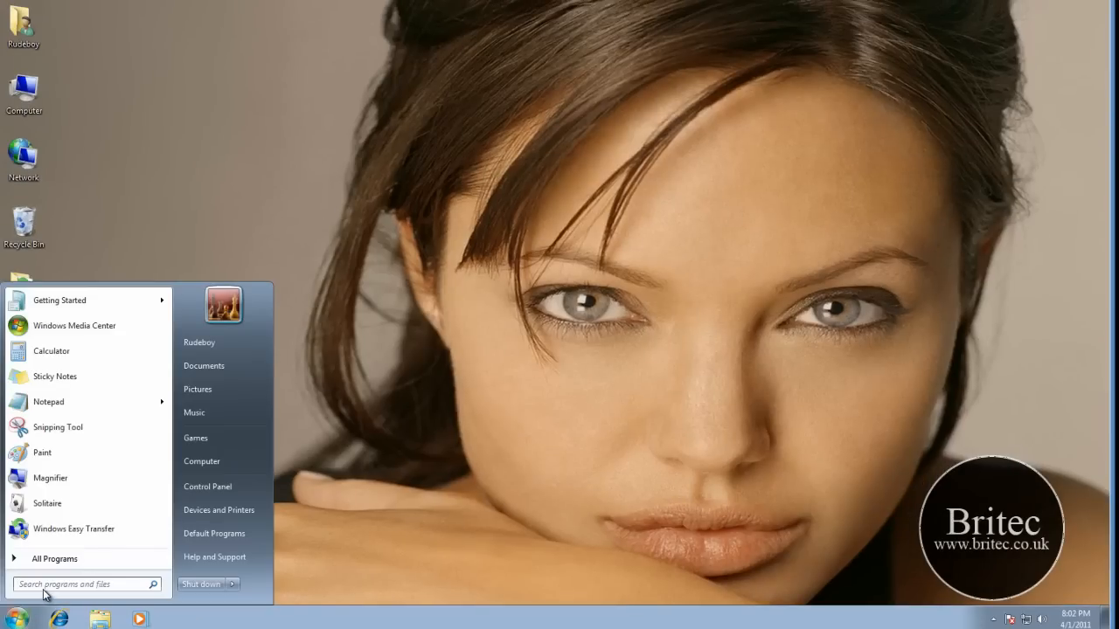
left_click(84, 583)
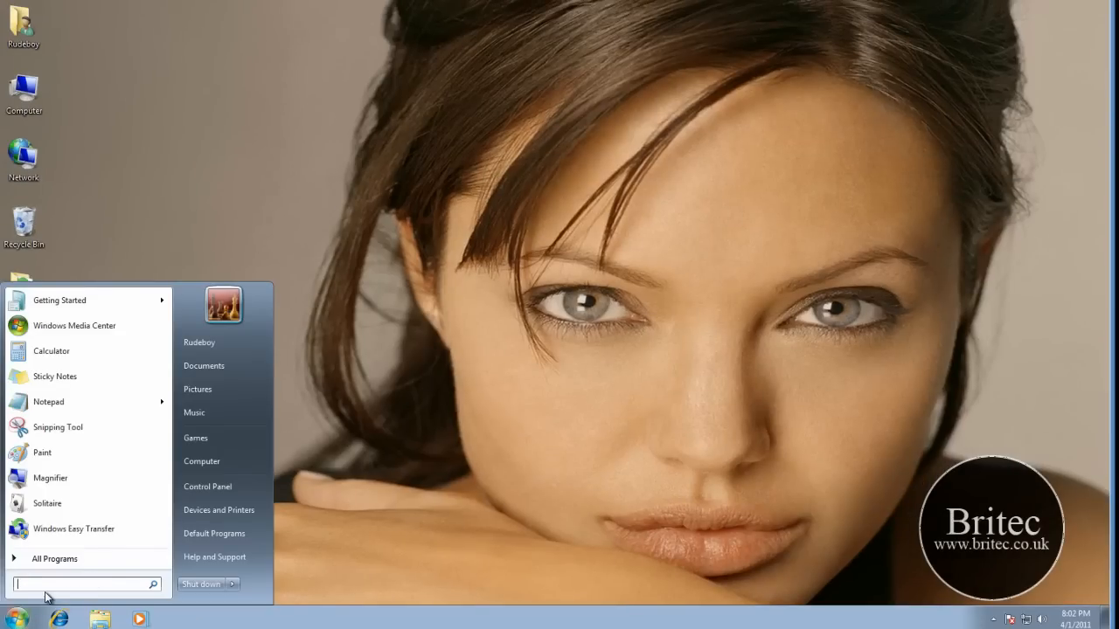
type("easy")
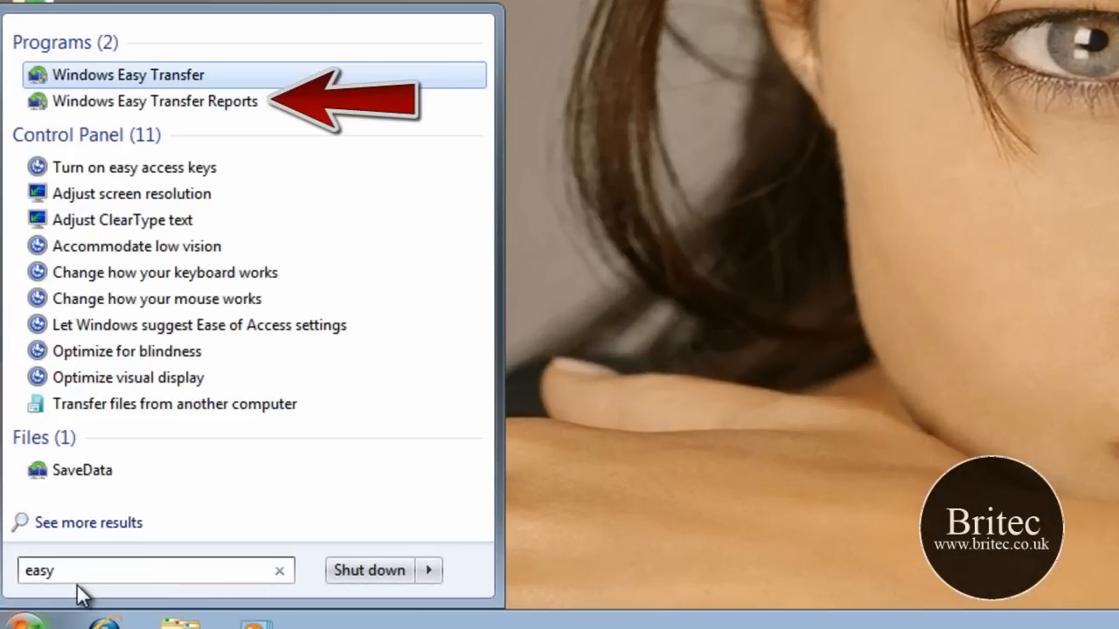
mouse_move(154, 100)
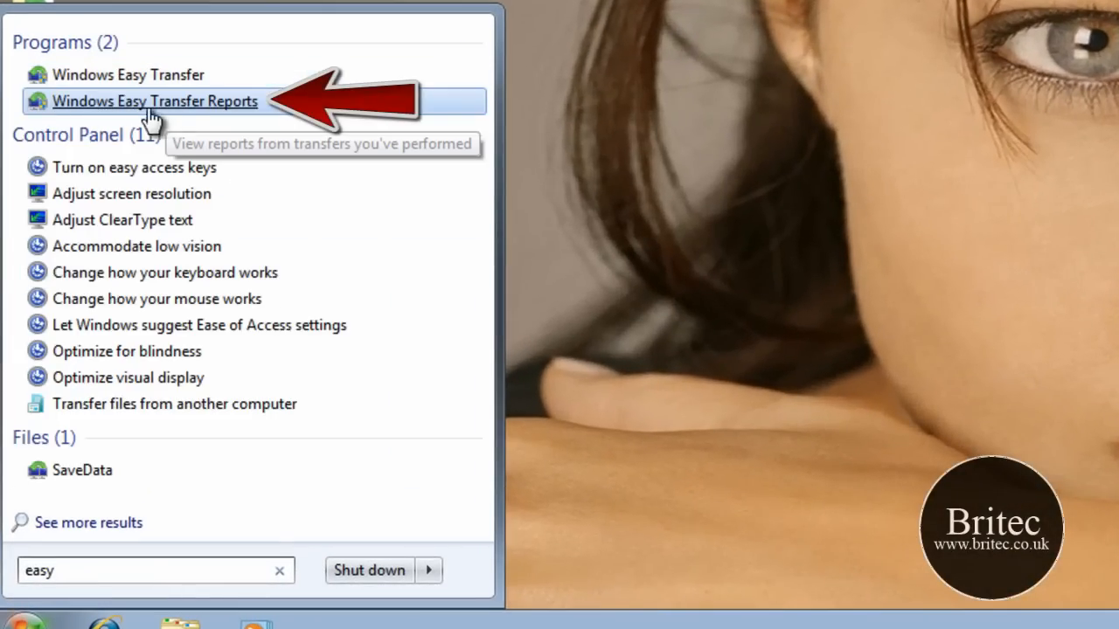
left_click(154, 100)
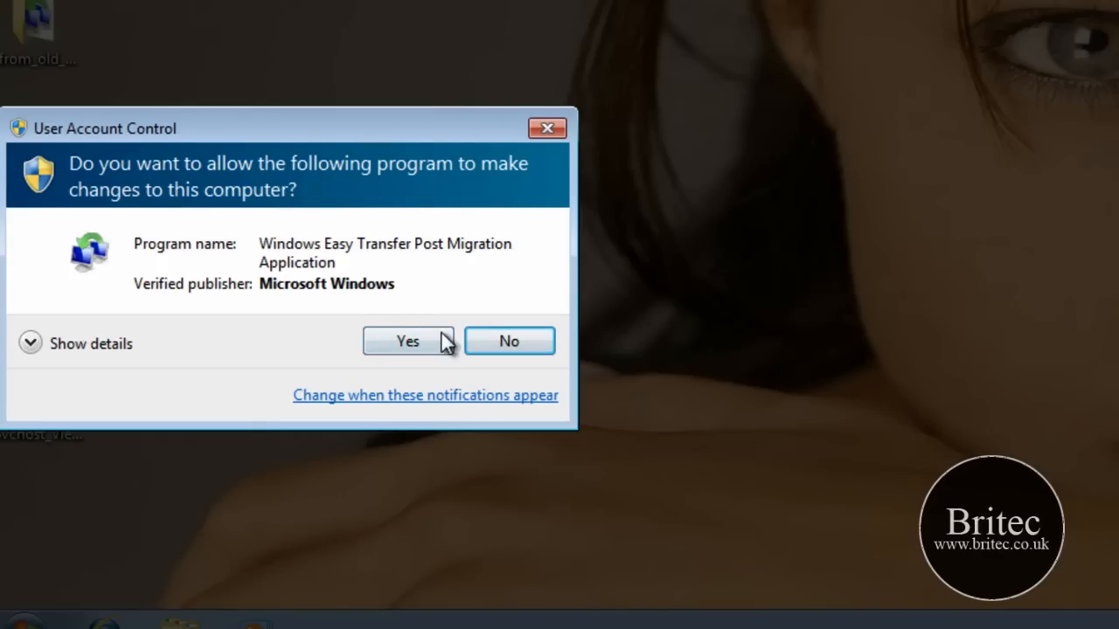
left_click(407, 341)
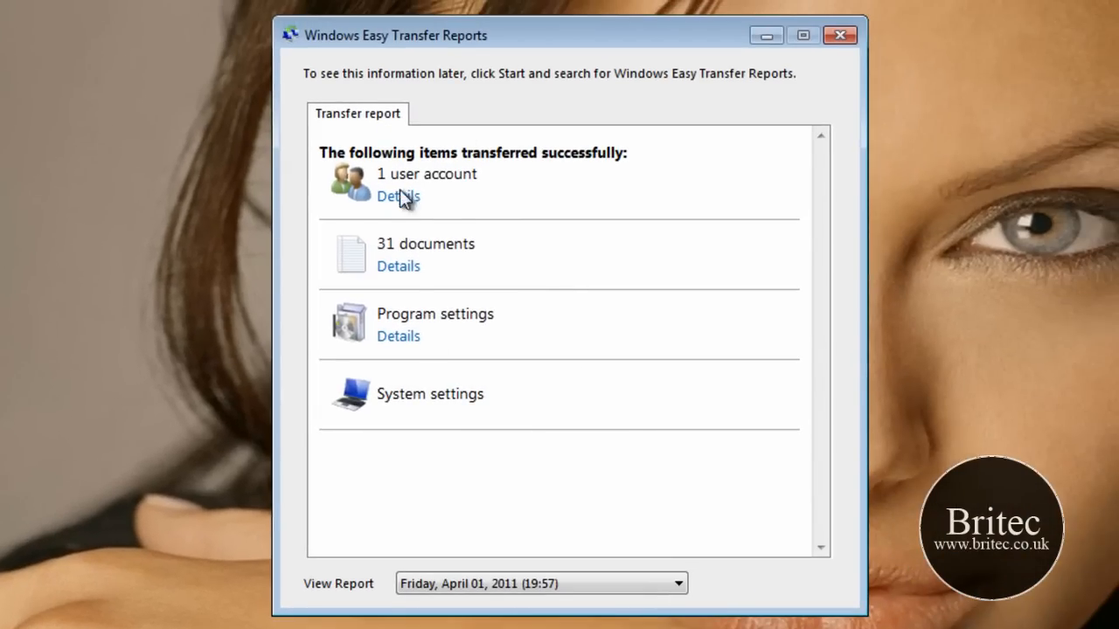
mouse_move(411, 433)
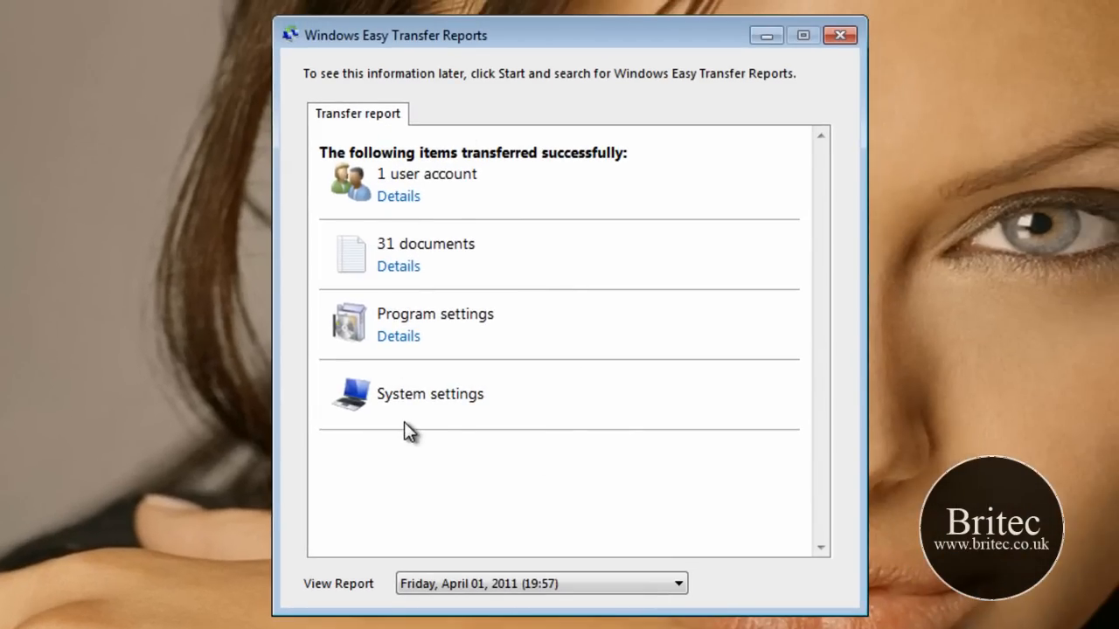
mouse_move(412, 354)
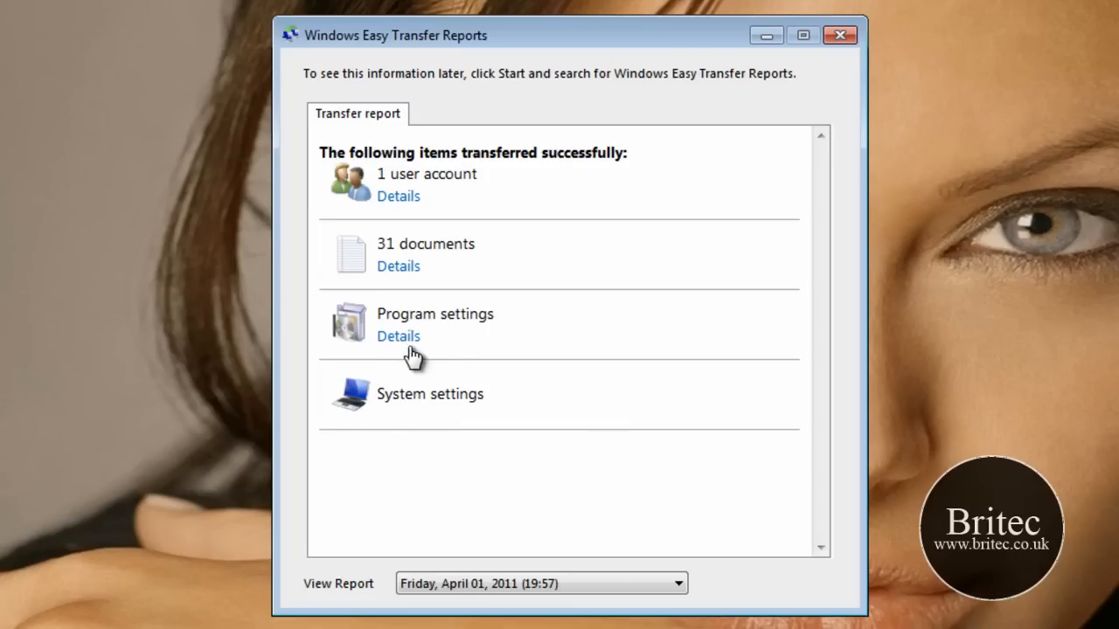
mouse_move(755, 126)
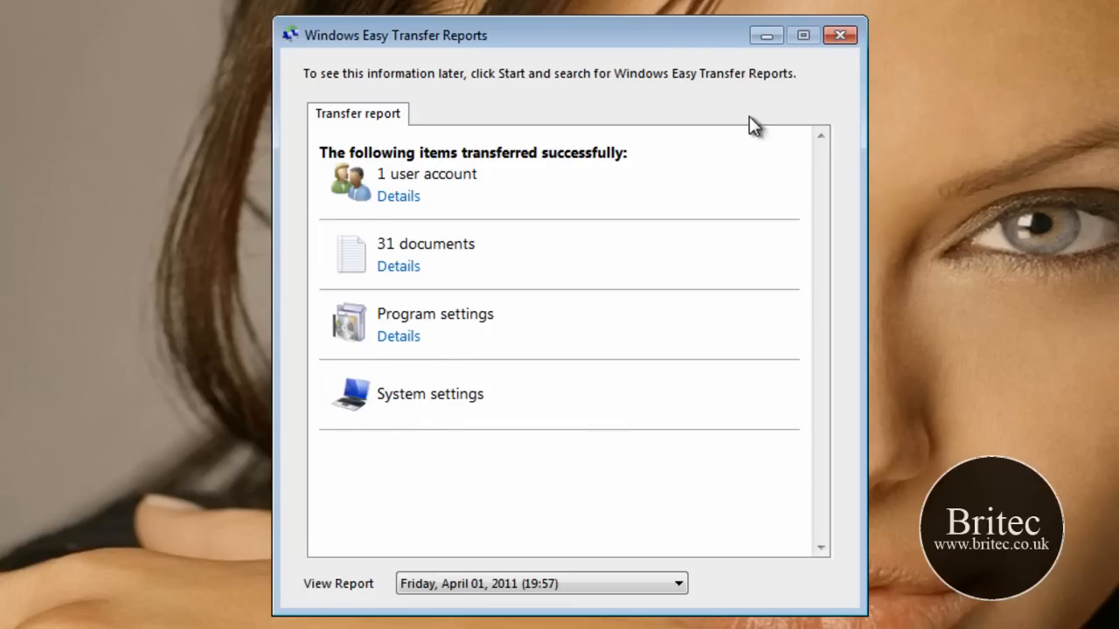
mouse_move(633, 150)
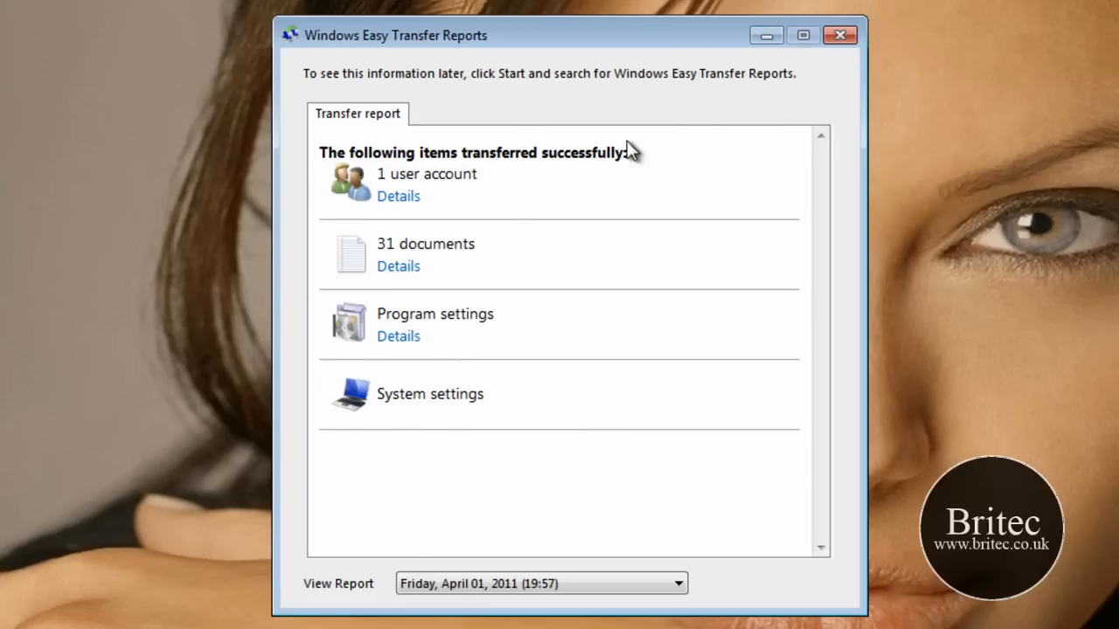
left_click(839, 35)
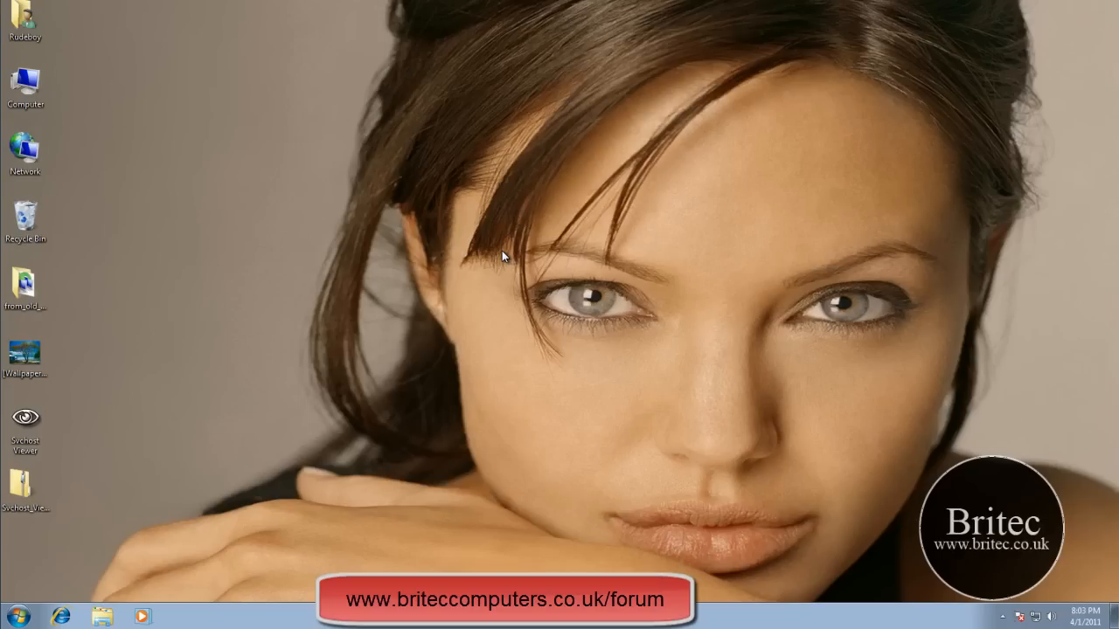
mouse_move(649, 271)
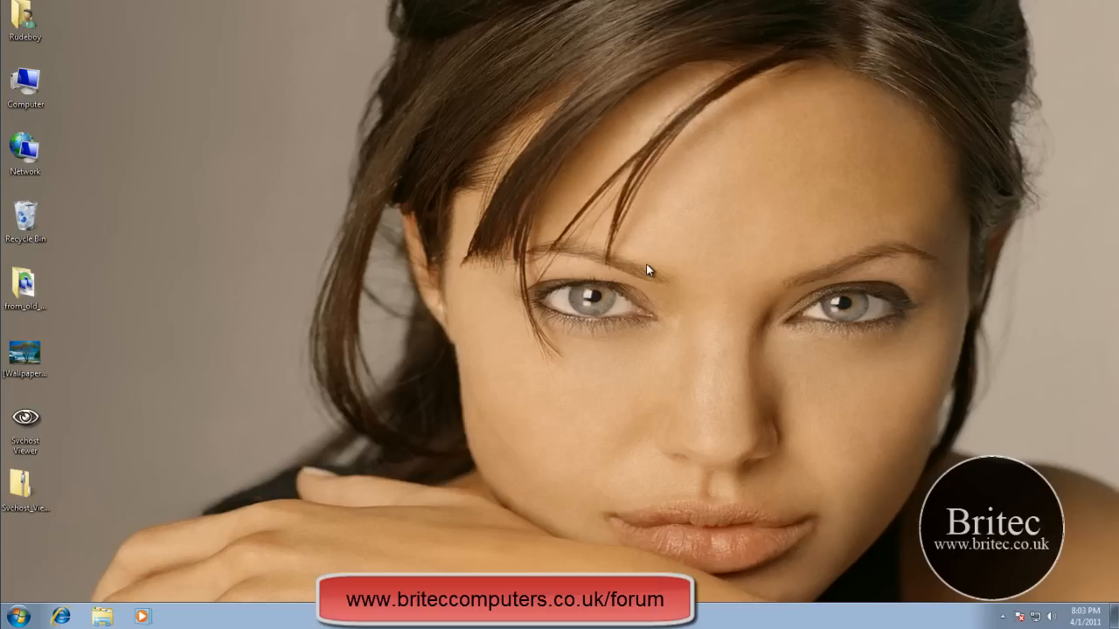